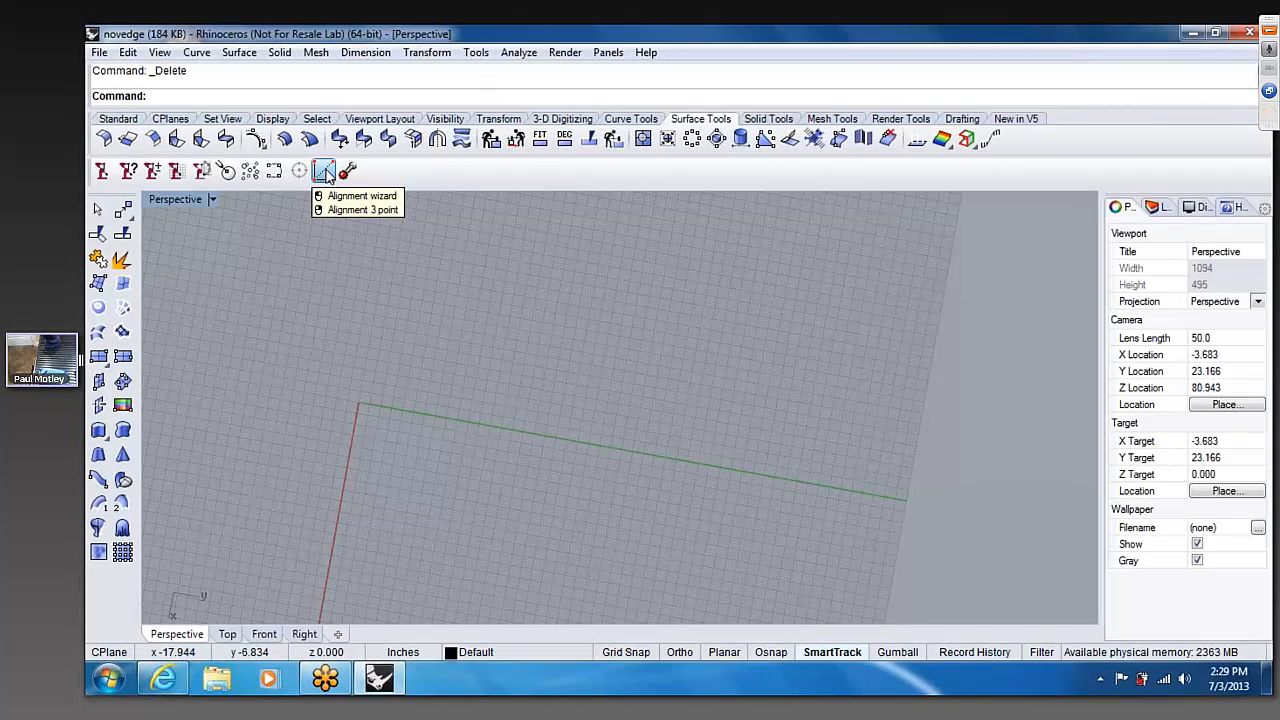
- Launch the MicroScribe Alignment wizard and measure base-plane points on the level surface
click(357, 195)
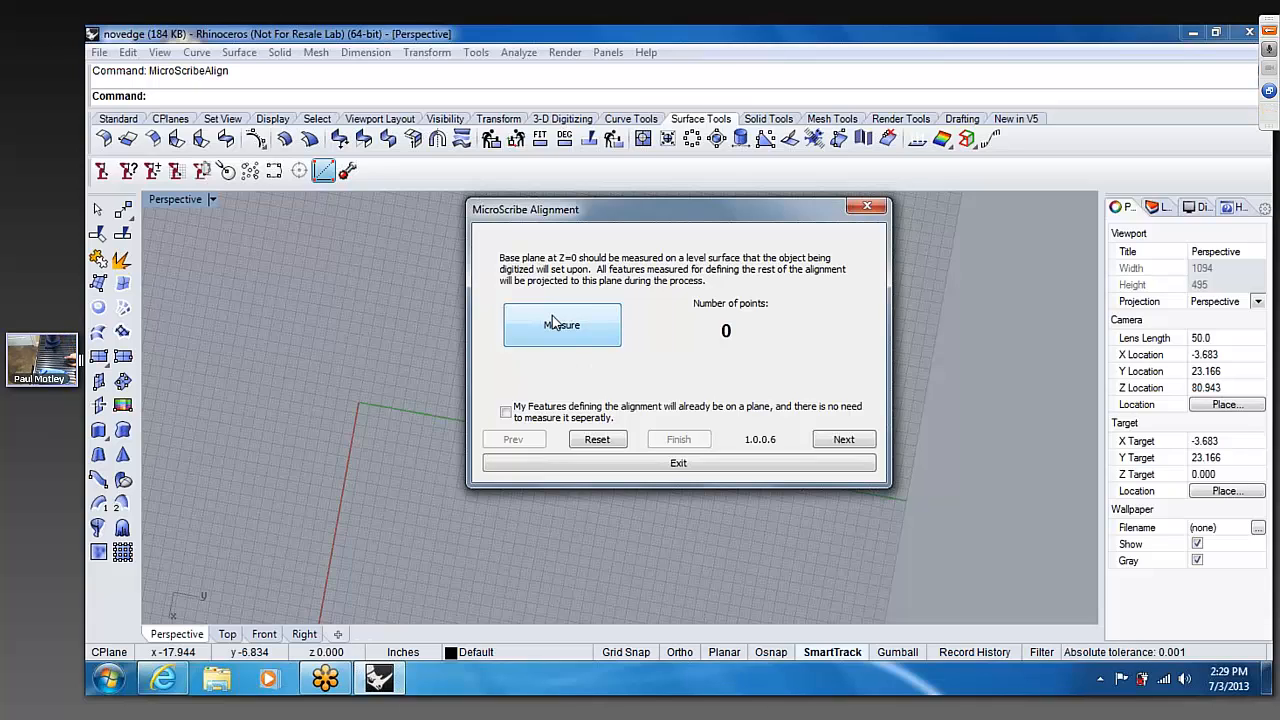
click(562, 325)
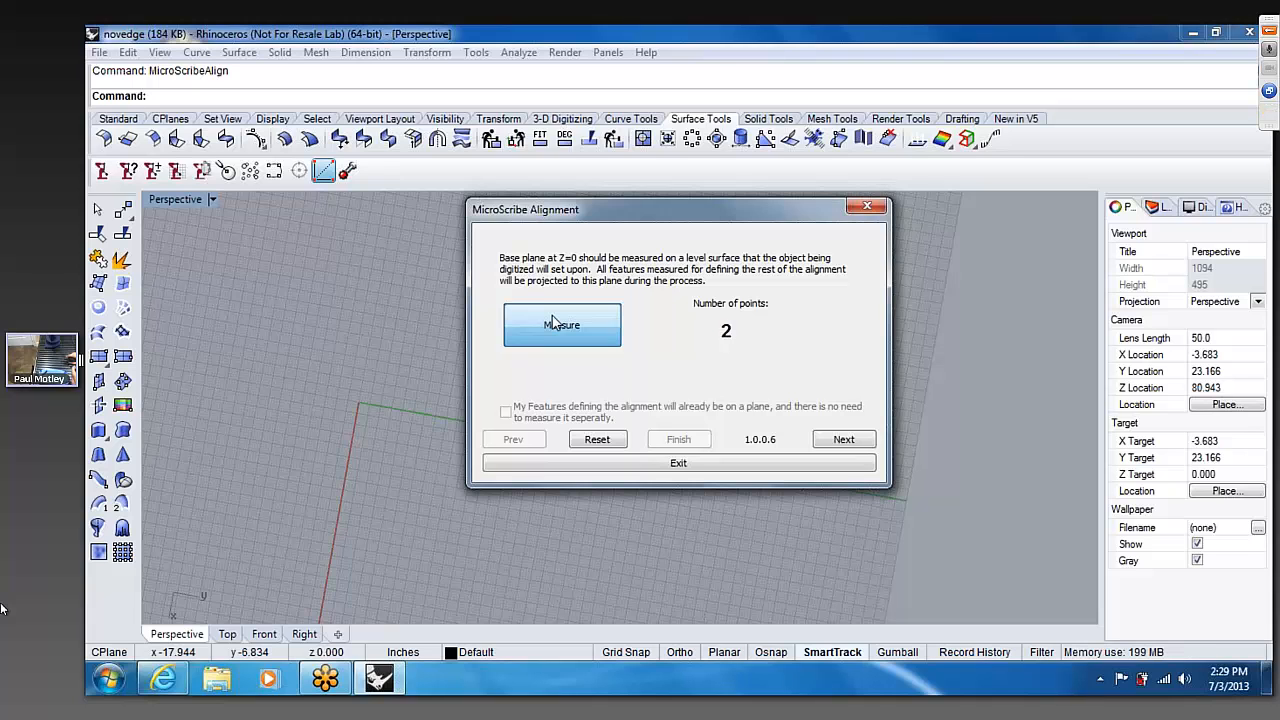
click(562, 324)
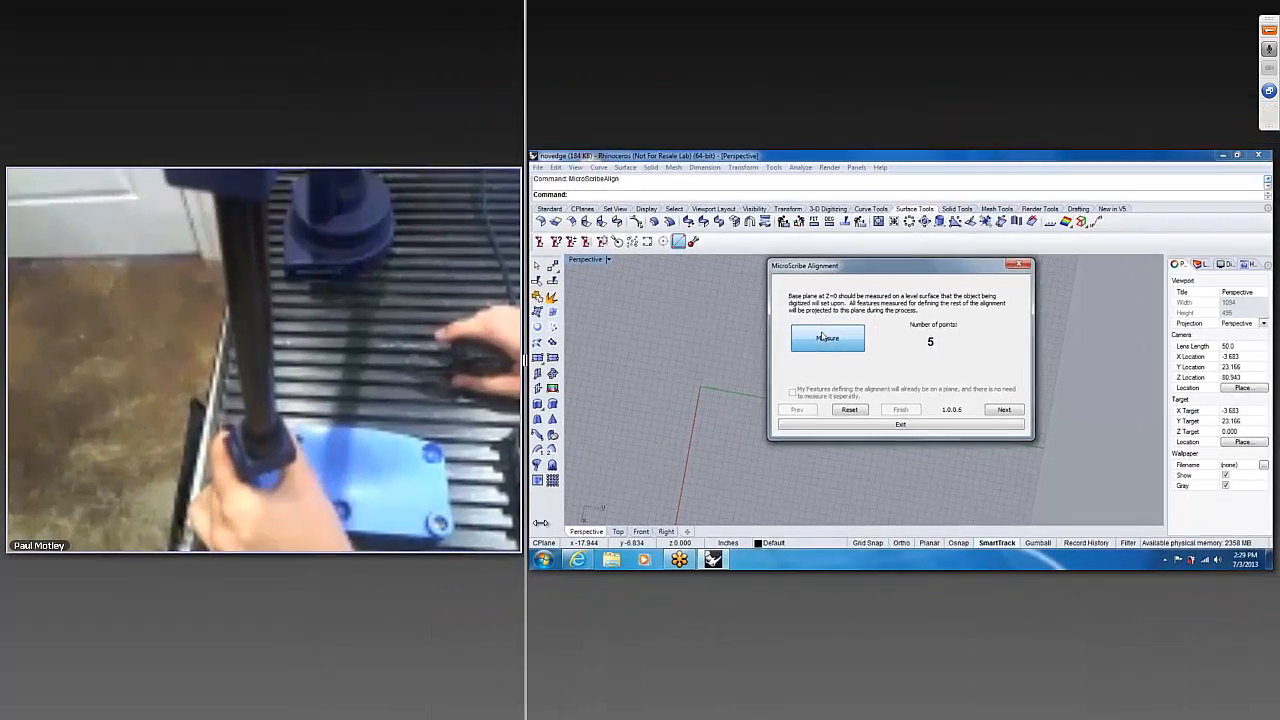
- Record the last base-plane point, then measure the origin, X-axis and Y-axis points
click(827, 338)
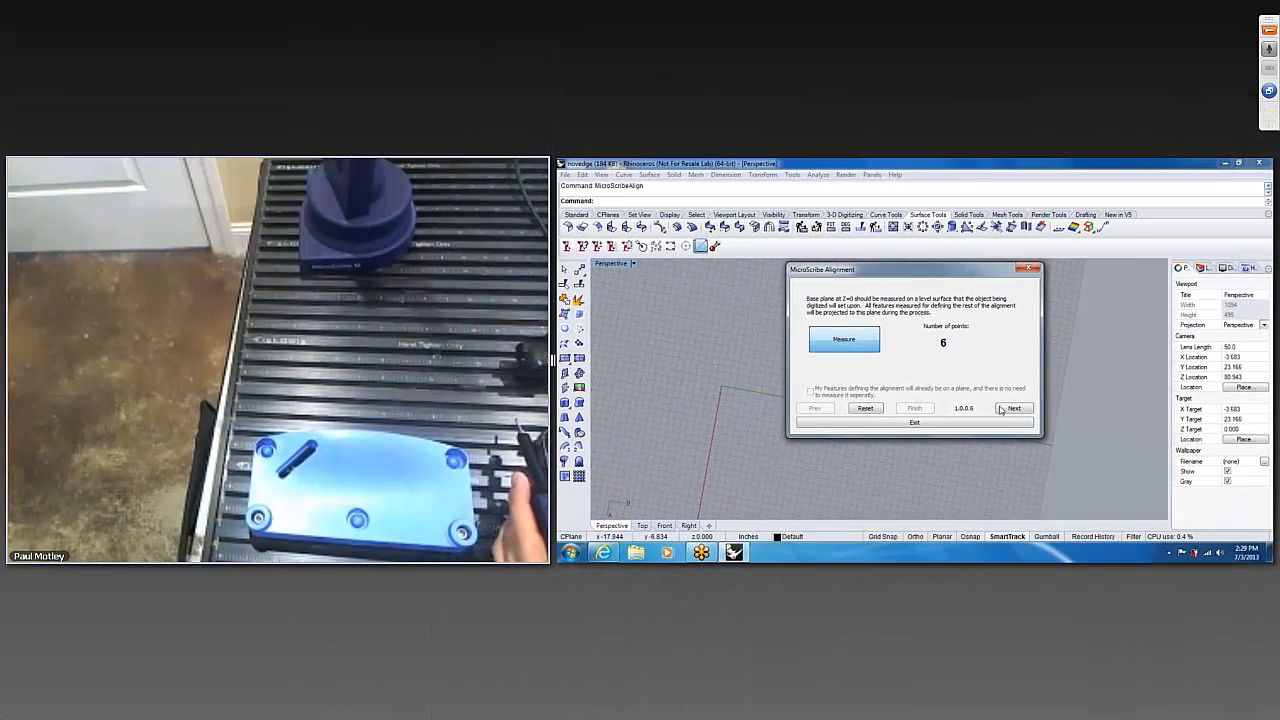
click(1014, 408)
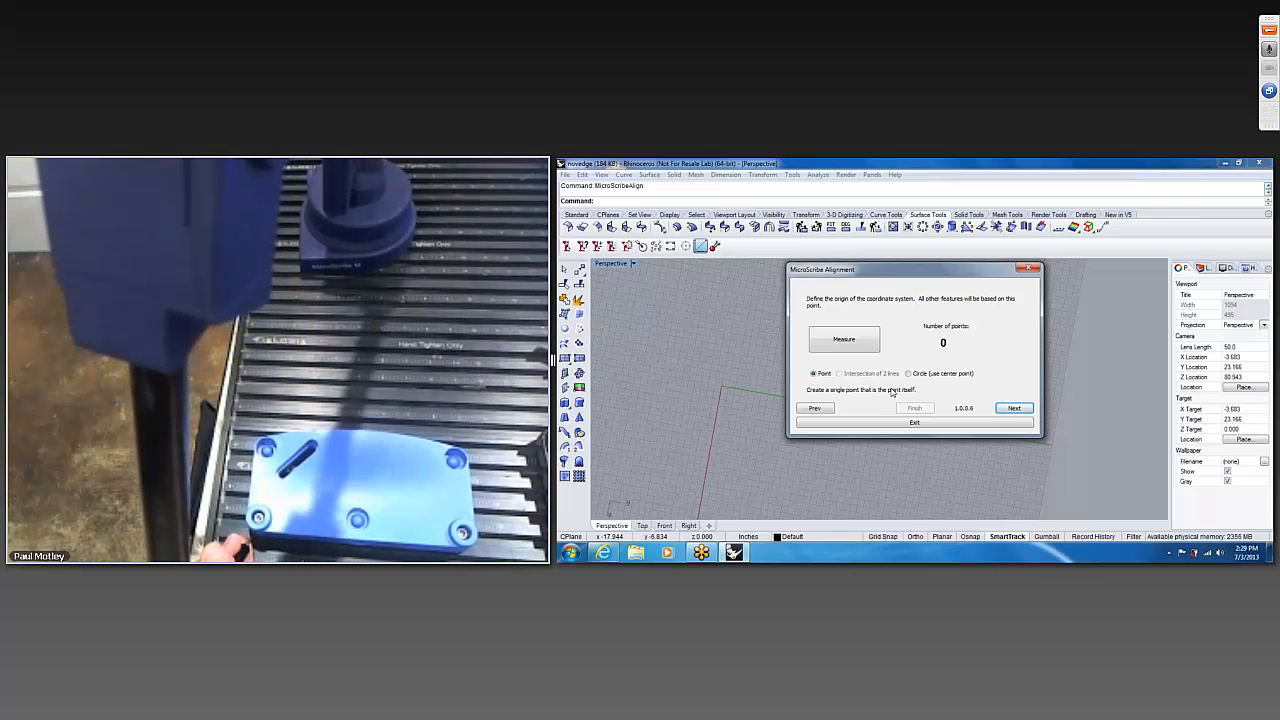
click(843, 339)
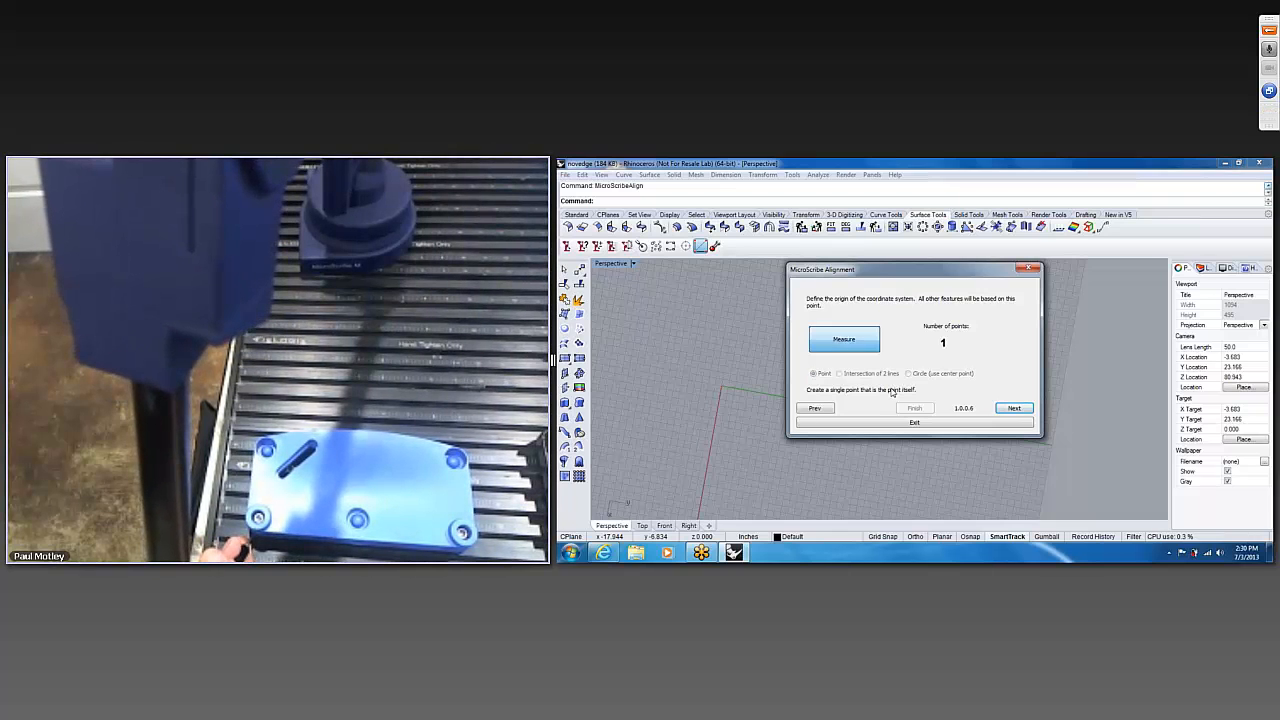
click(1014, 408)
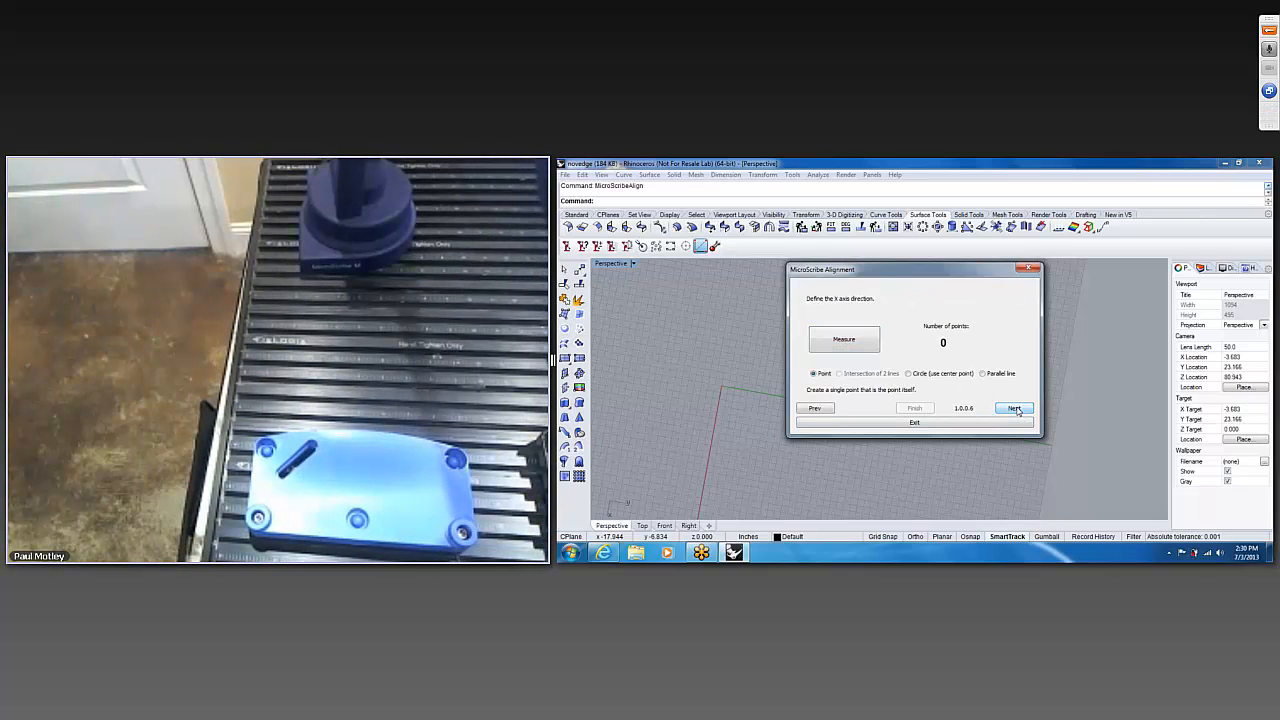
click(843, 339)
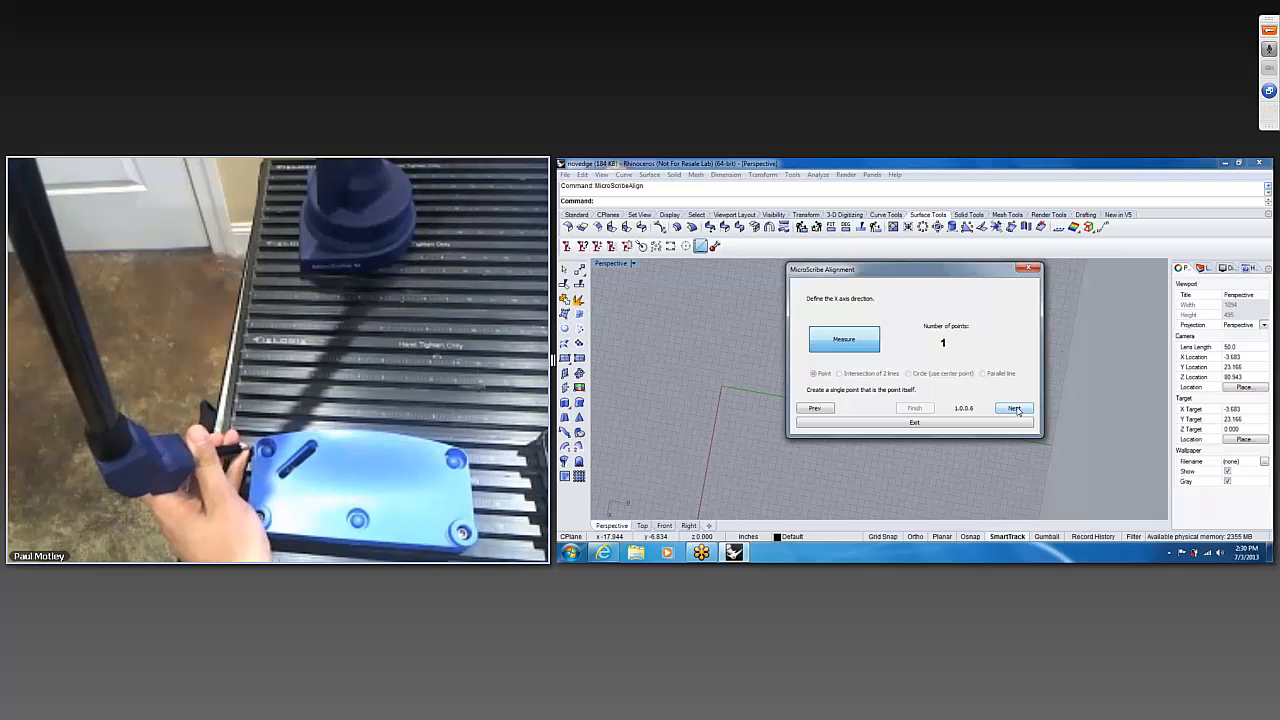
click(1013, 407)
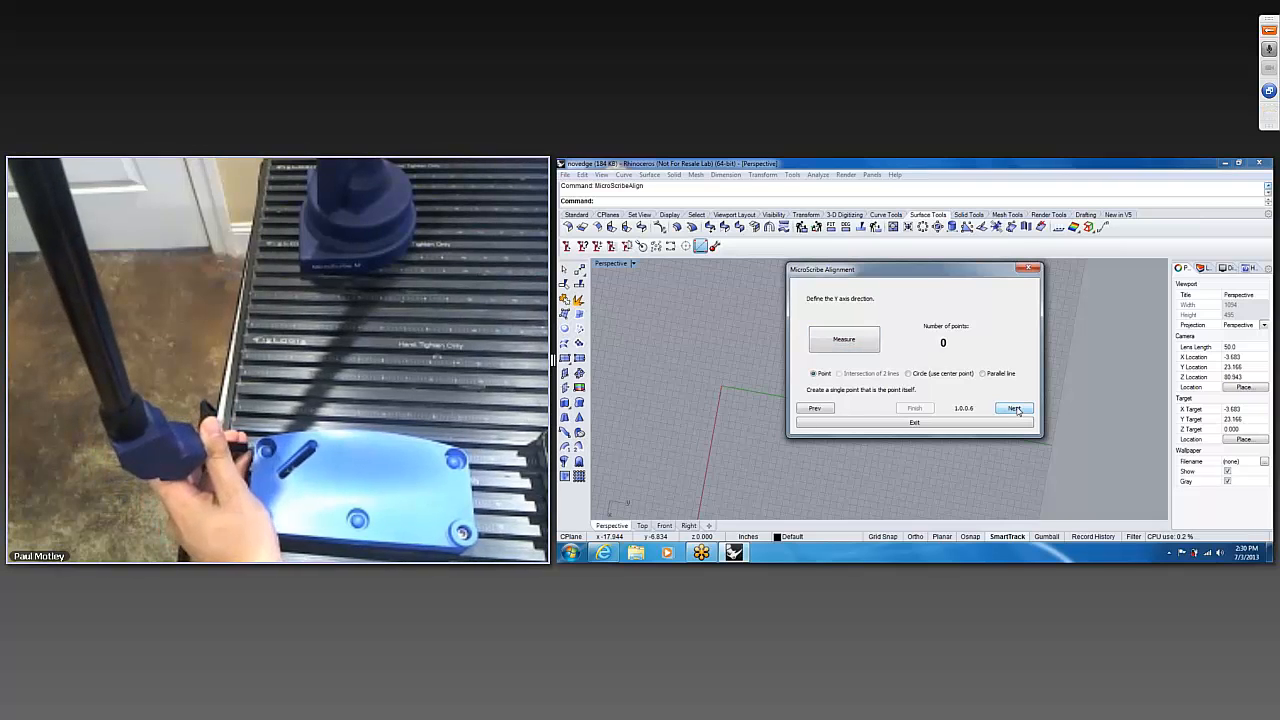
click(844, 339)
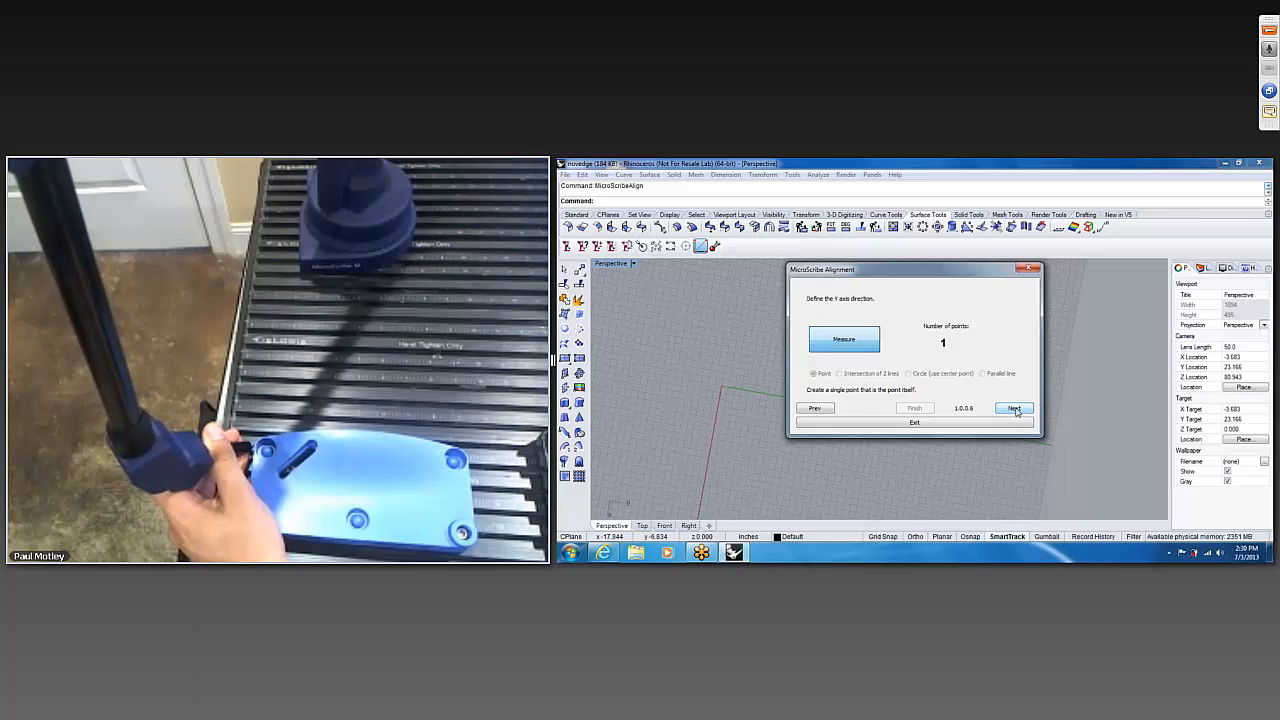
click(1014, 408)
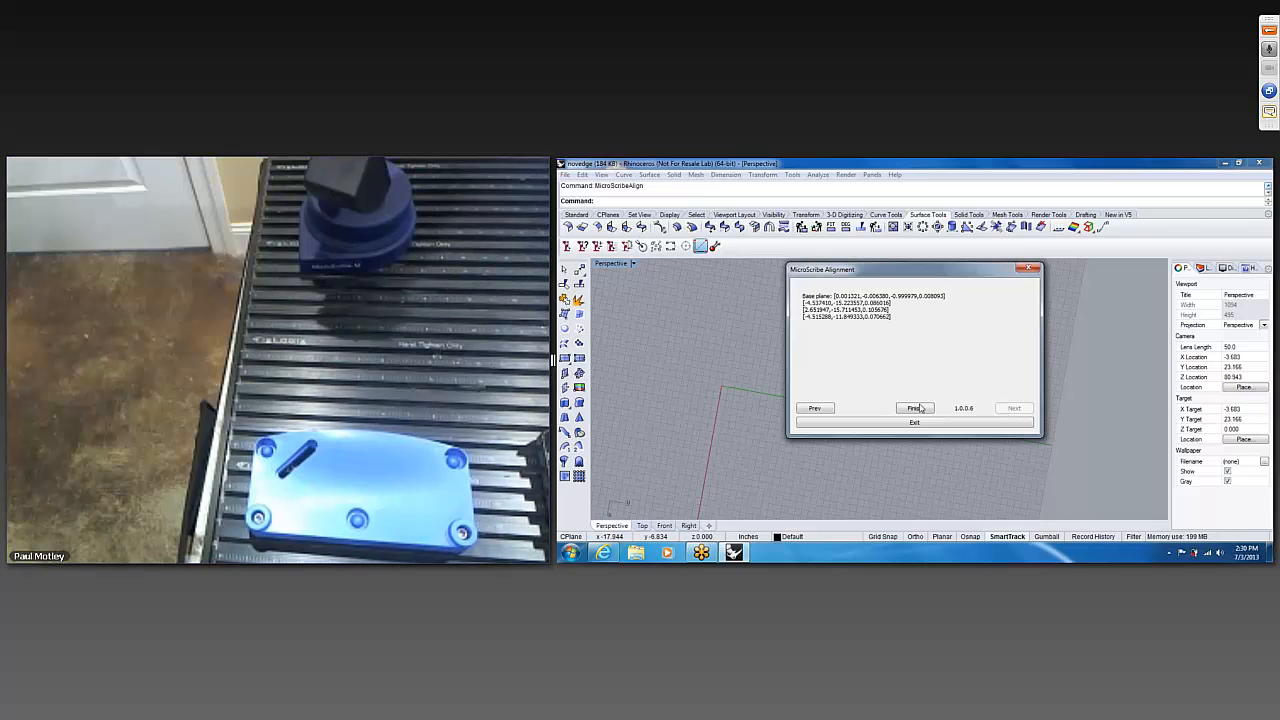
- Finish the MicroScribe alignment to apply the new coordinate system
click(914, 422)
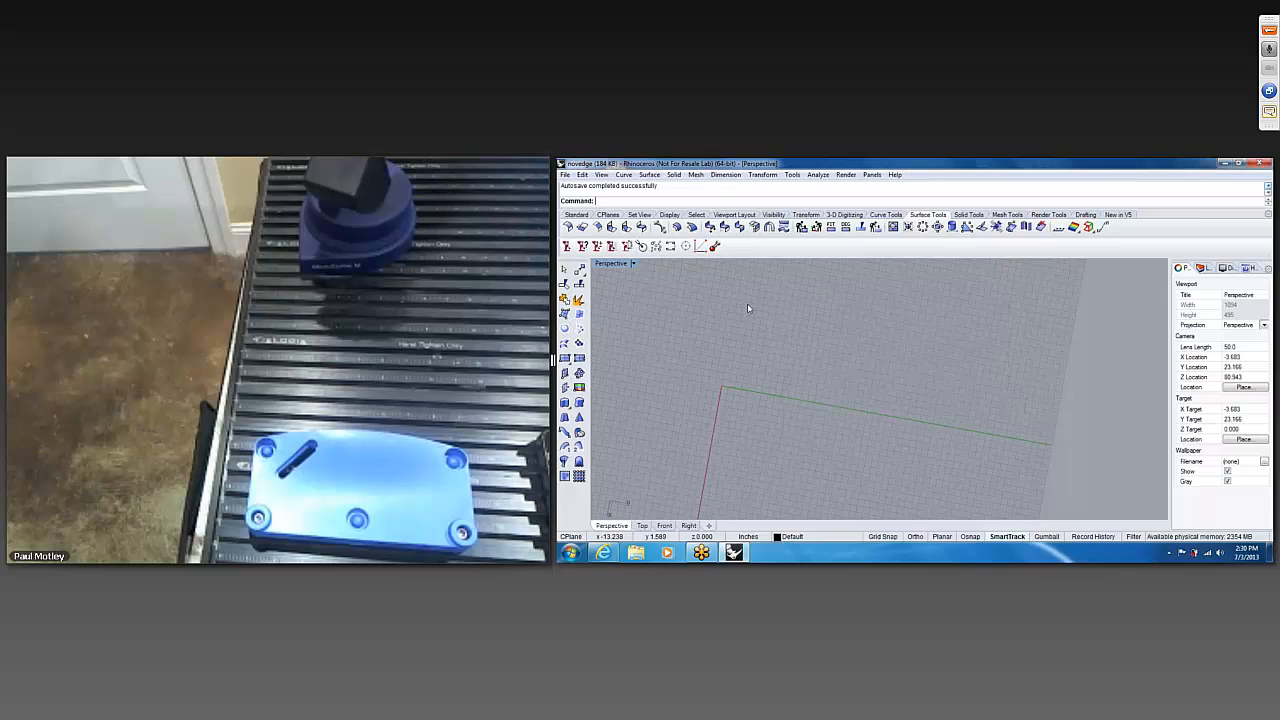
mouse_move(679, 357)
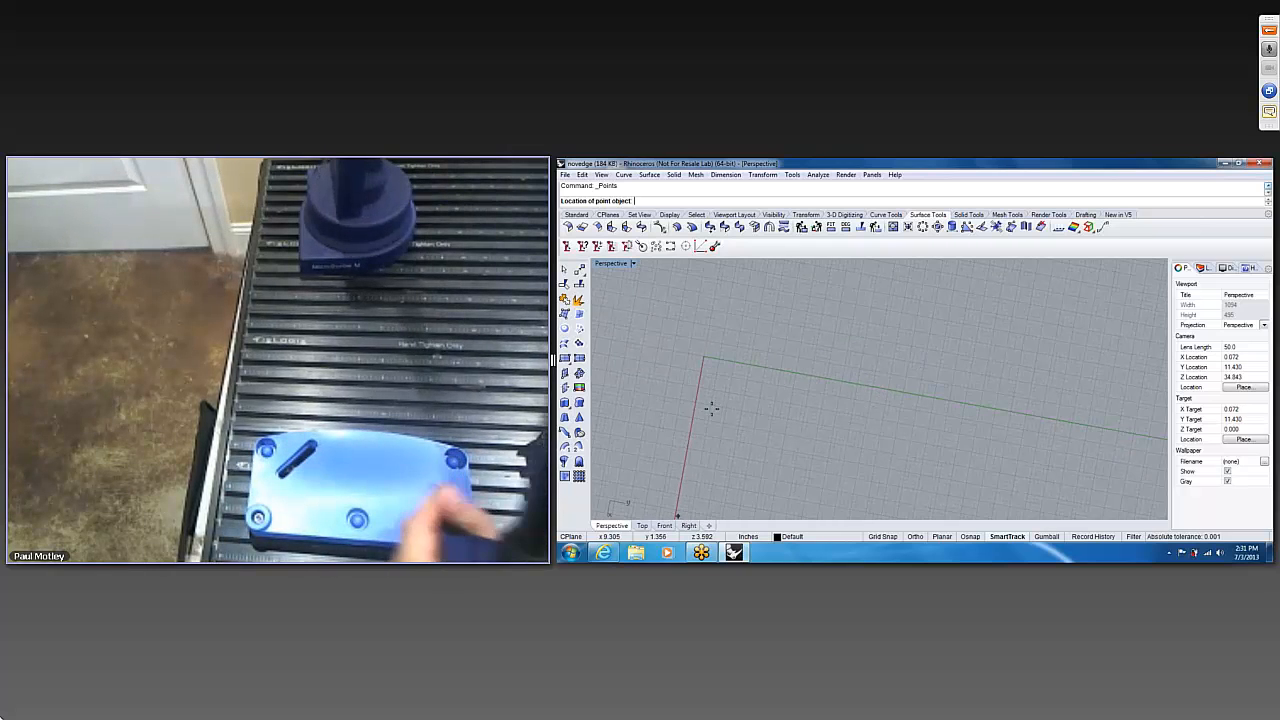
- Digitize dozens of points across the blue part's surface as a point cloud
click(717, 449)
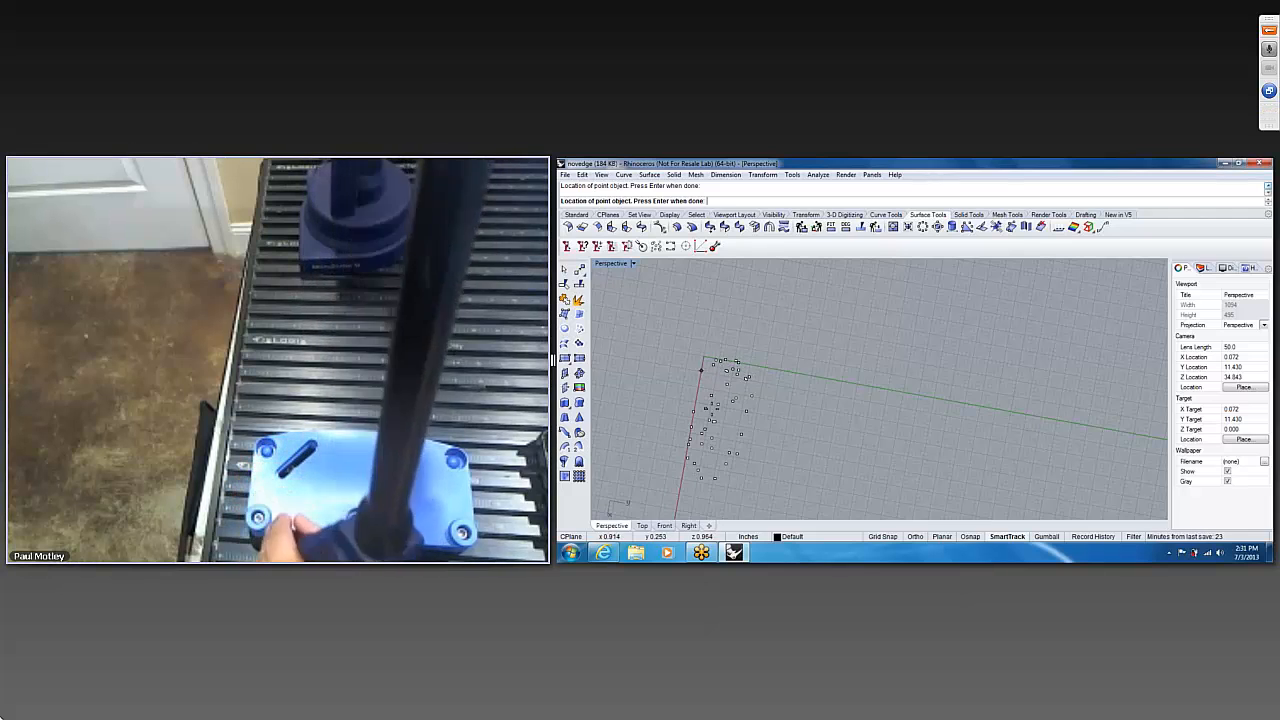
mouse_move(712, 408)
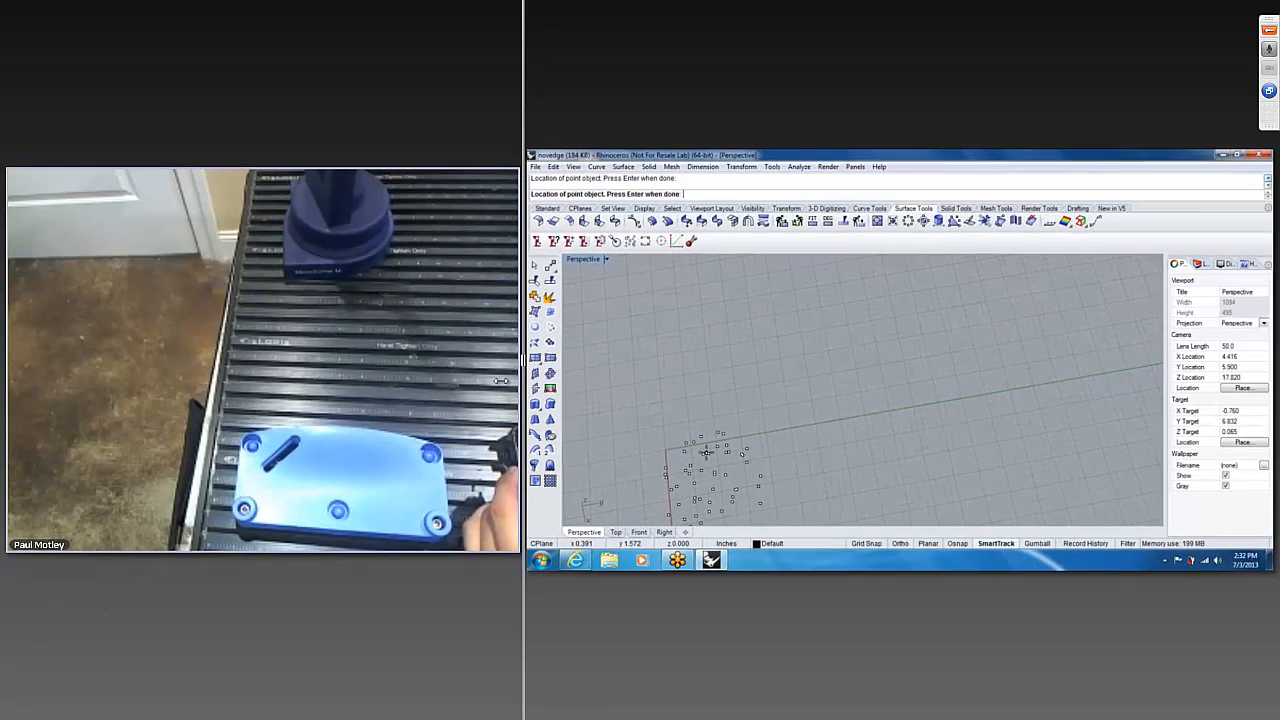
click(1241, 154)
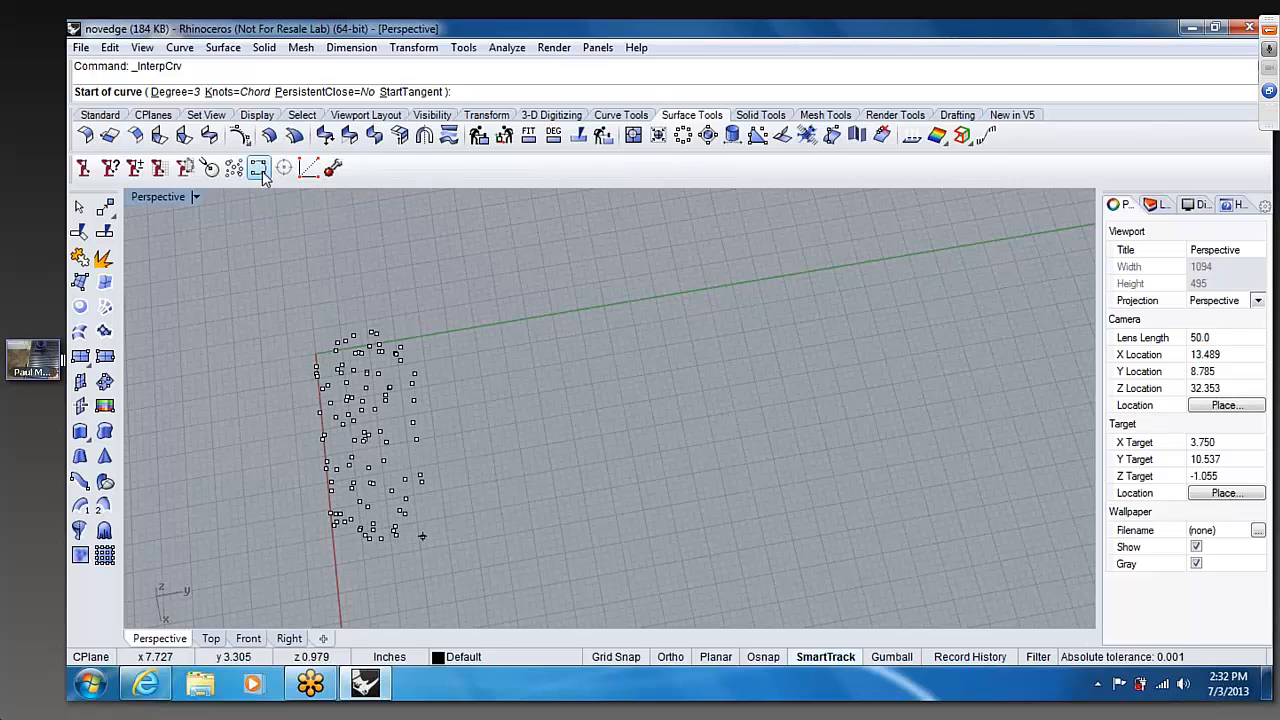
click(389, 542)
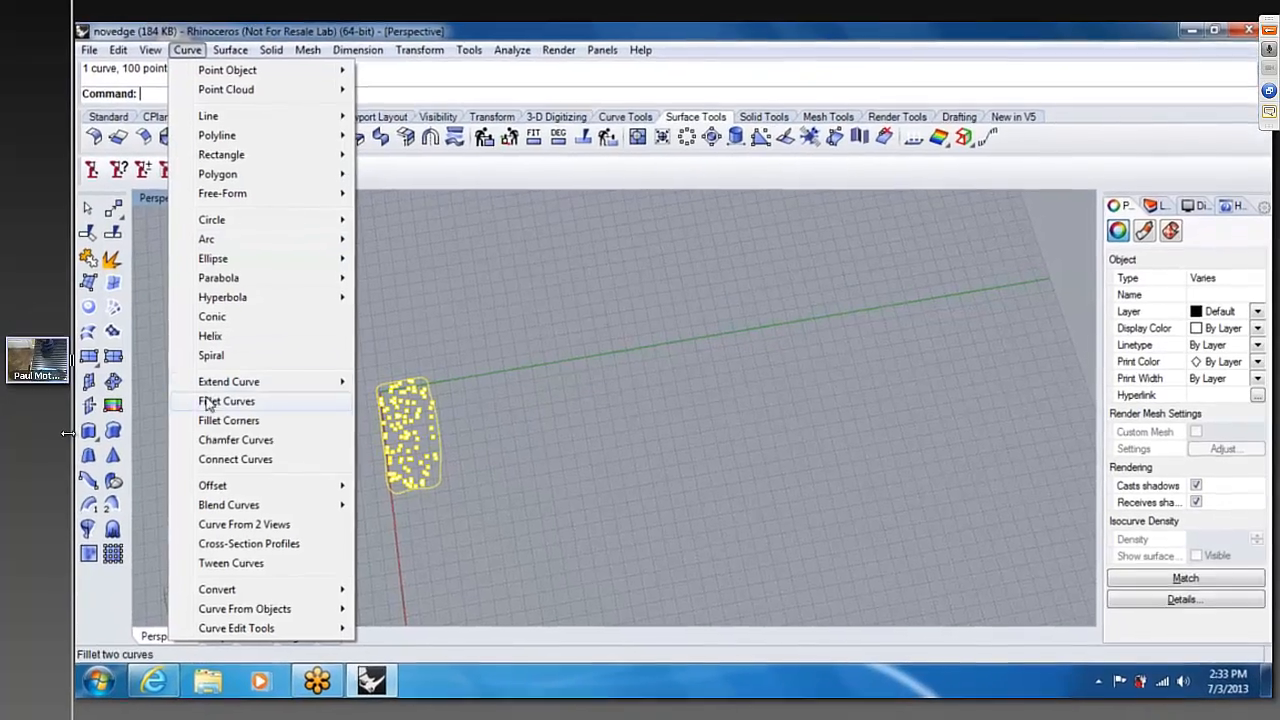
- Create a Patch surface from the digitized point cloud, confirming Patch Surface Options
click(224, 47)
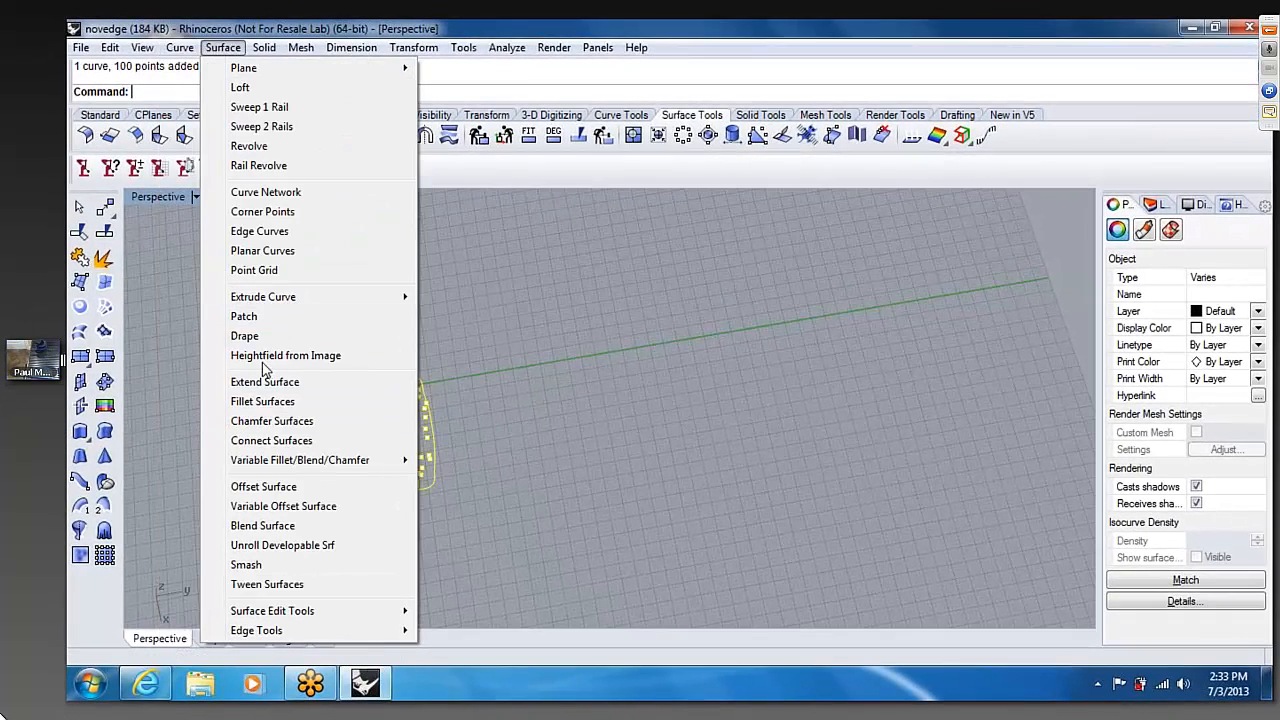
click(244, 316)
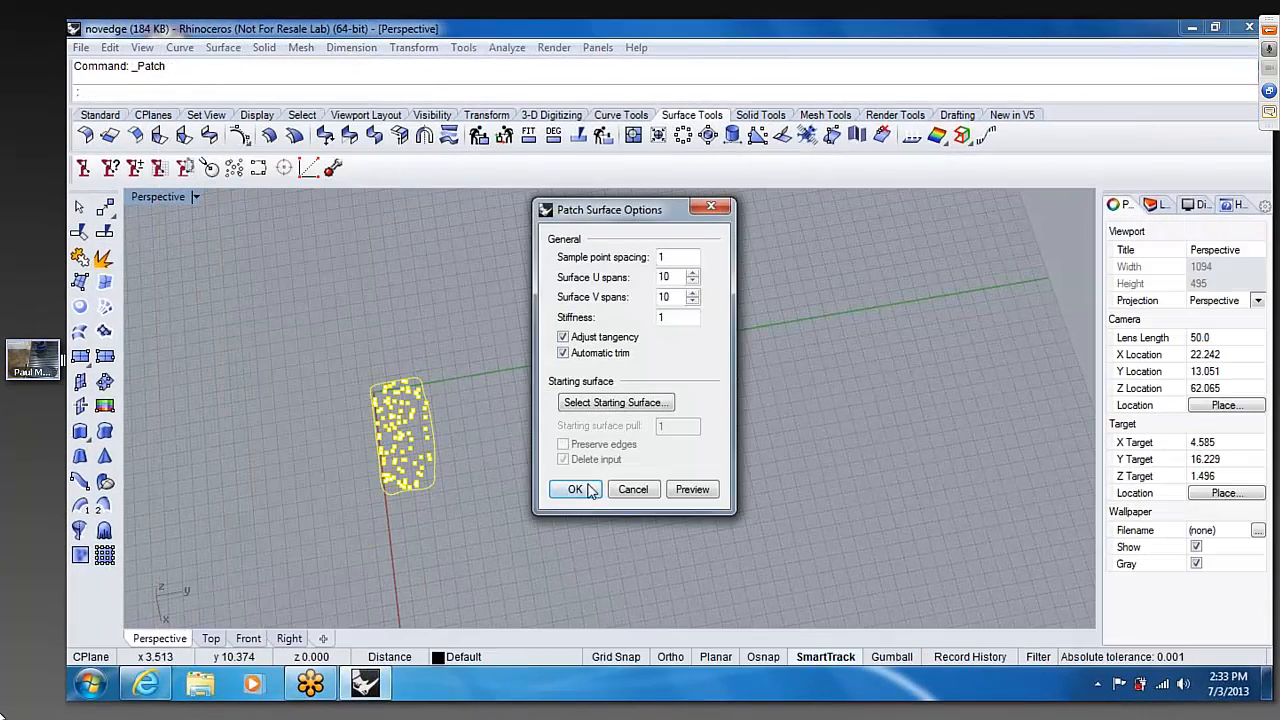
click(575, 489)
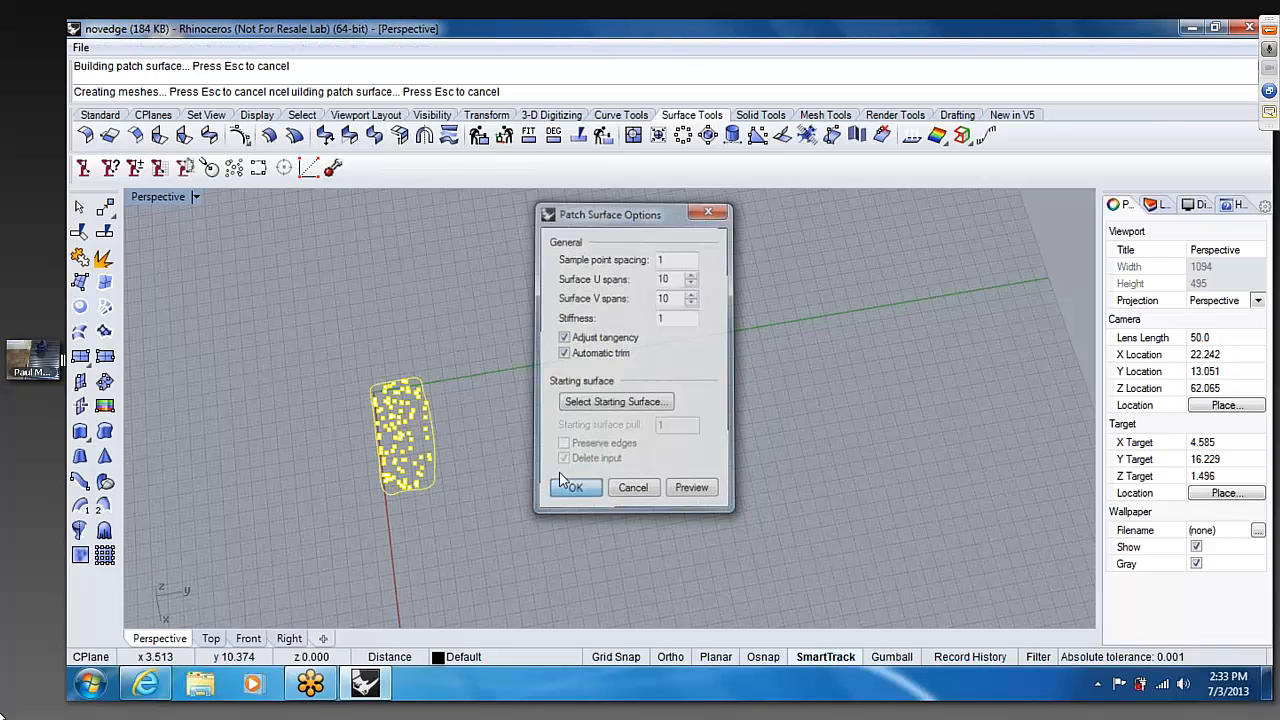
click(575, 487)
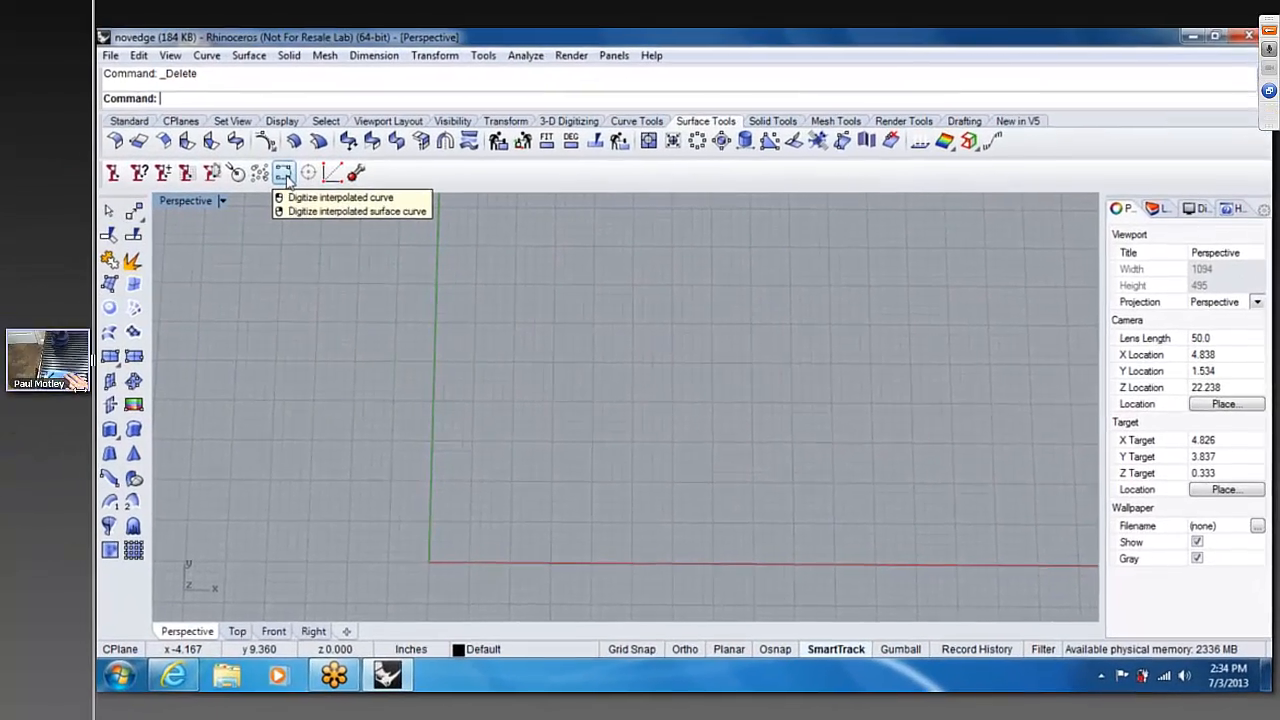
- Trace the part's outline into a closed interpolated curve with the MicroScribe
click(285, 171)
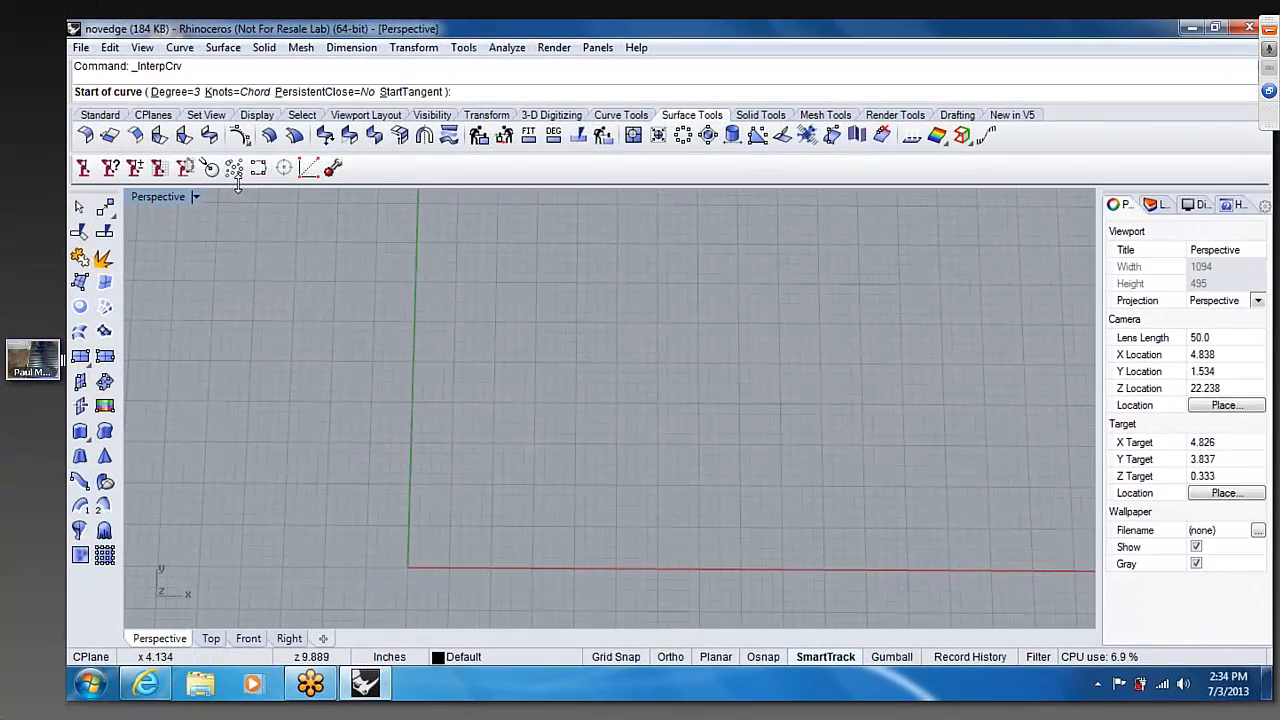
mouse_move(738, 435)
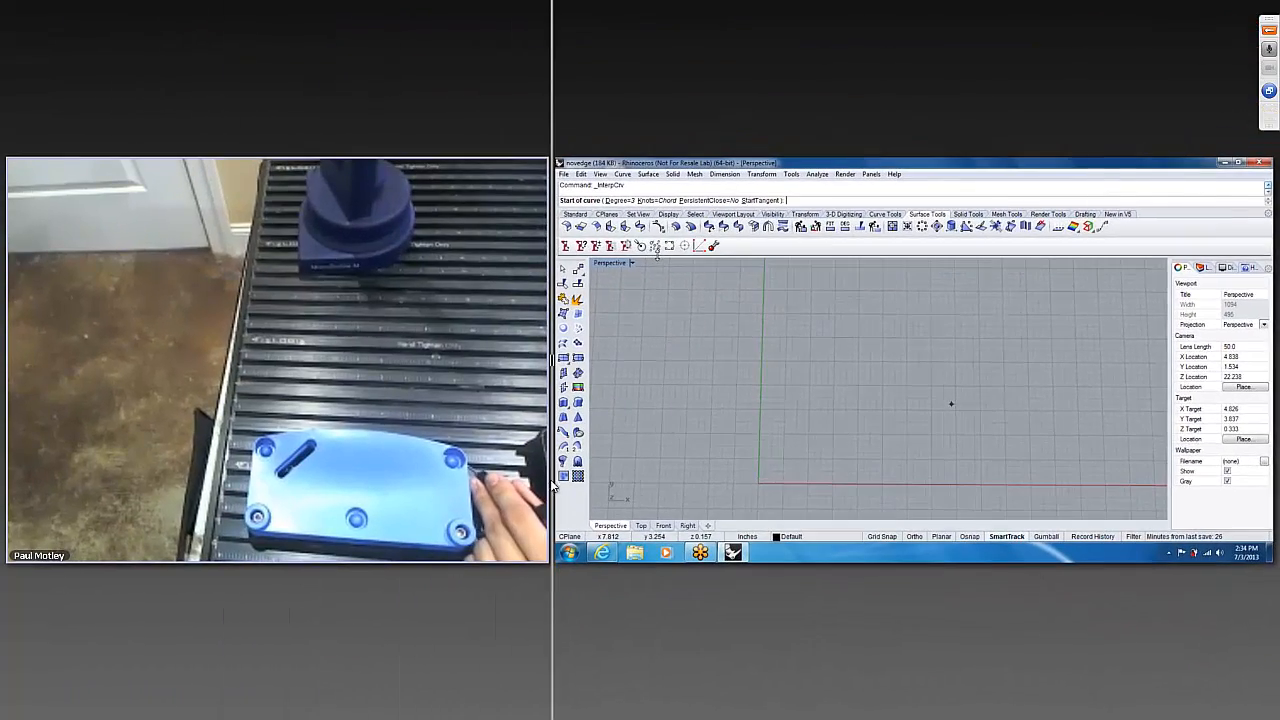
click(951, 404)
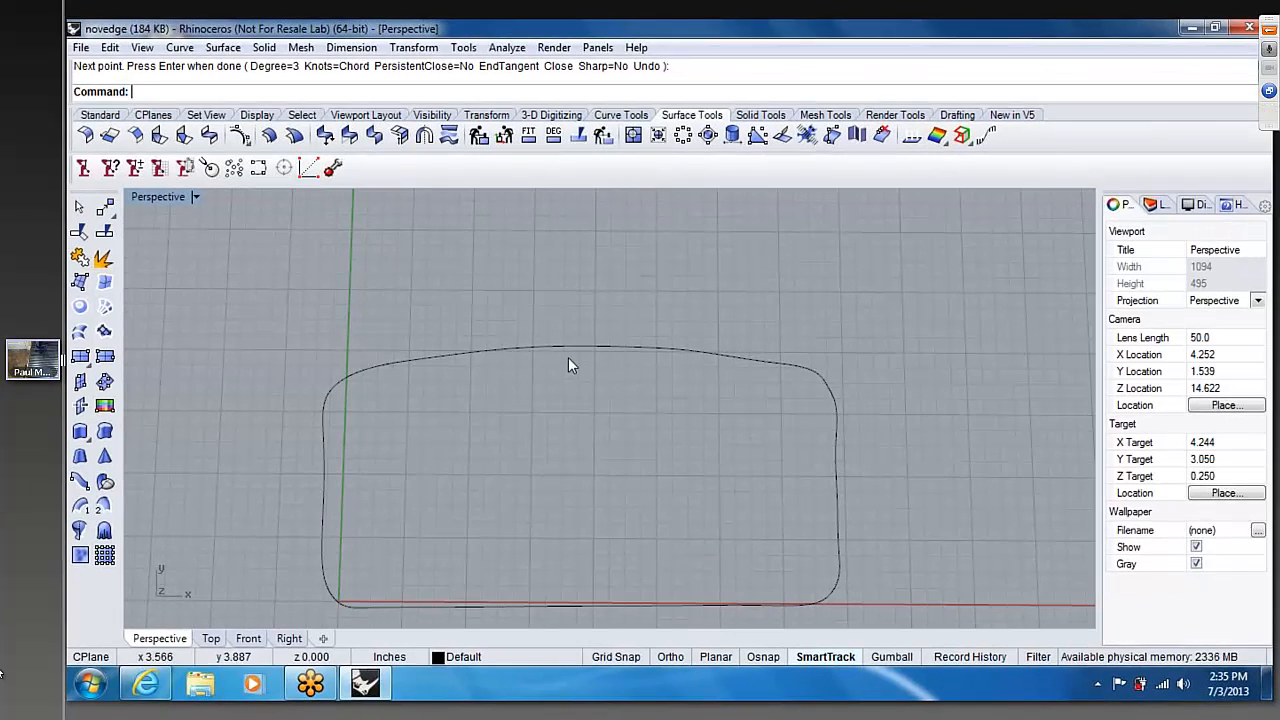
mouse_move(699, 419)
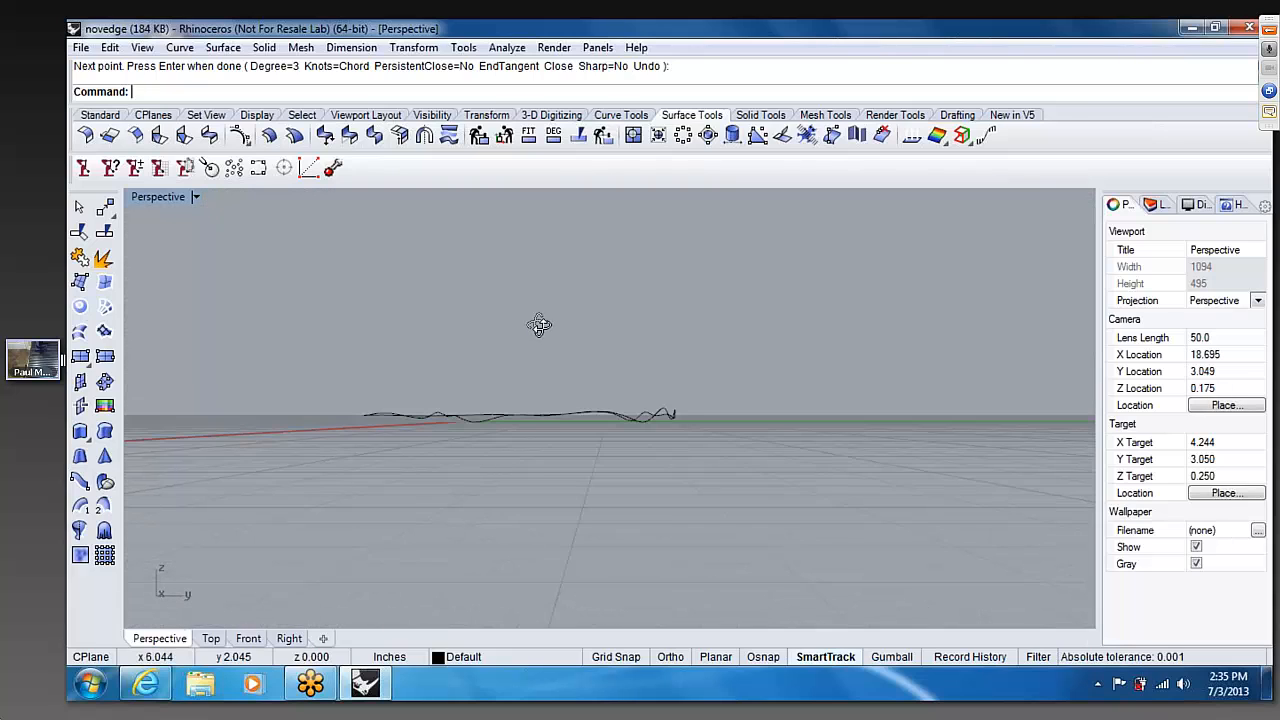
- Orbit the Perspective view to see the traced outline edge-on and its waviness
drag(540, 324, 631, 339)
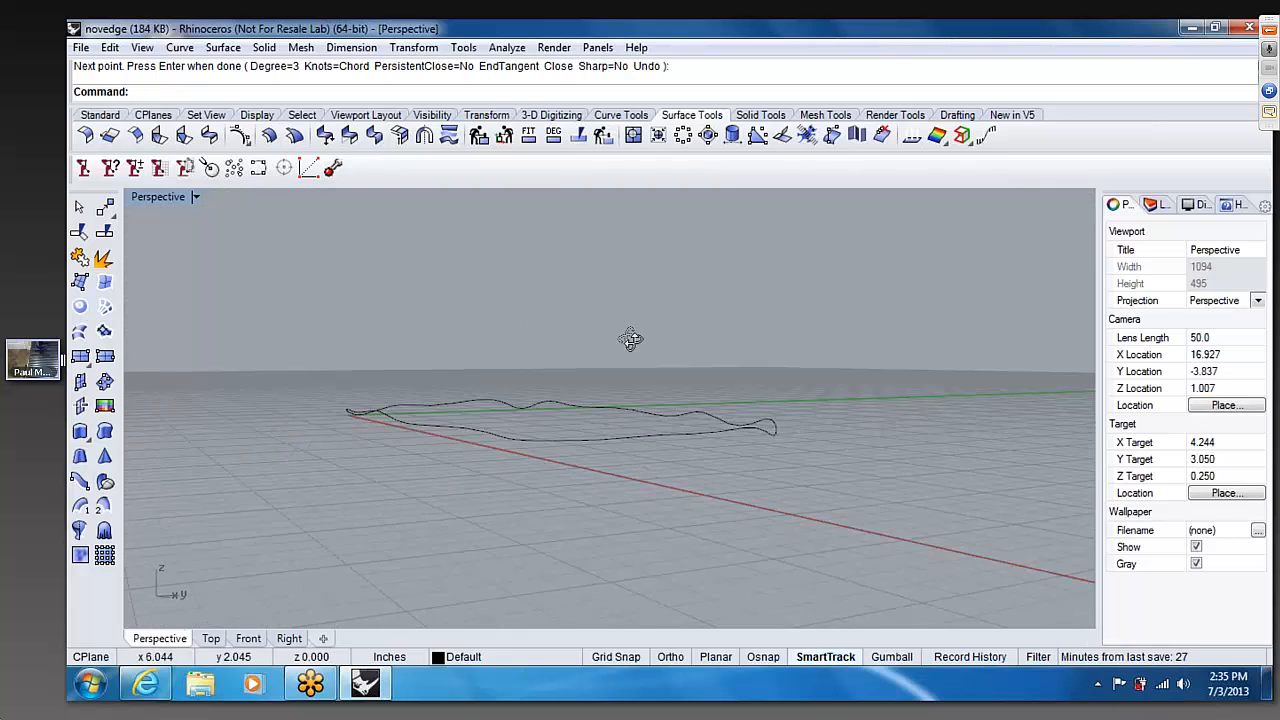
drag(630, 340, 551, 340)
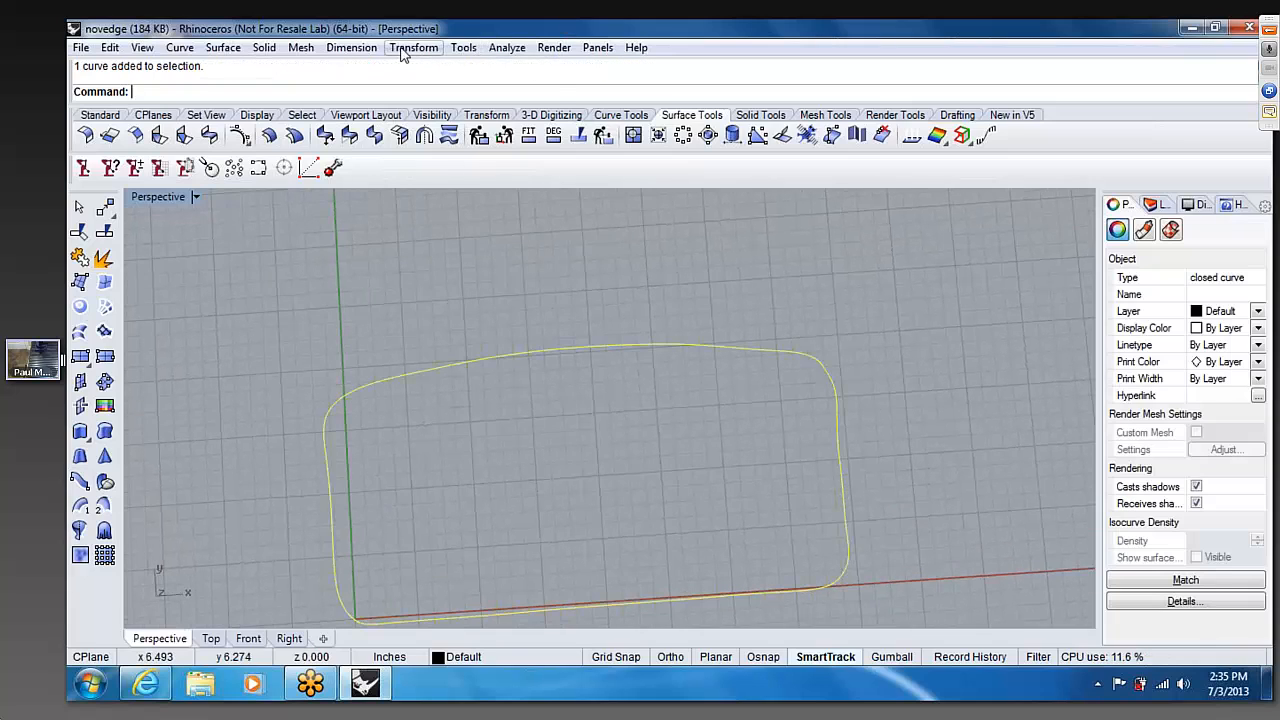
- Project the outline to the CPlane, deleting the original, and check it across viewports
click(413, 47)
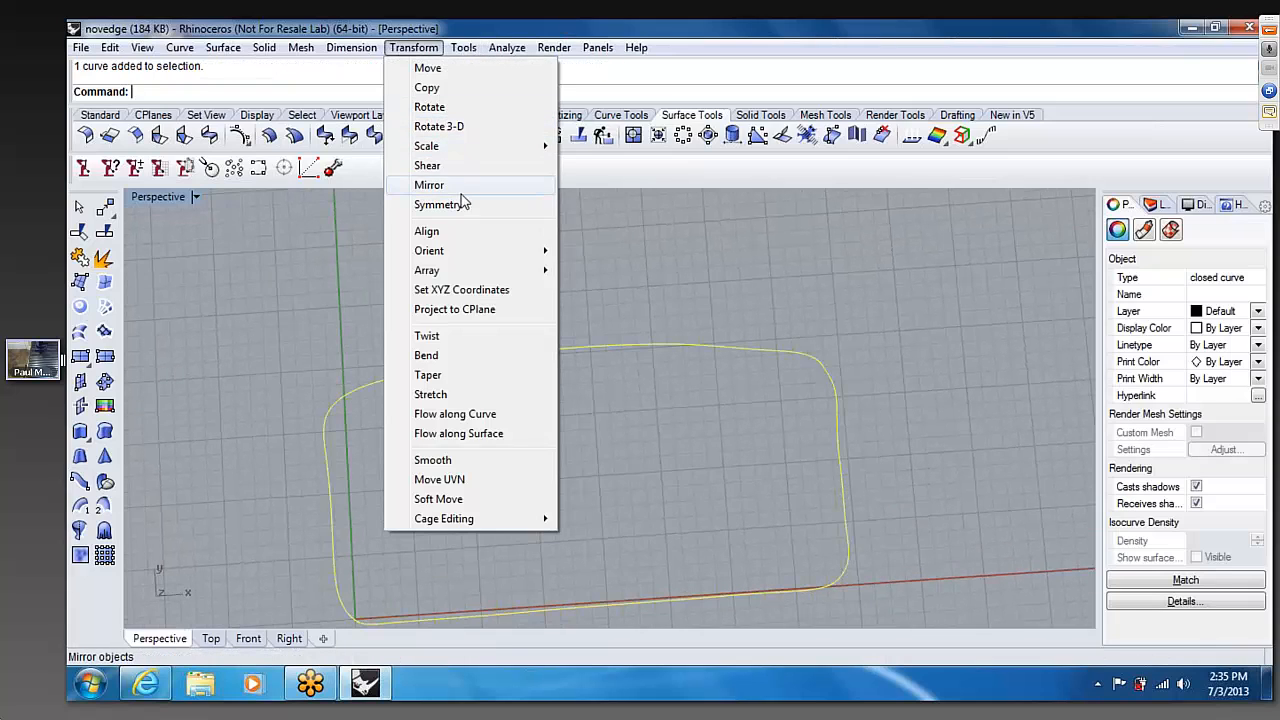
mouse_move(466, 316)
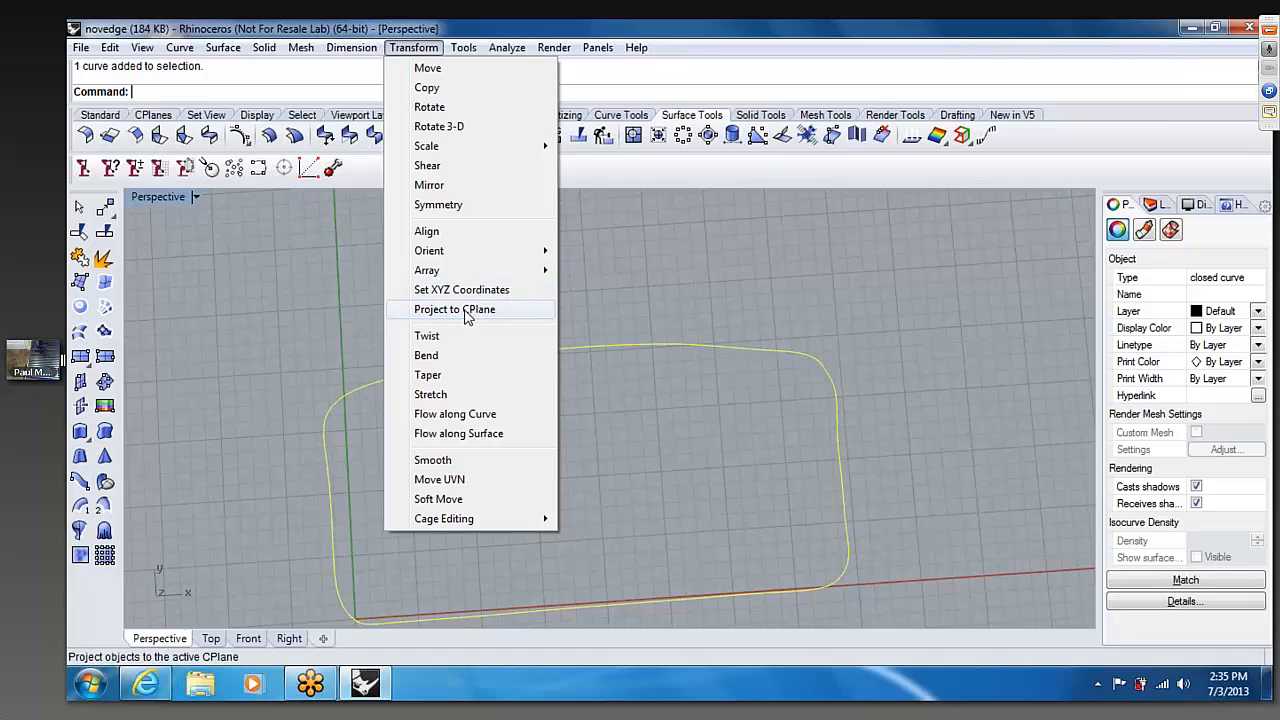
click(453, 309)
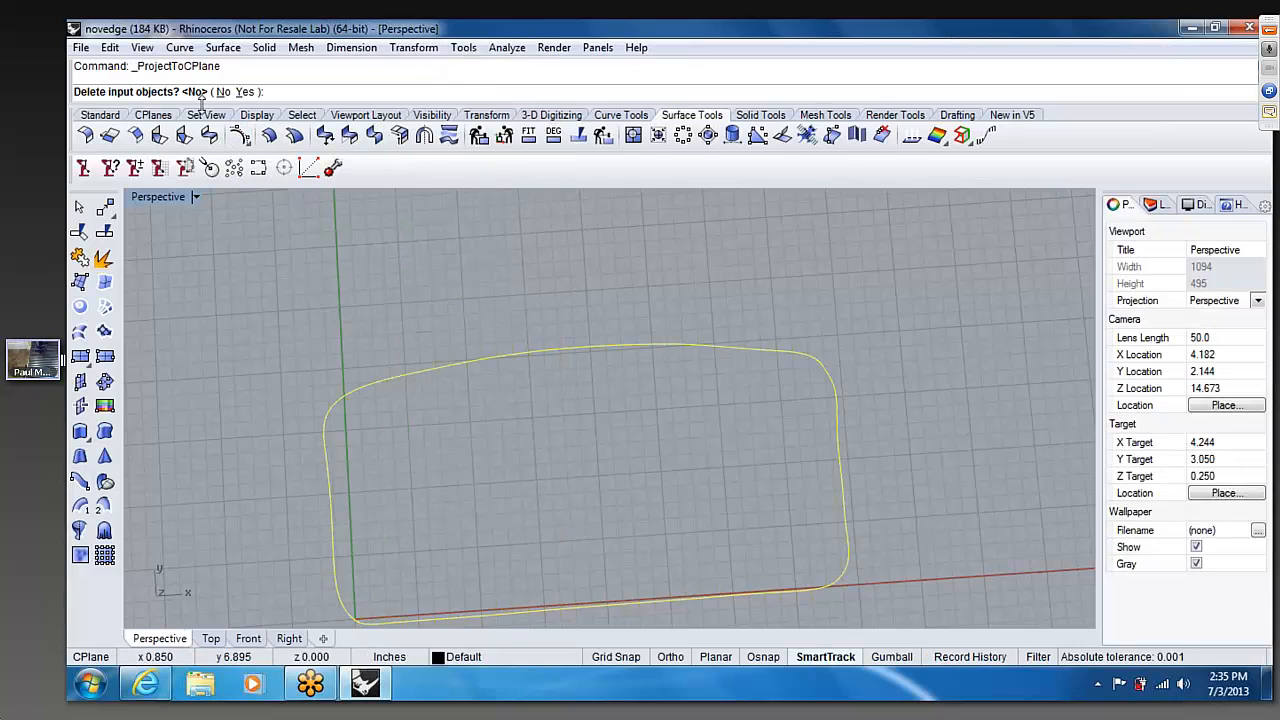
click(239, 89)
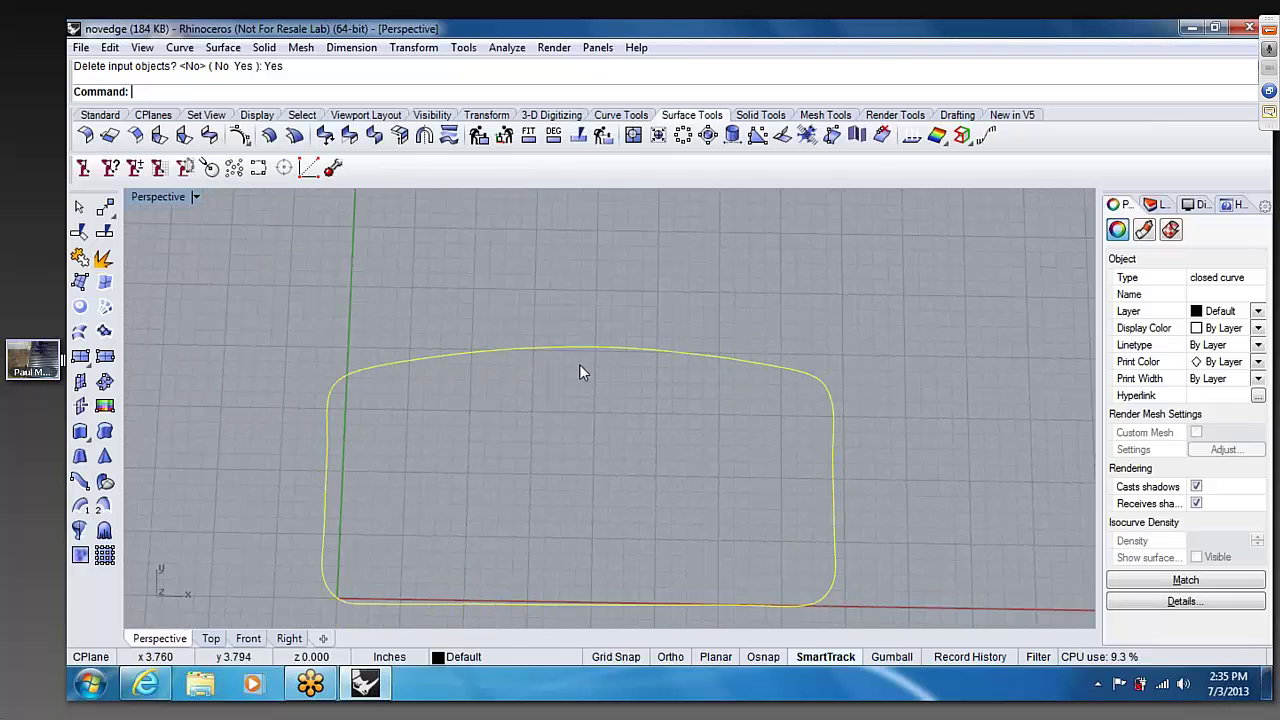
mouse_move(518, 446)
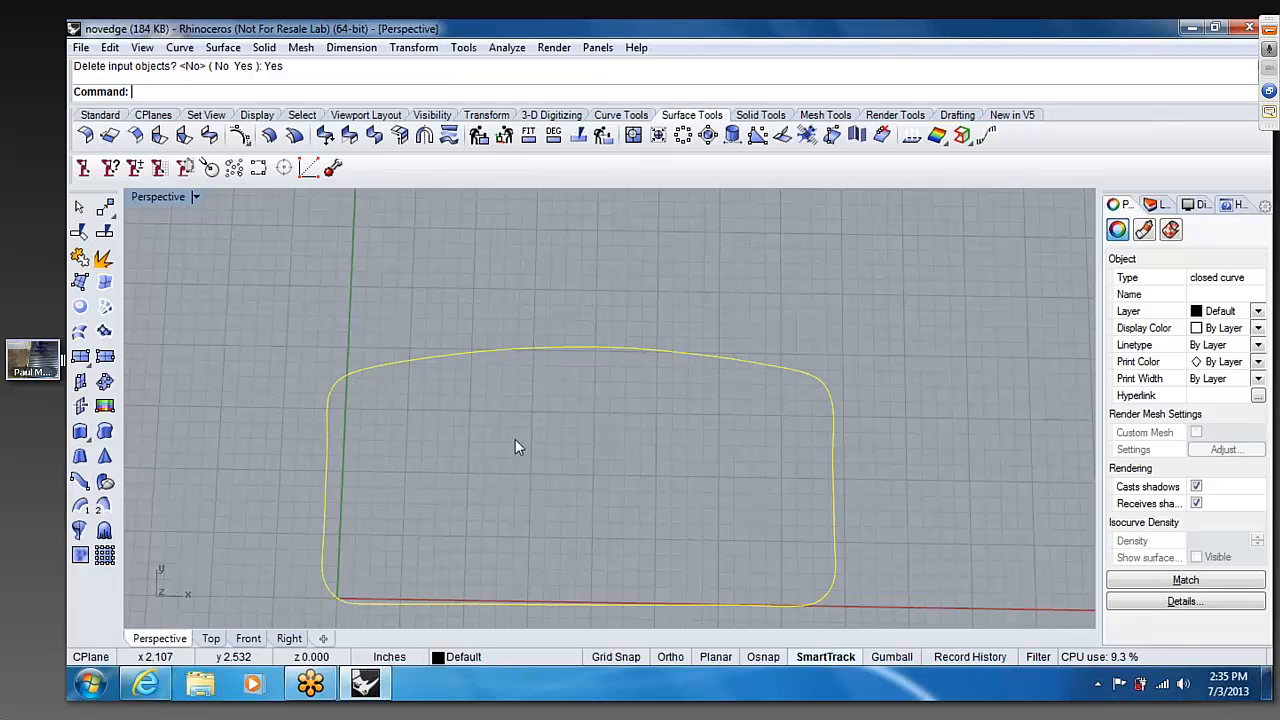
drag(518, 447, 700, 470)
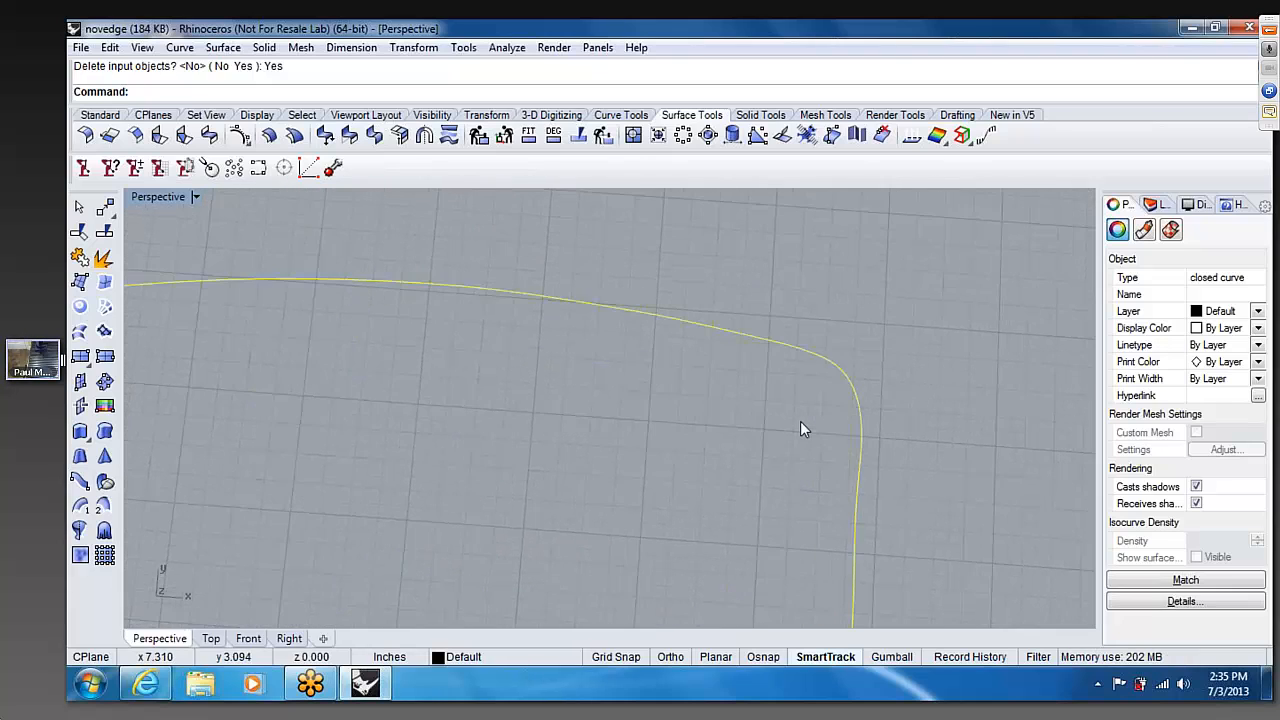
click(247, 638)
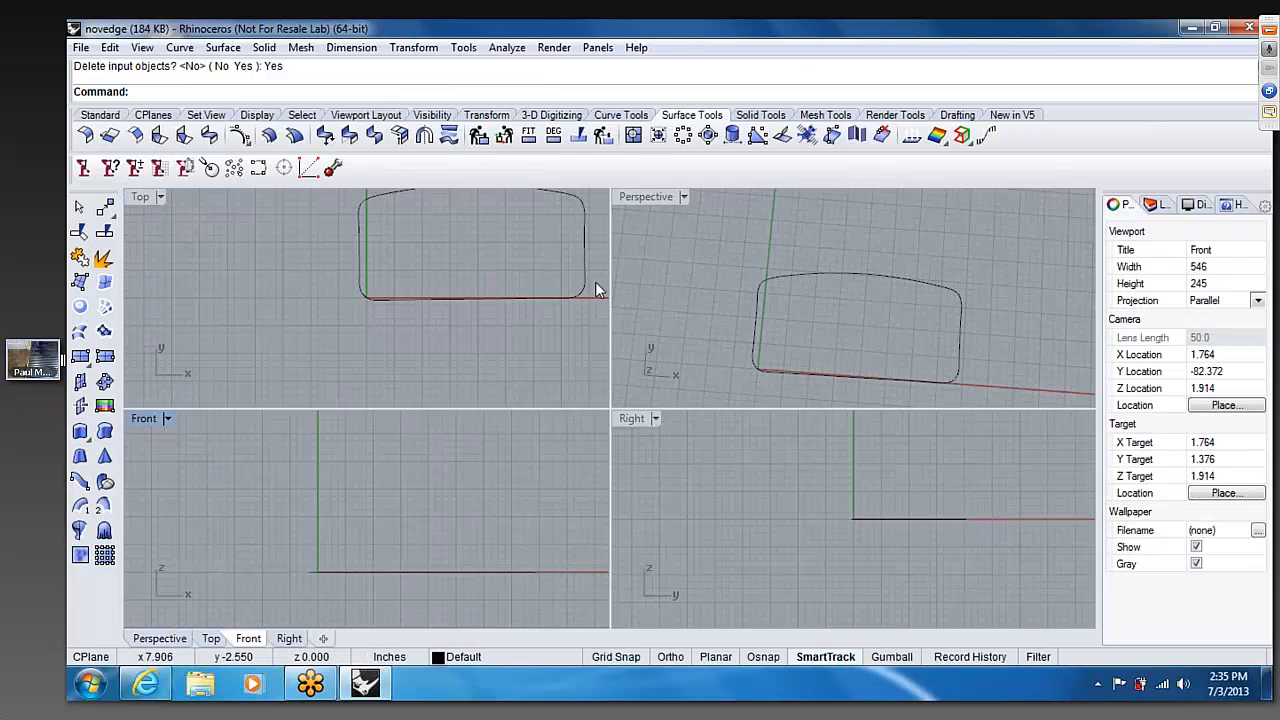
double_click(645, 196)
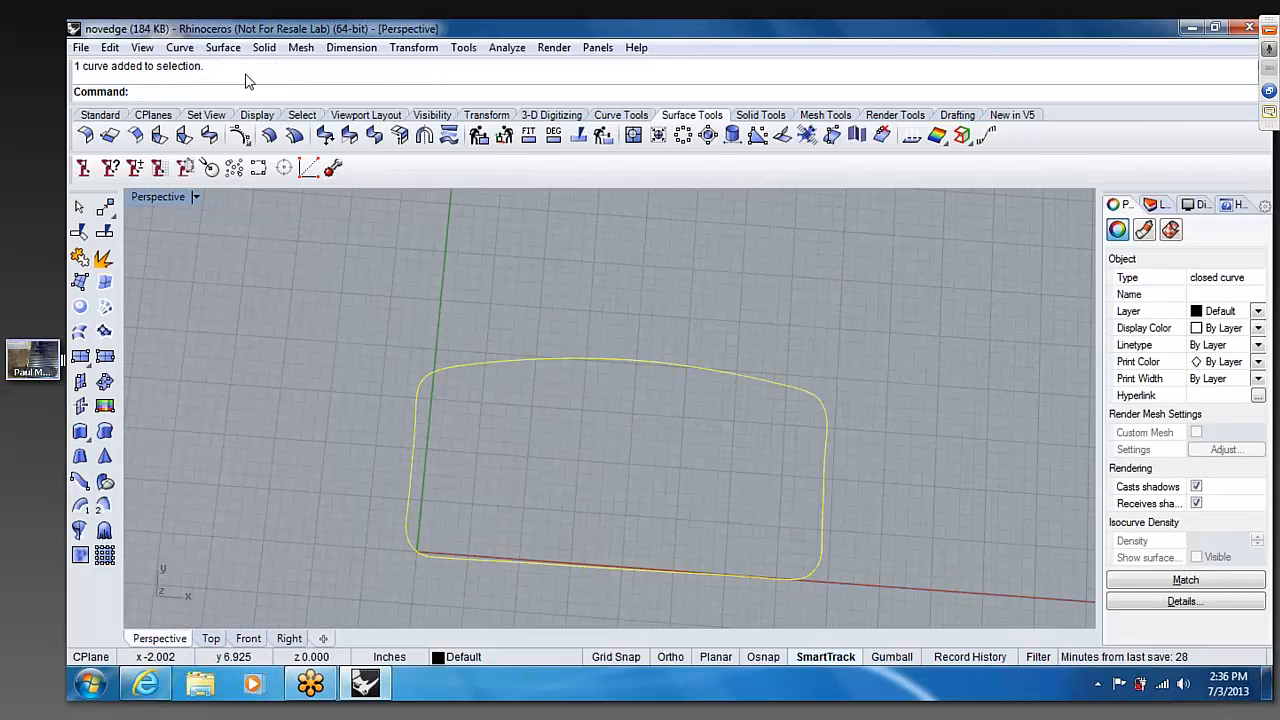
- Extrude the flat outline straight upward into a shallow closed solid and orbit around it
click(263, 47)
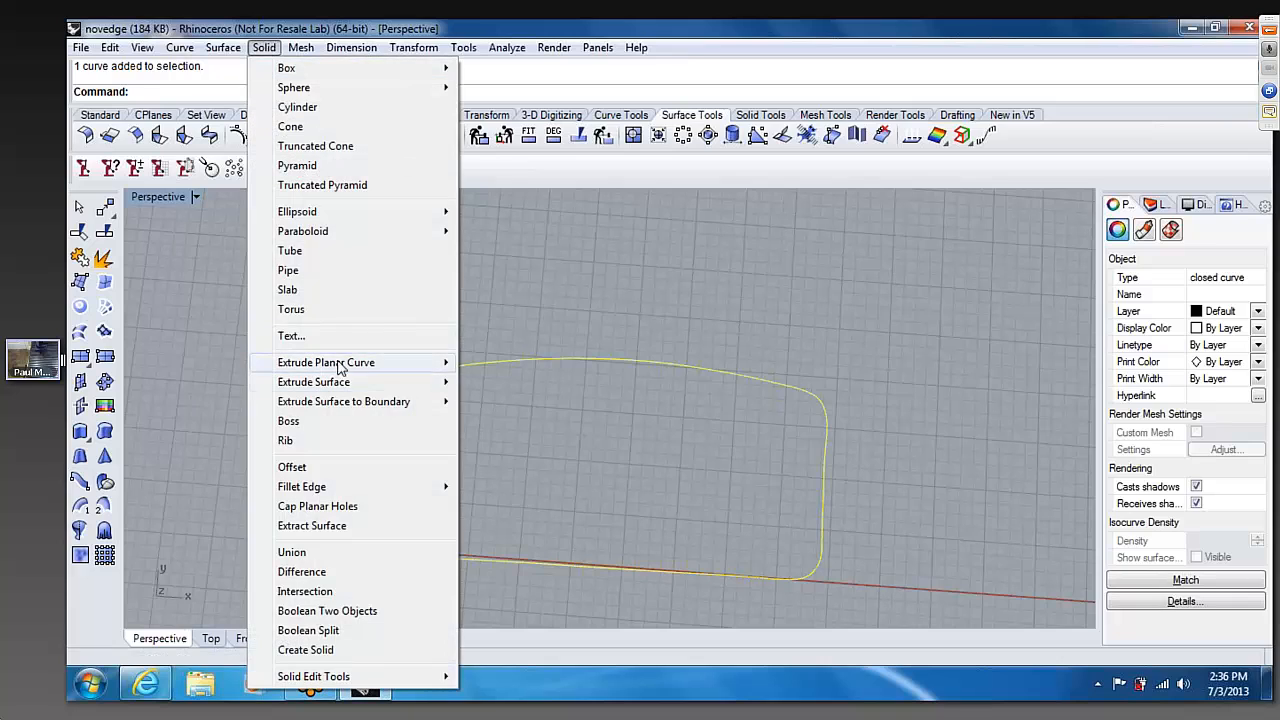
click(326, 362)
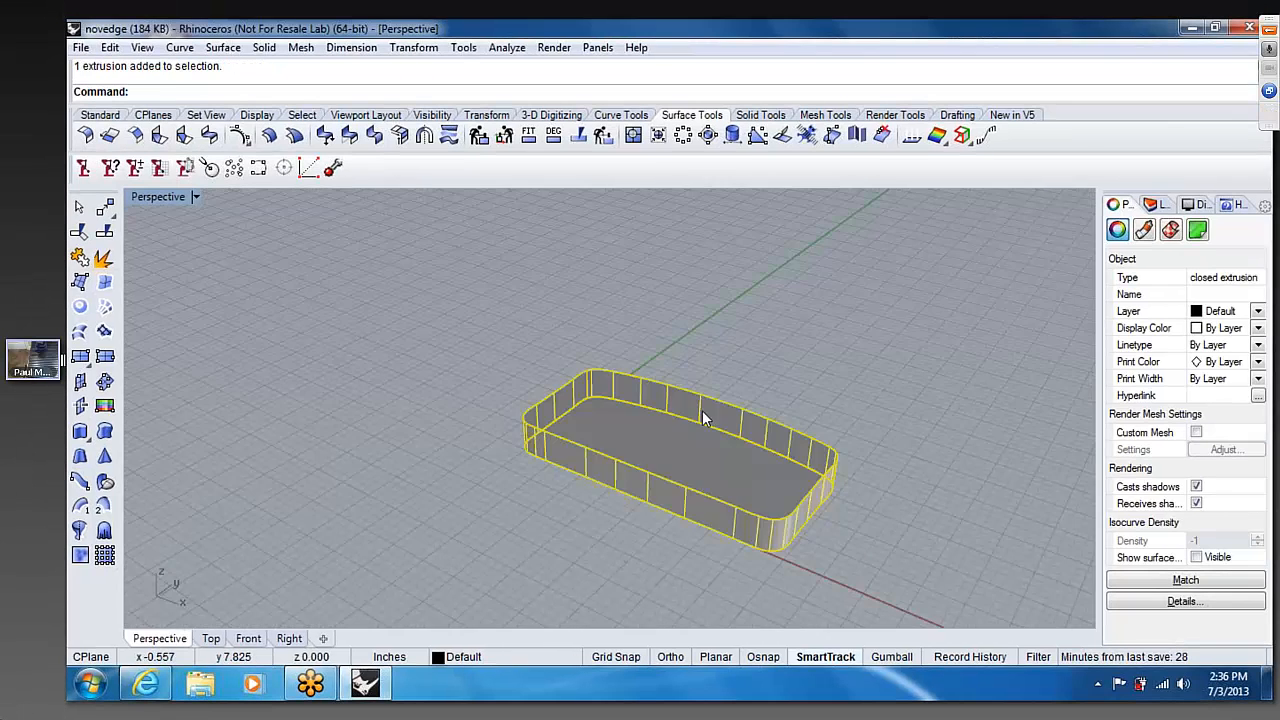
drag(700, 420, 755, 490)
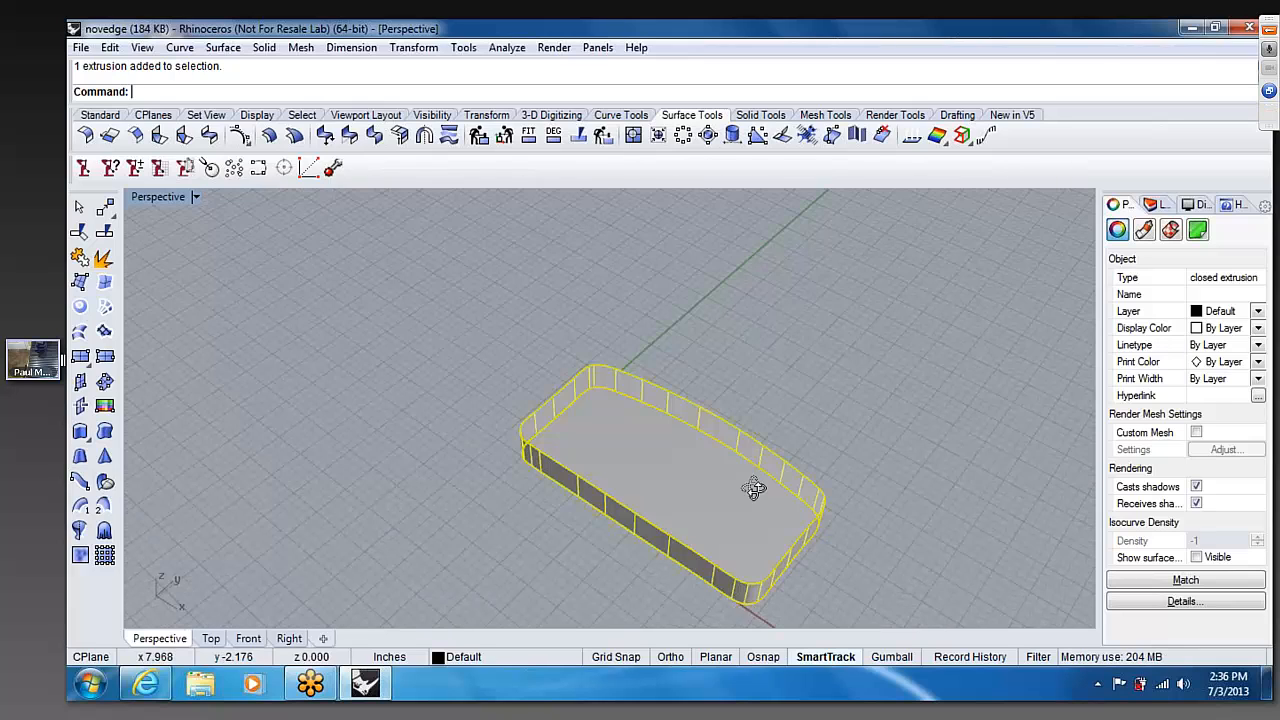
- View the extruded rounded-rectangle body from above and delete it
drag(755, 490, 743, 420)
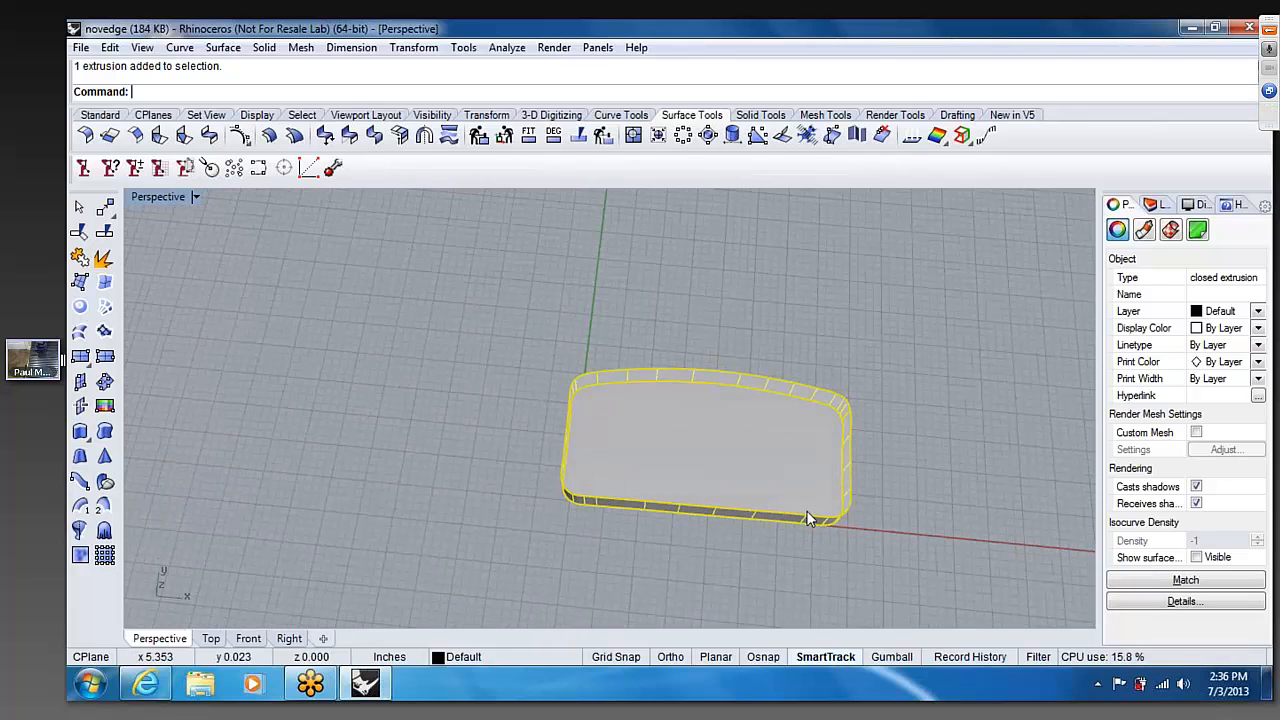
key(Delete)
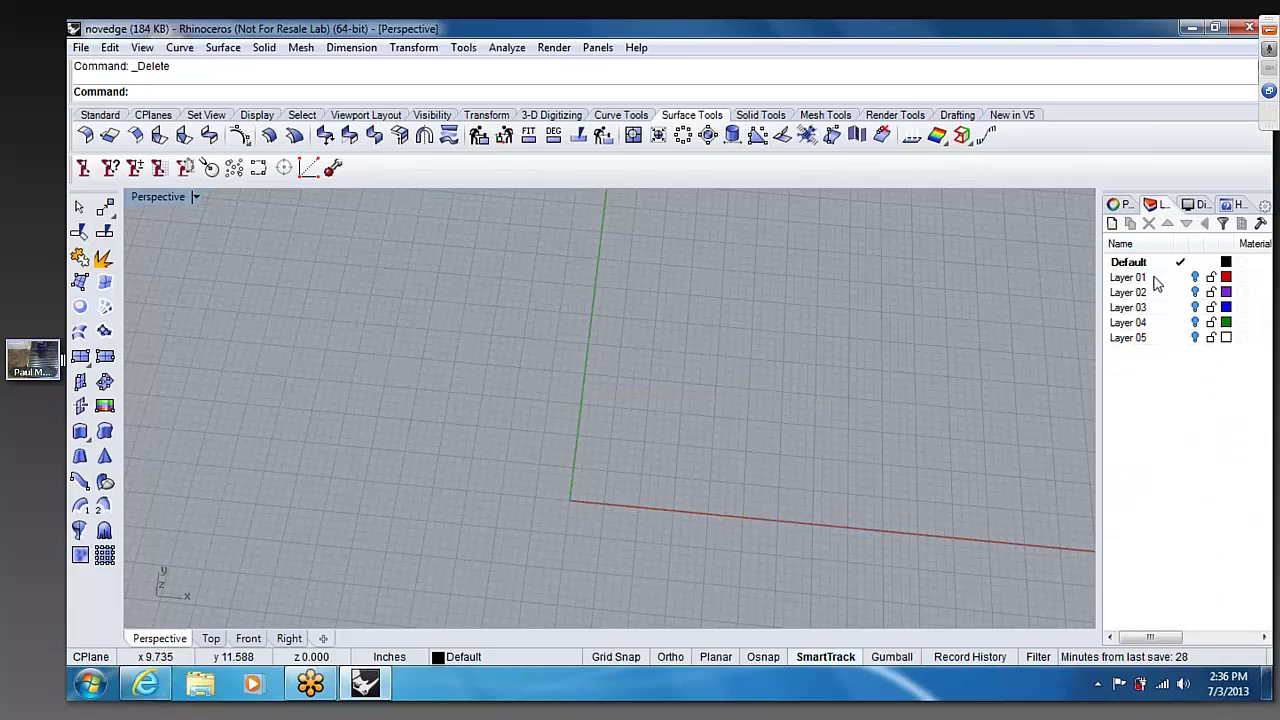
- Turn on Layers 01–04, then orbit and zoom to inspect the purple surface, points and base
click(1130, 277)
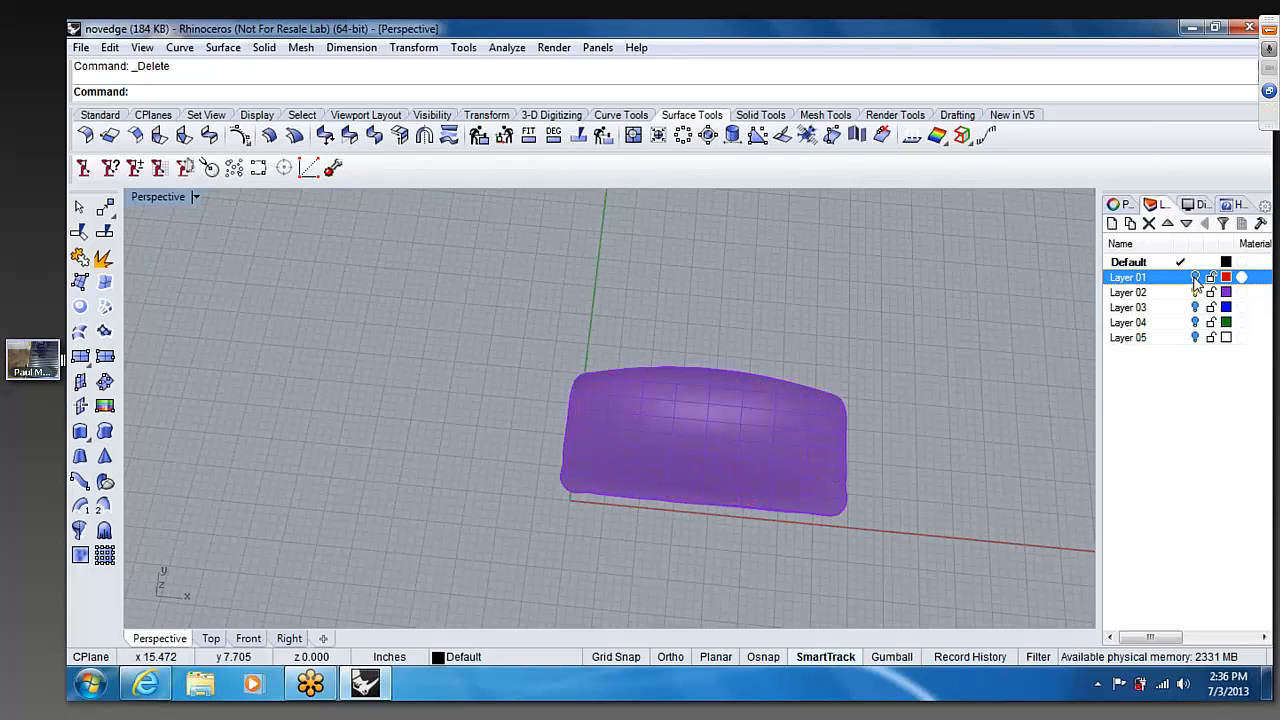
click(1148, 292)
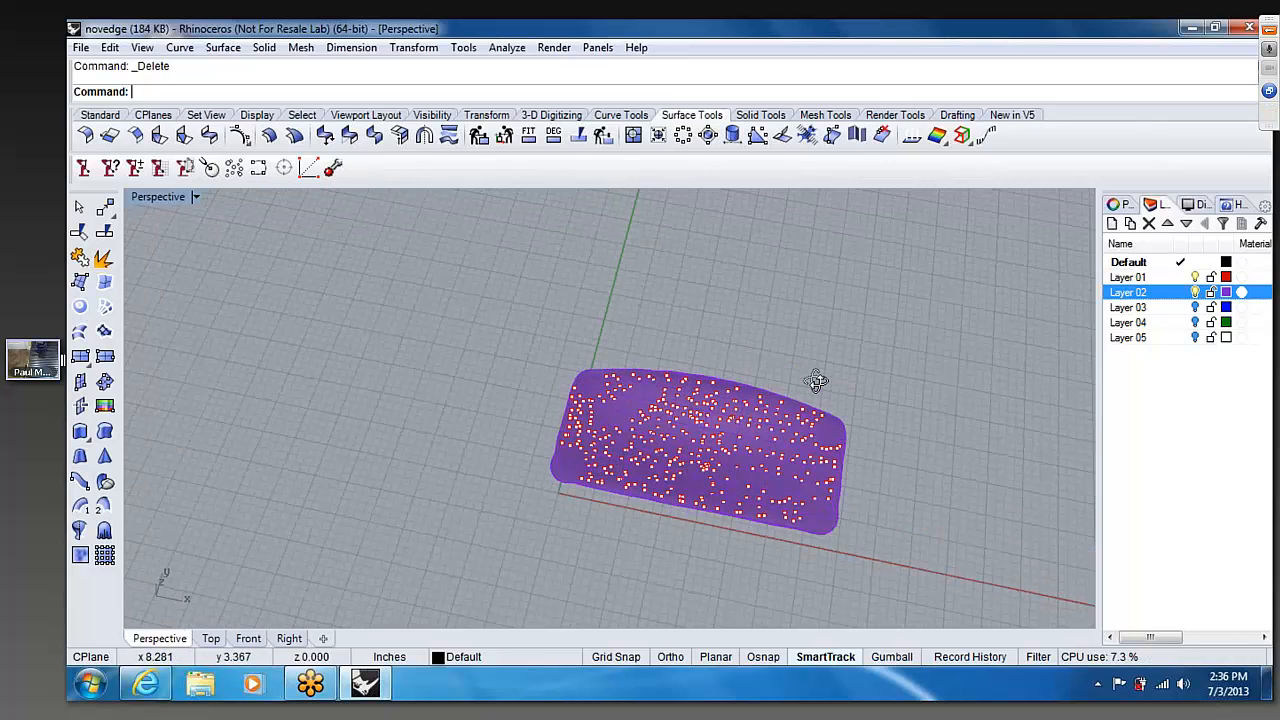
drag(815, 381, 660, 410)
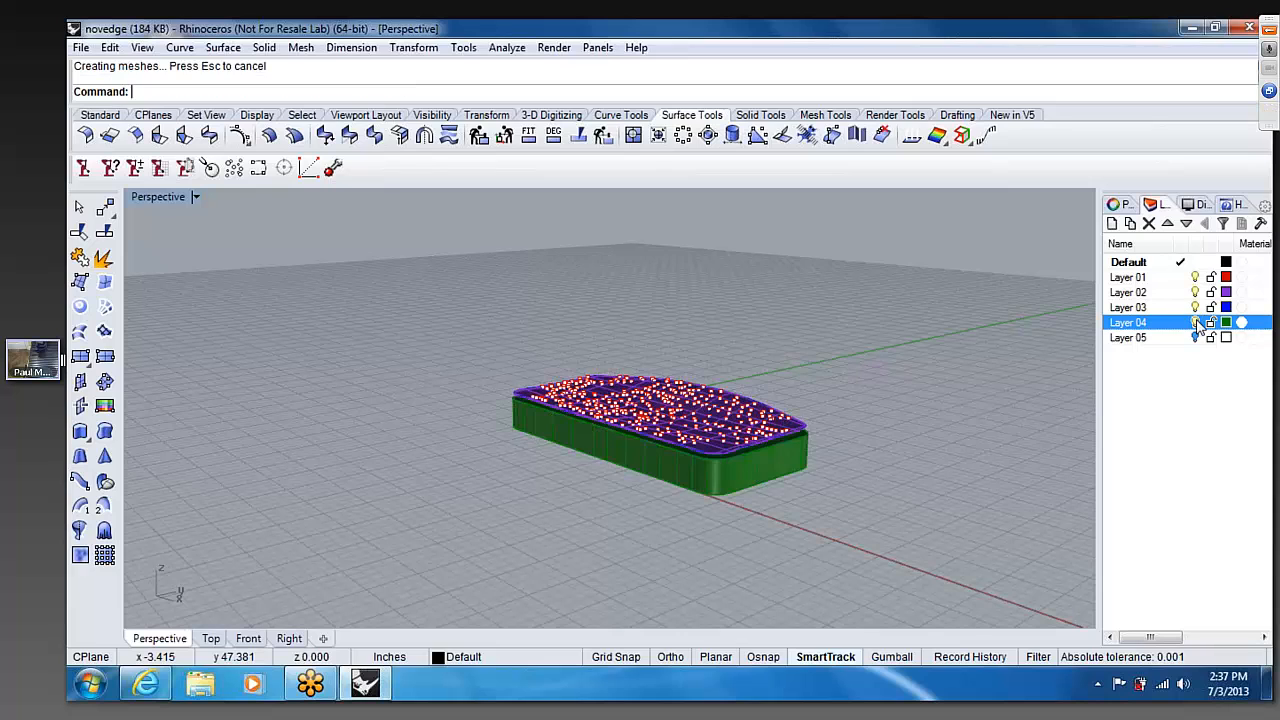
drag(650, 400, 648, 500)
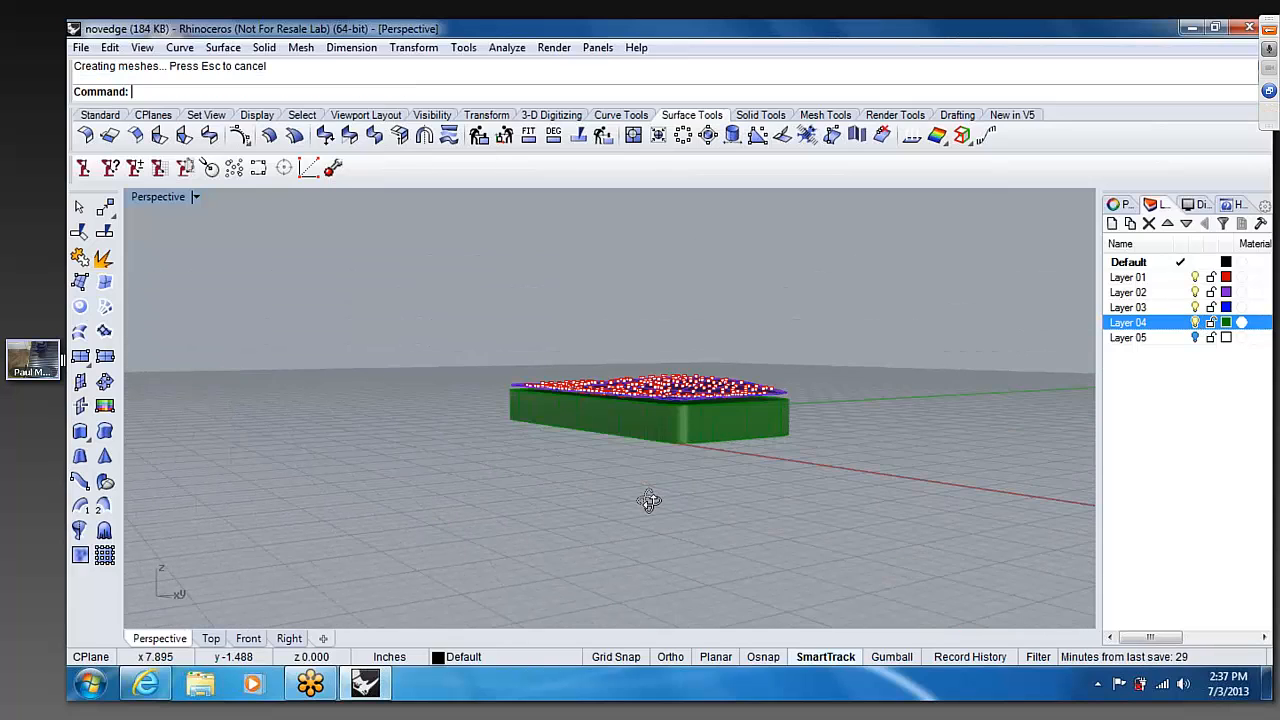
drag(649, 501, 687, 485)
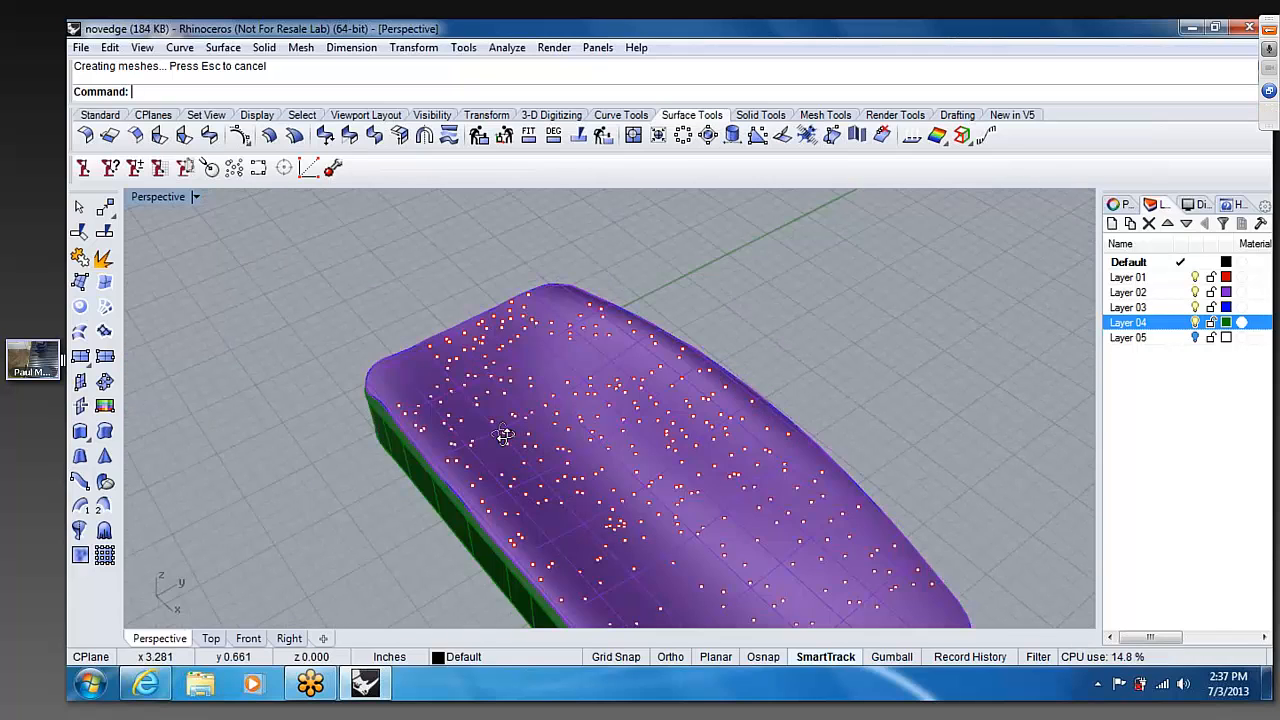
drag(503, 435, 505, 575)
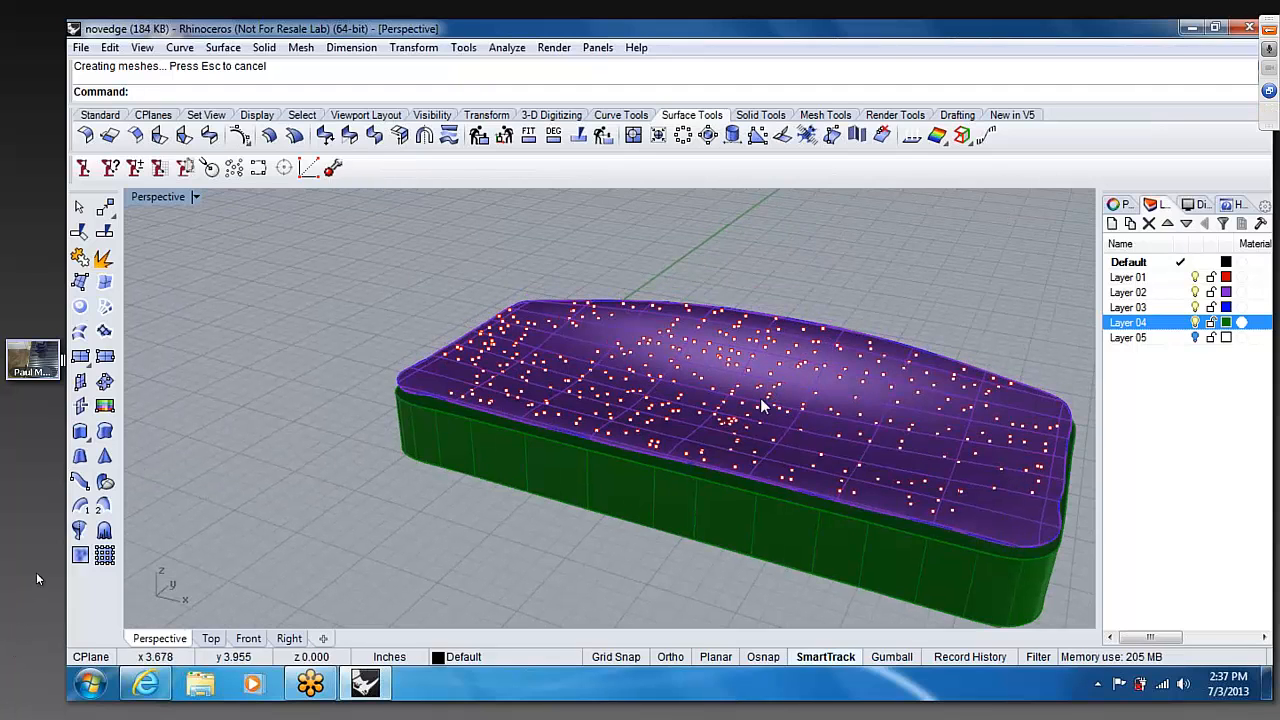
mouse_move(612, 382)
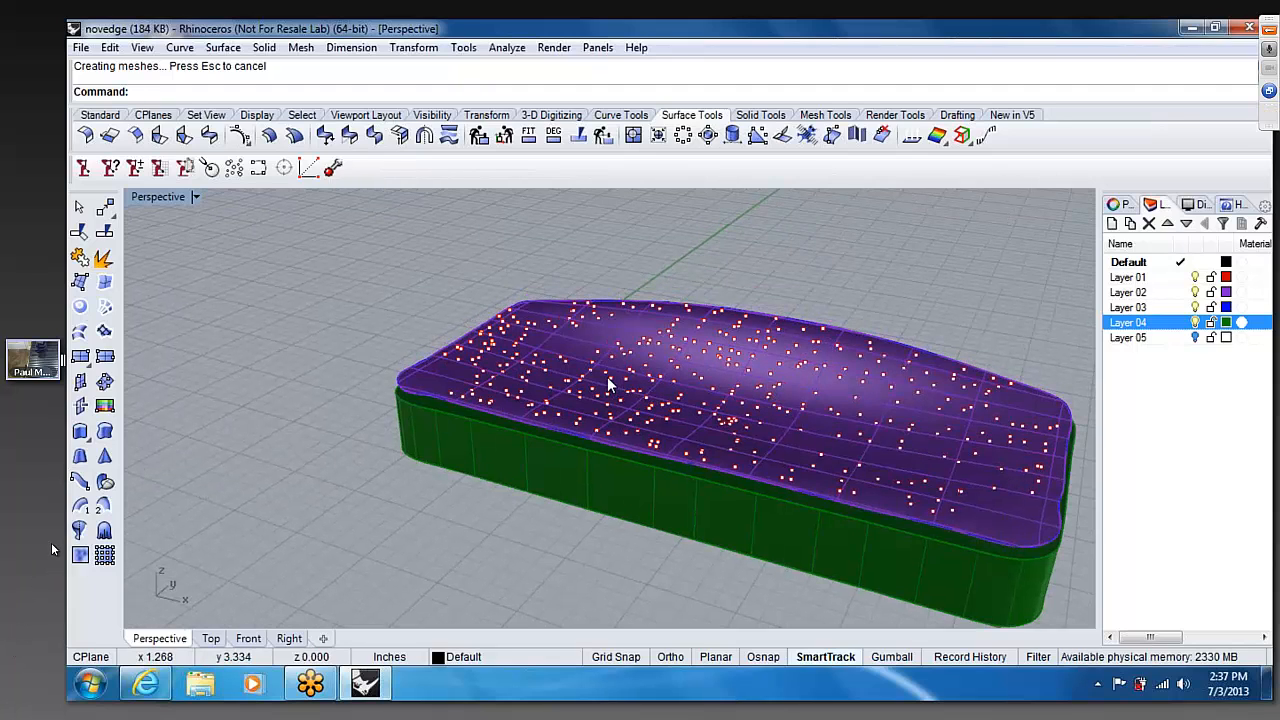
drag(610, 385, 655, 468)
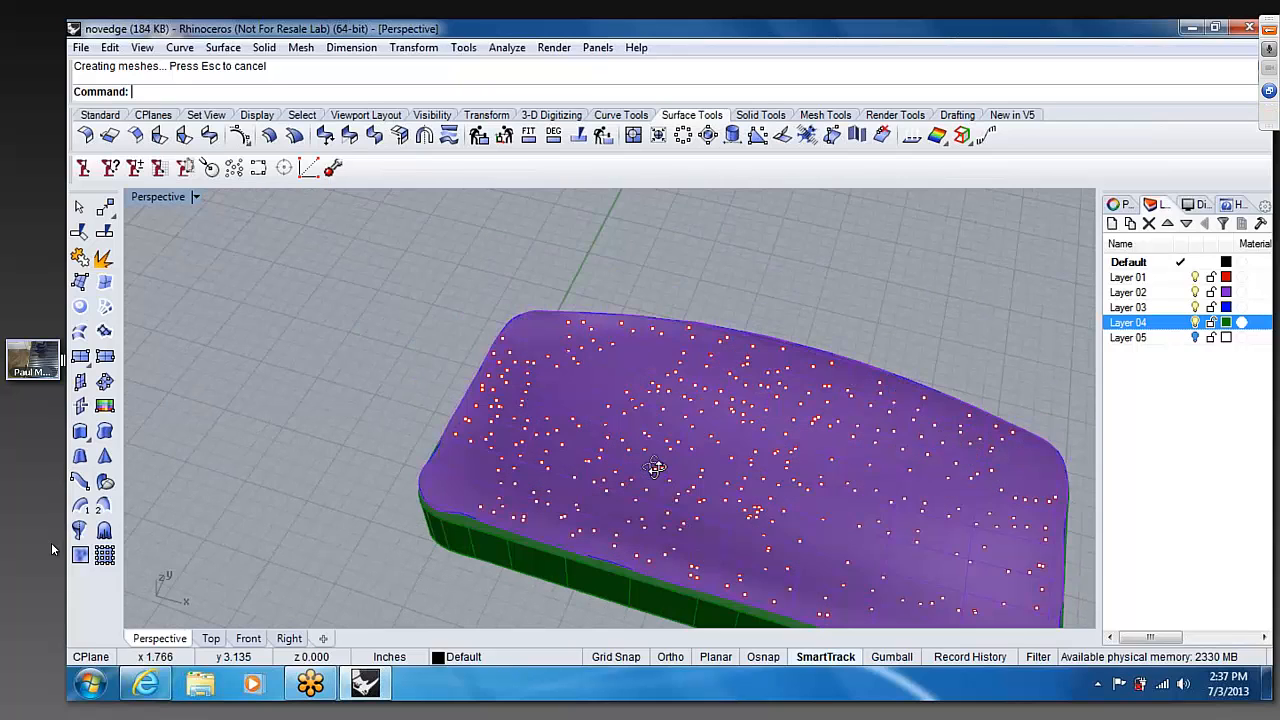
drag(655, 467, 668, 382)
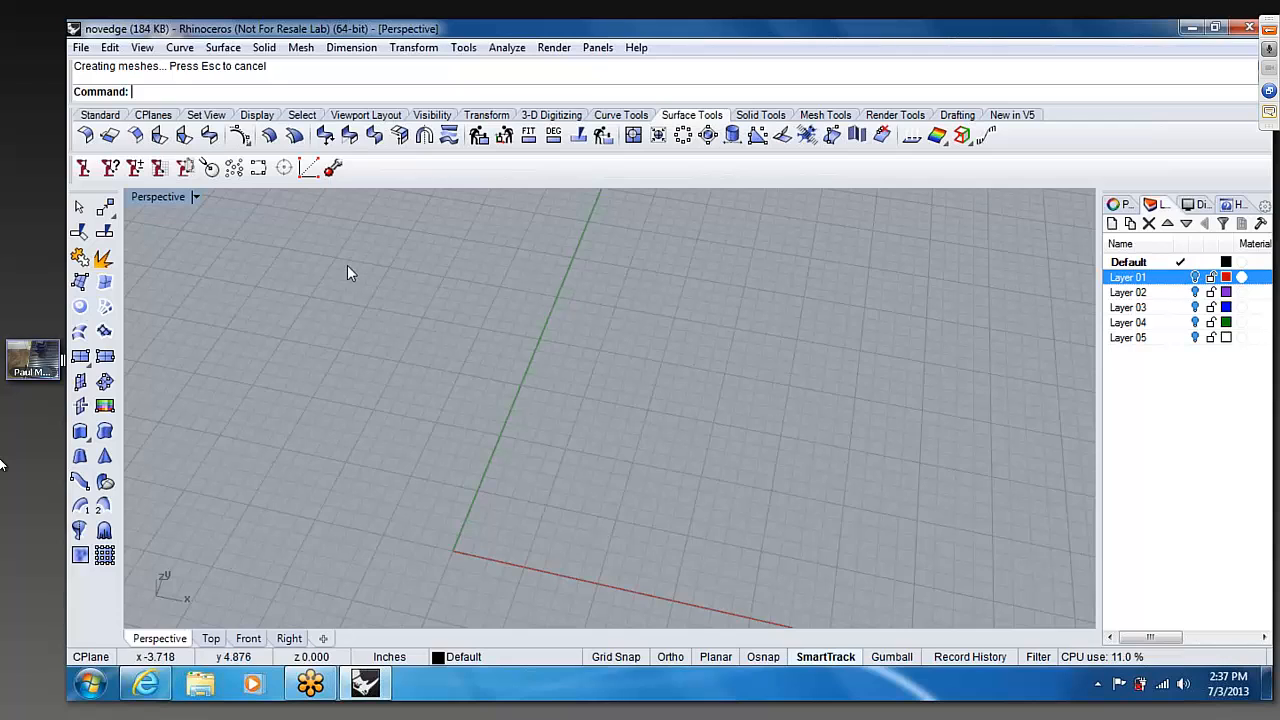
- Adjust the Perspective view of the empty grid with the model layers hidden
drag(350, 273, 280, 378)
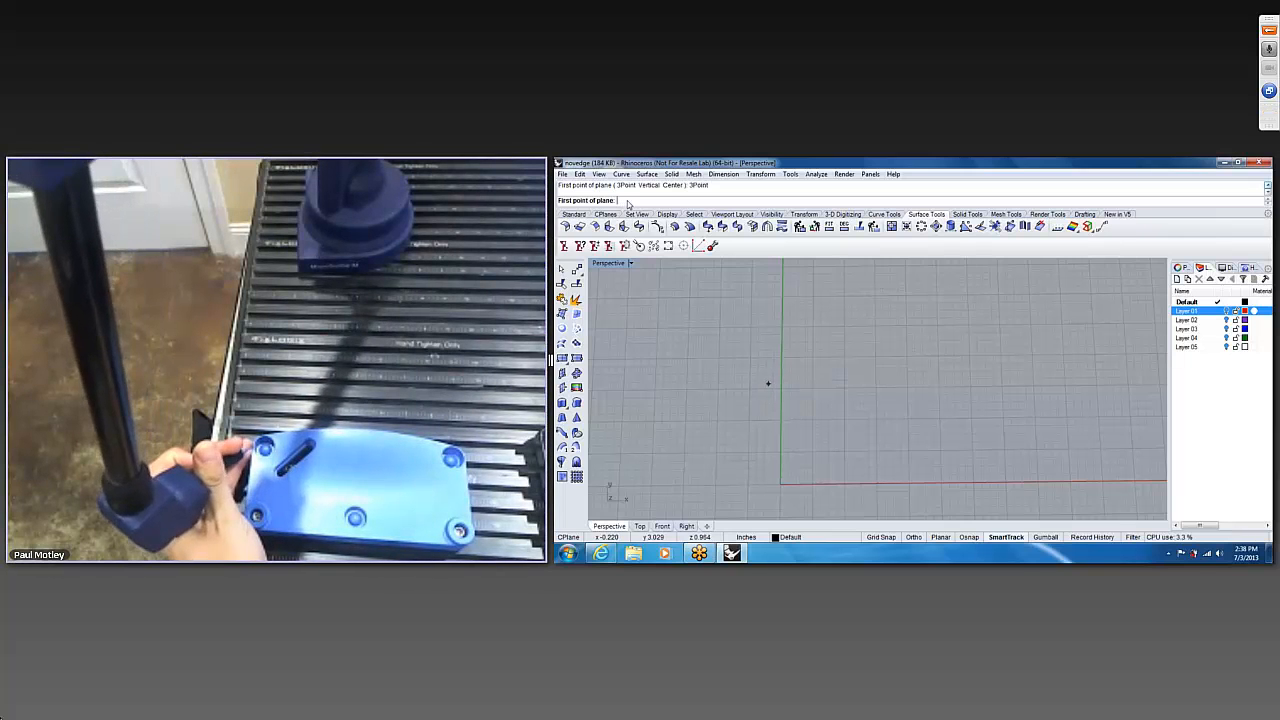
- Pick the first plane point and digitize points along parallel sections of the blue part
click(768, 384)
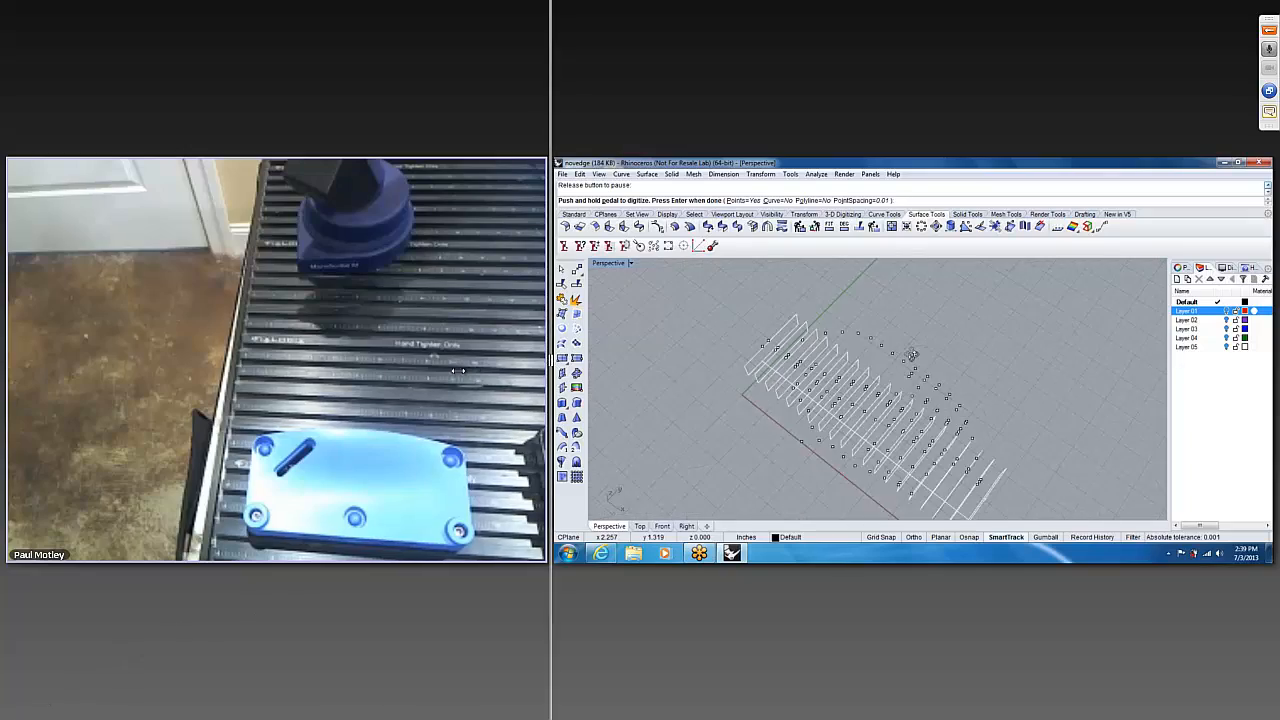
click(1240, 158)
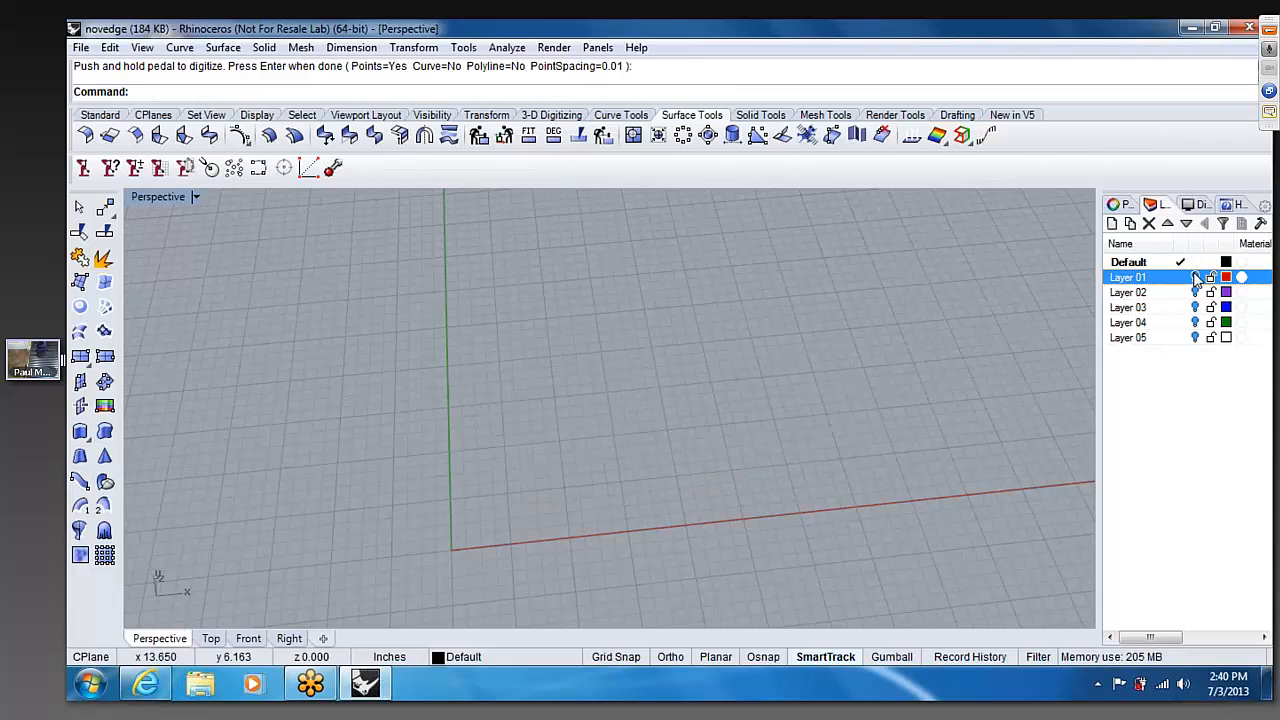
click(1128, 292)
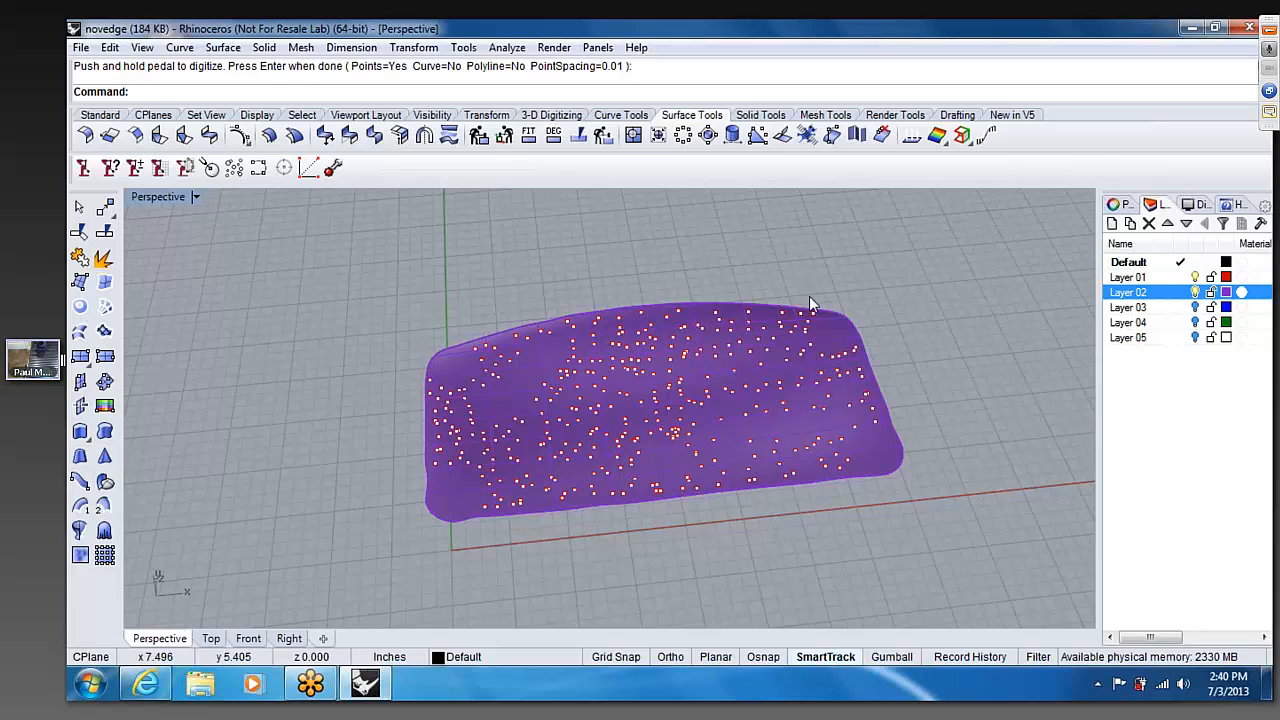
drag(810, 305, 780, 240)
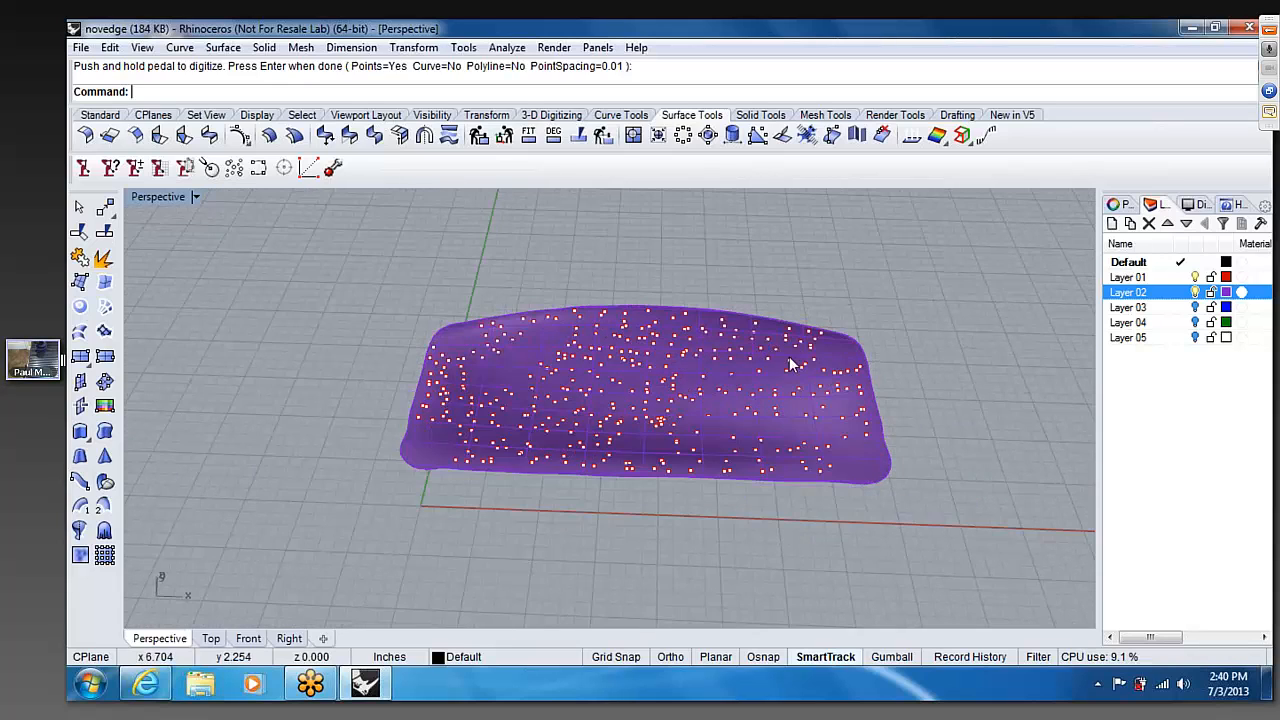
drag(650, 400, 790, 310)
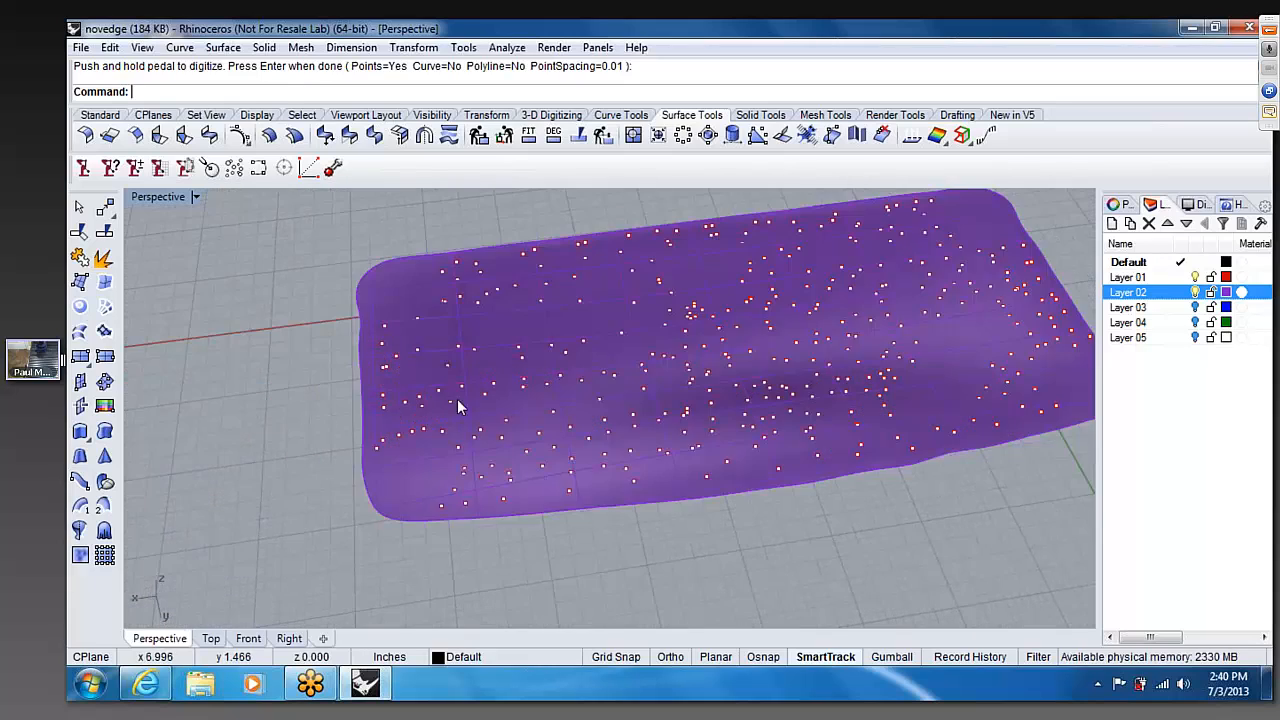
mouse_move(728, 367)
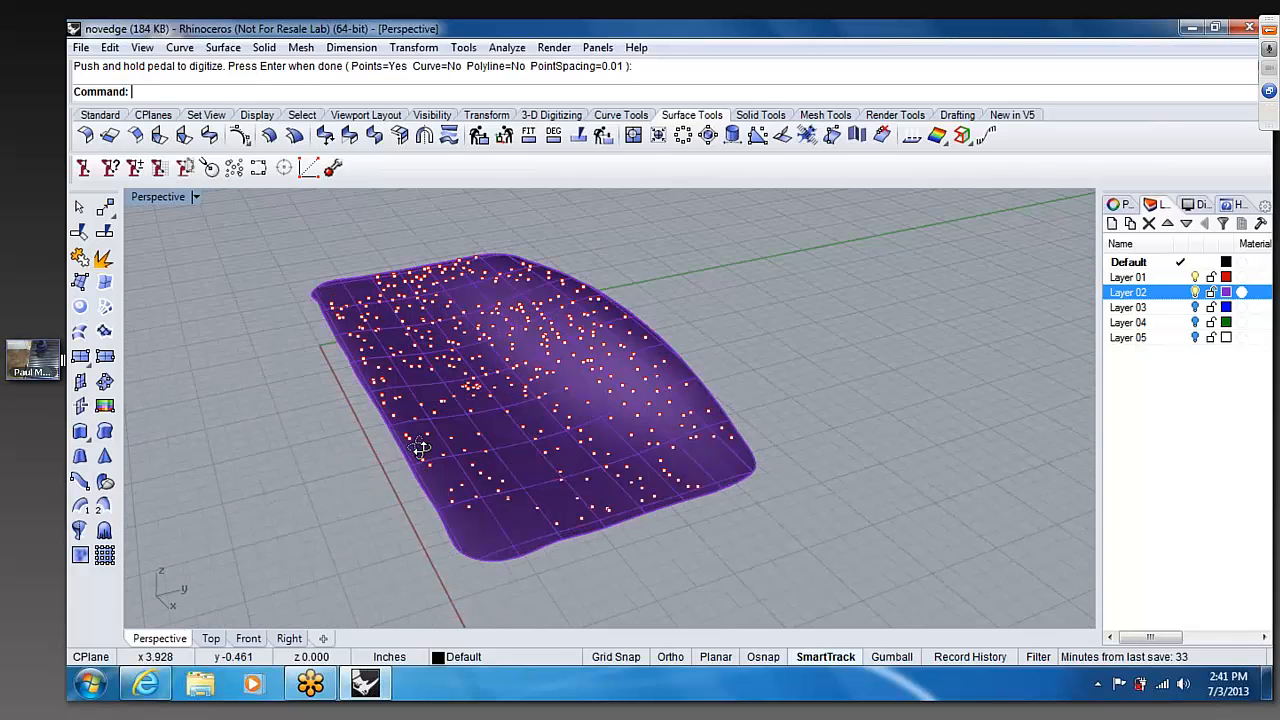
drag(420, 450, 493, 461)
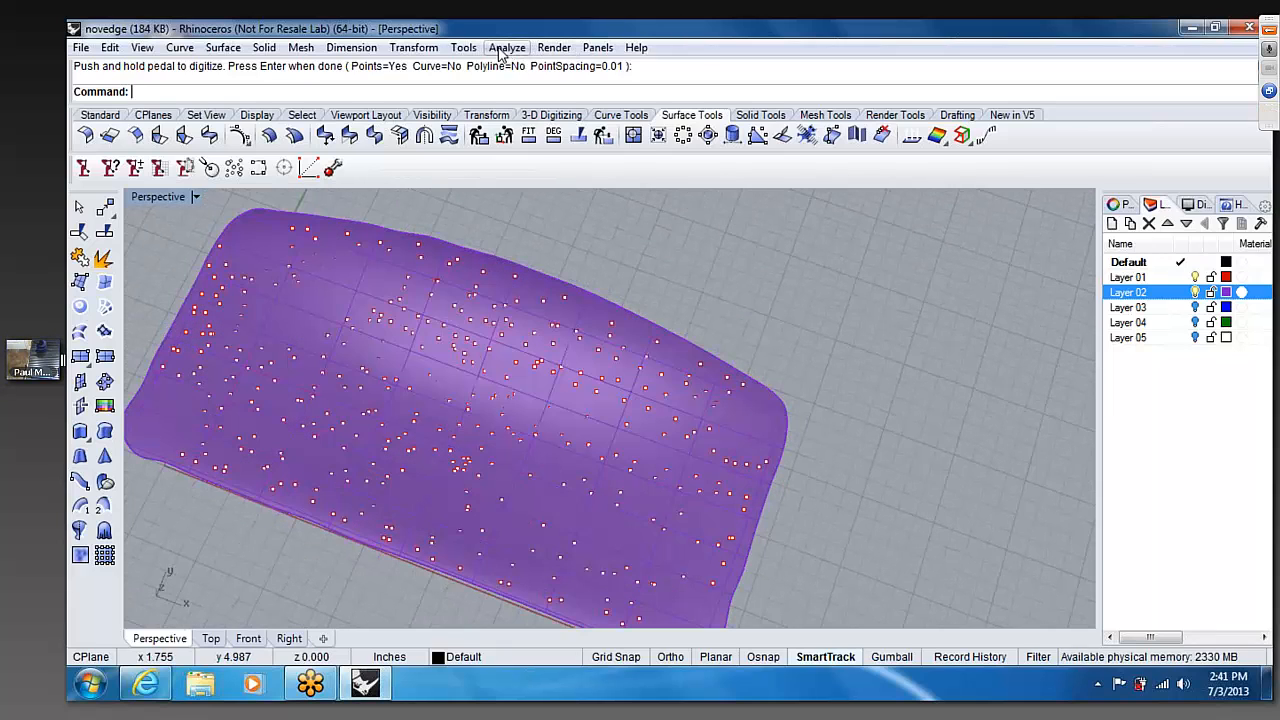
click(505, 47)
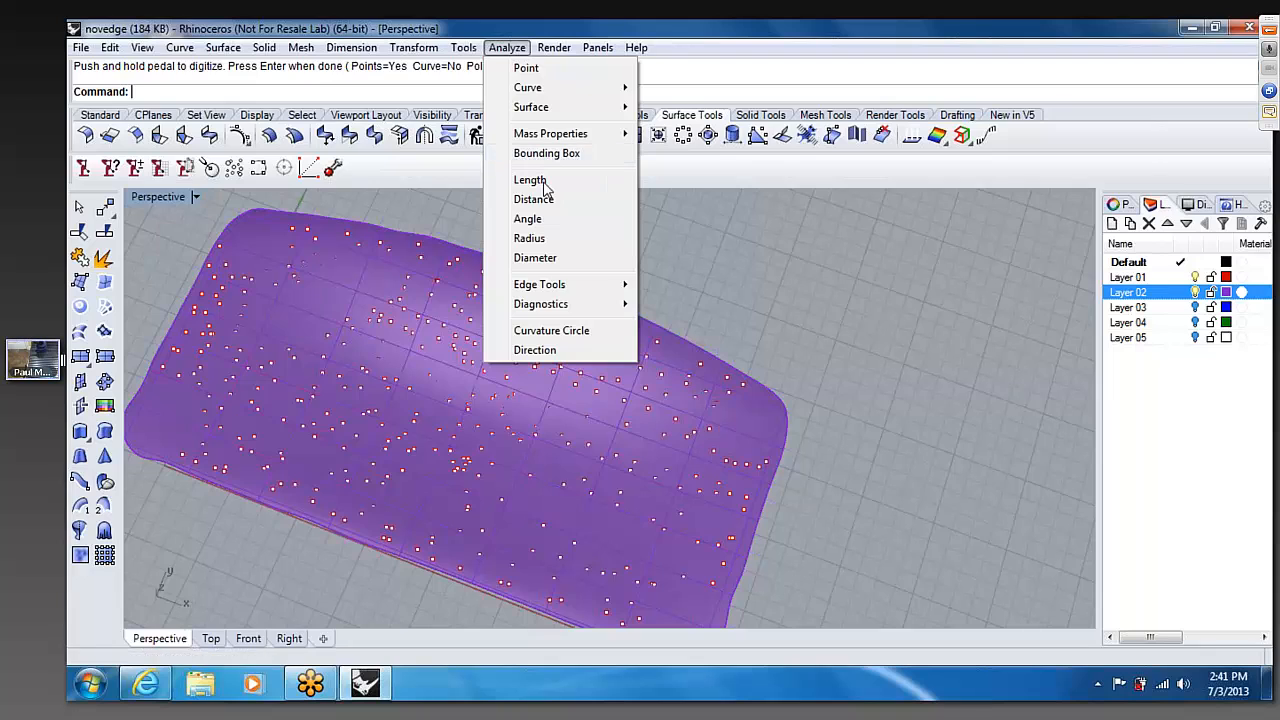
mouse_move(382, 223)
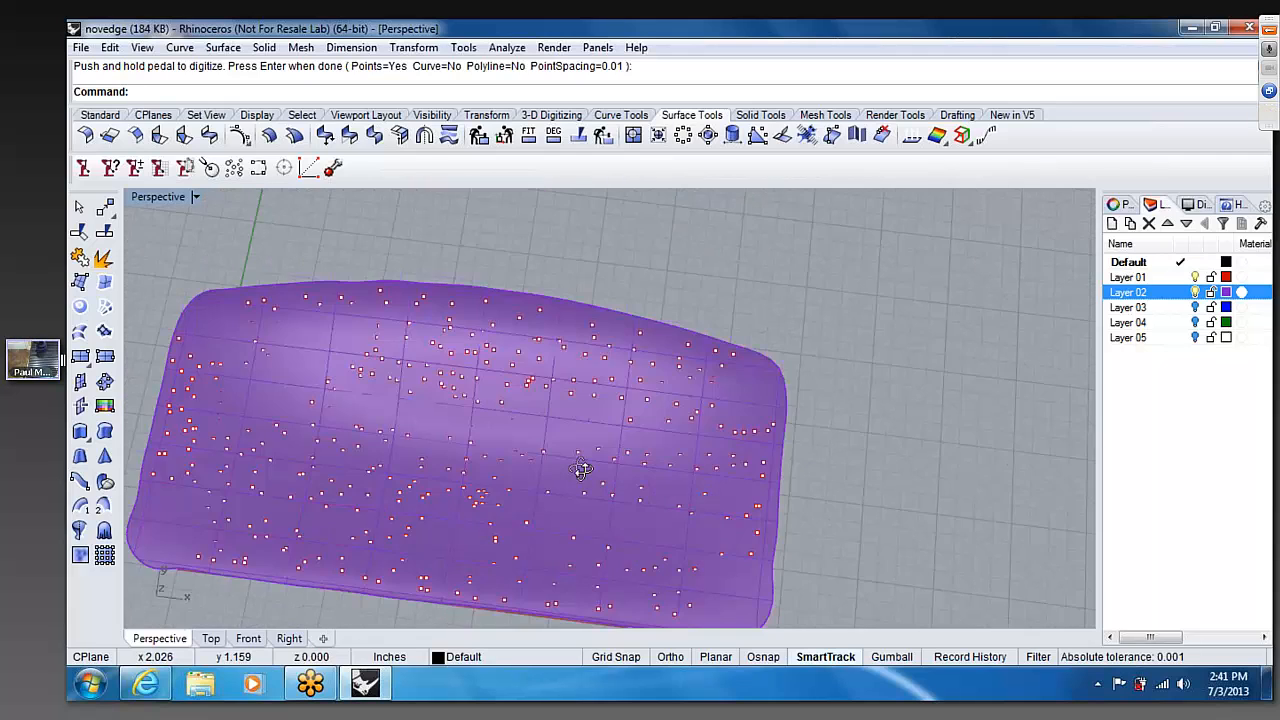
drag(580, 470, 610, 290)
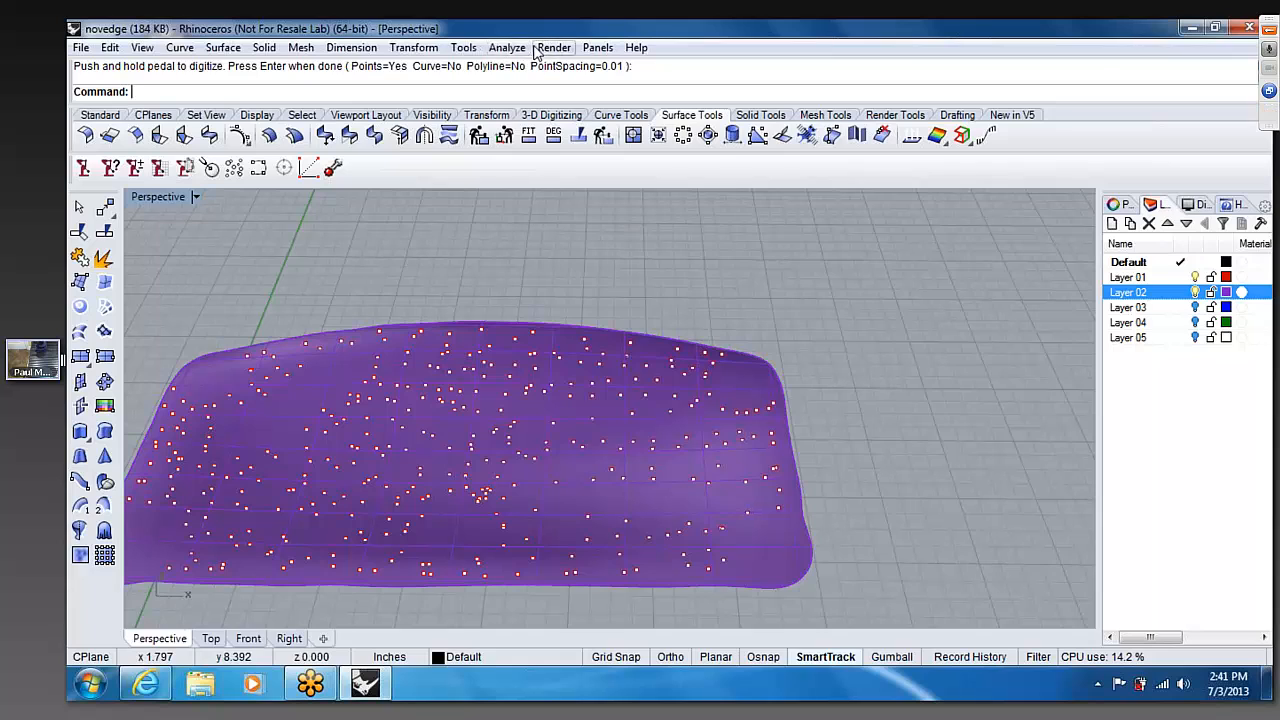
click(506, 47)
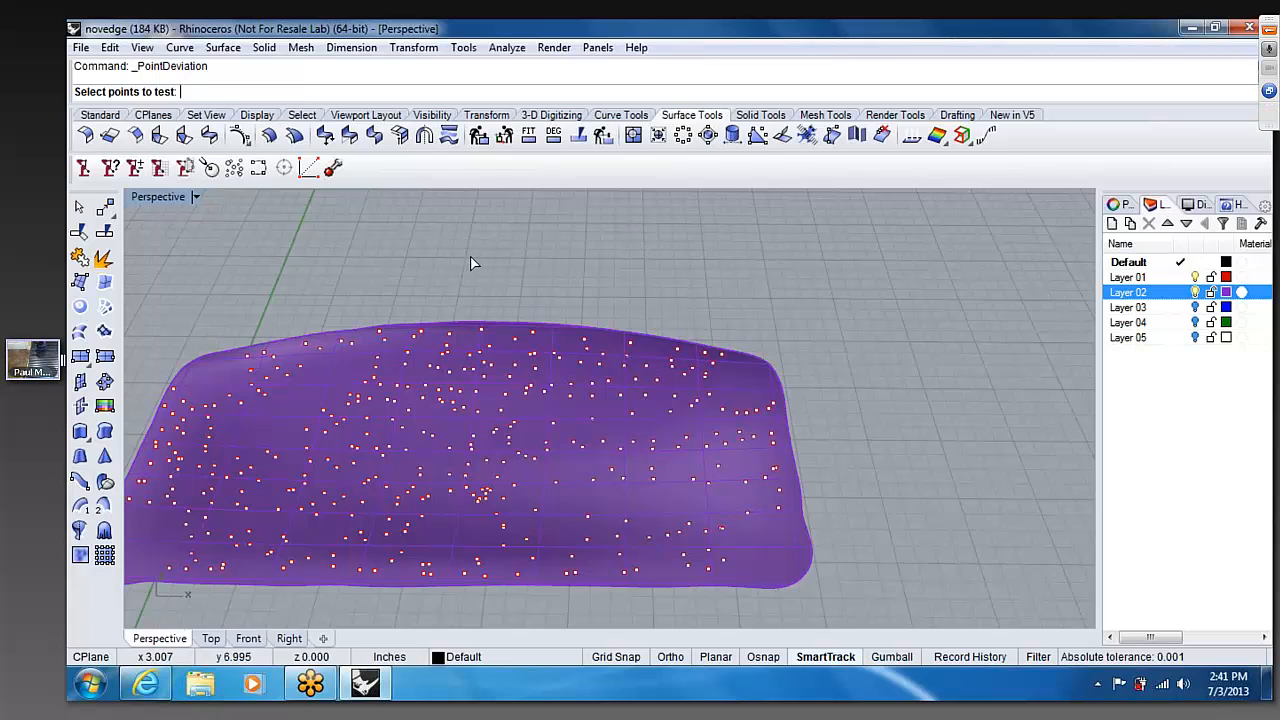
mouse_move(510, 360)
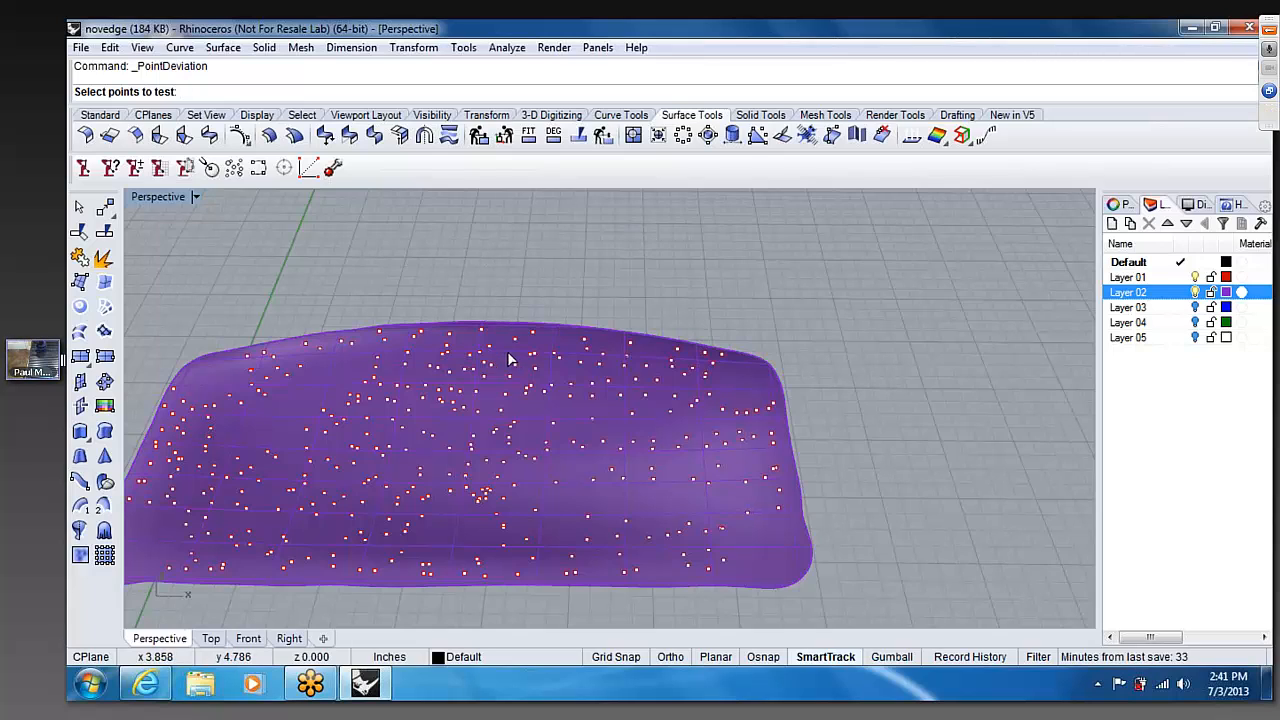
- Window-select the 365 digitized points and pick the purple surface for deviation analysis
drag(510, 360, 700, 497)
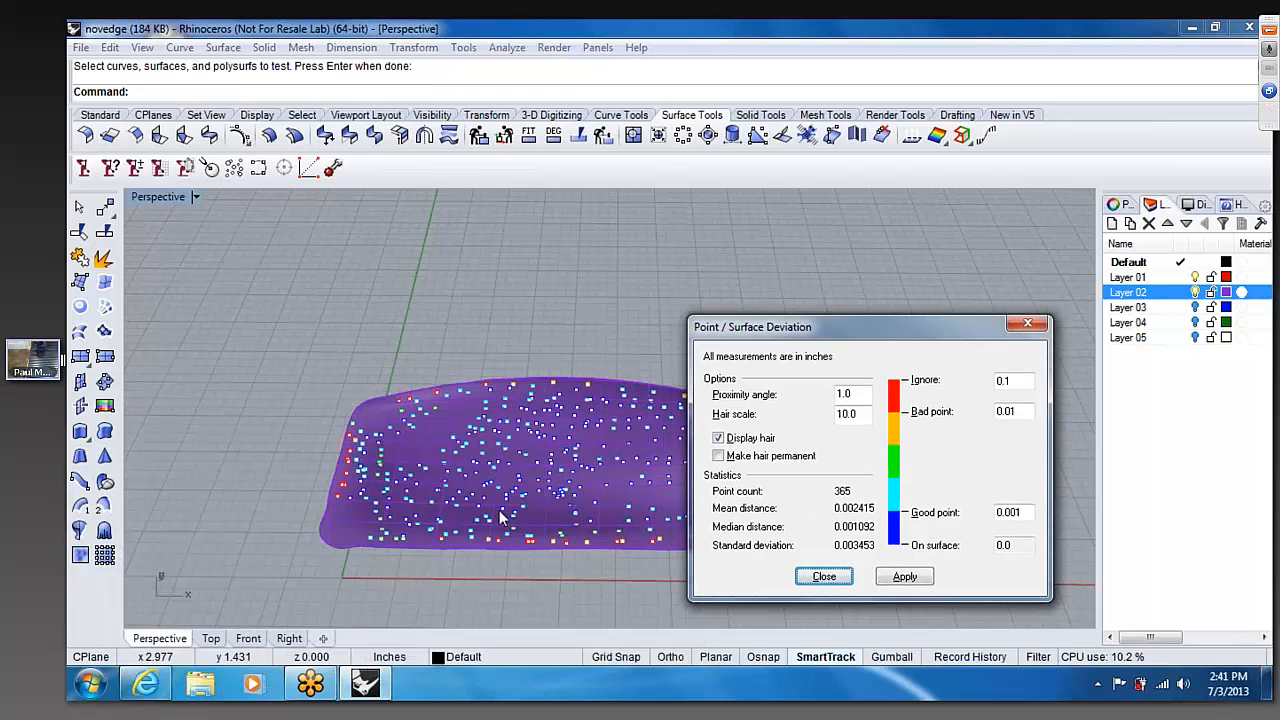
click(500, 510)
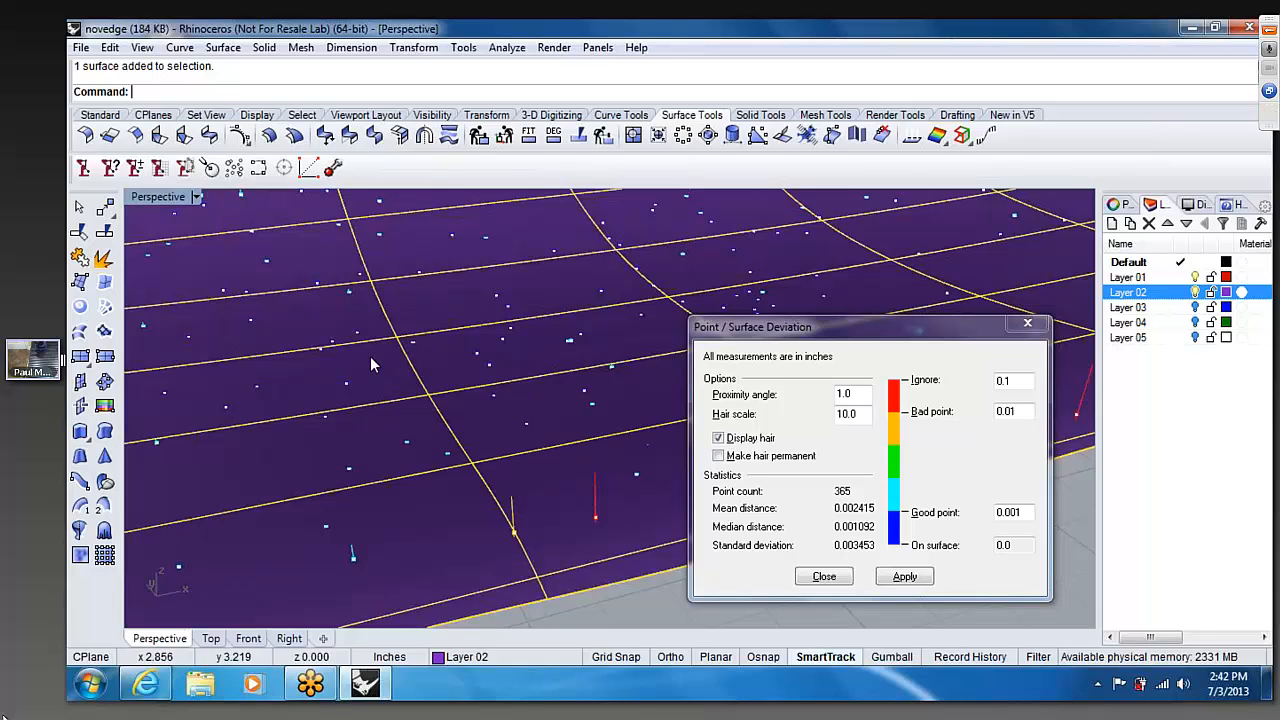
mouse_move(480, 343)
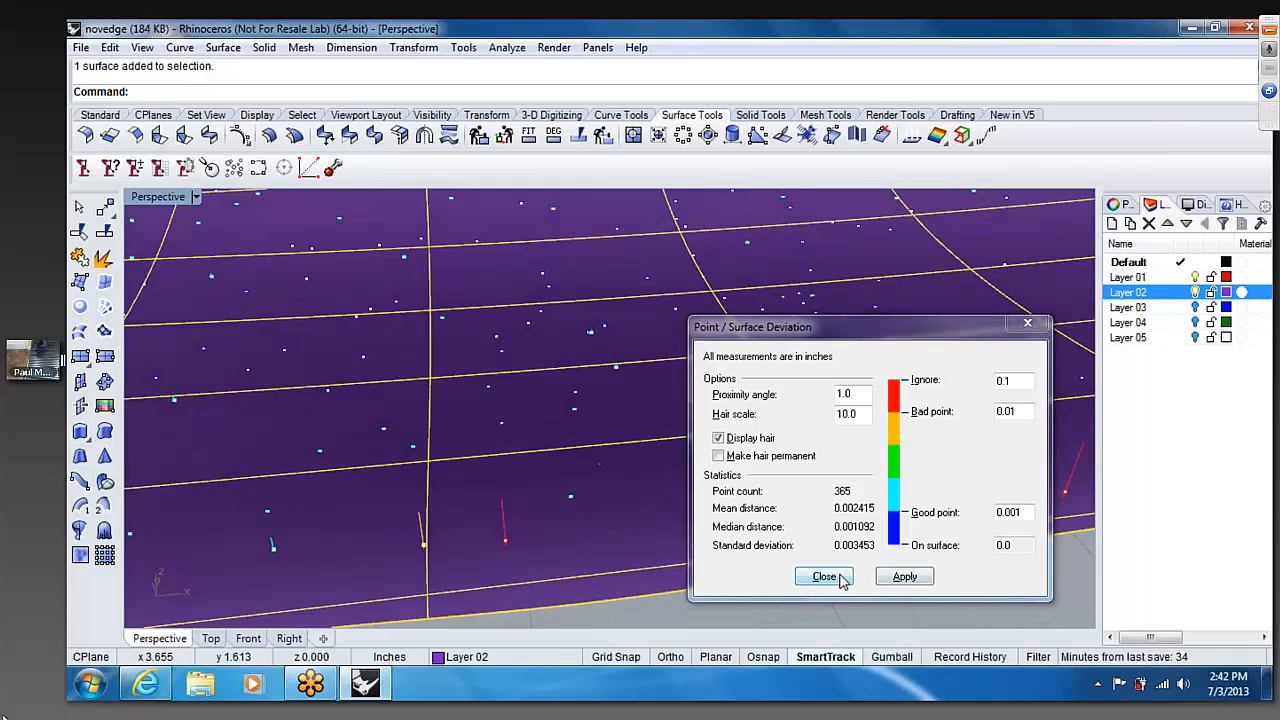
- Close the Point/Surface Deviation report after inspecting the deviation hairs
click(823, 576)
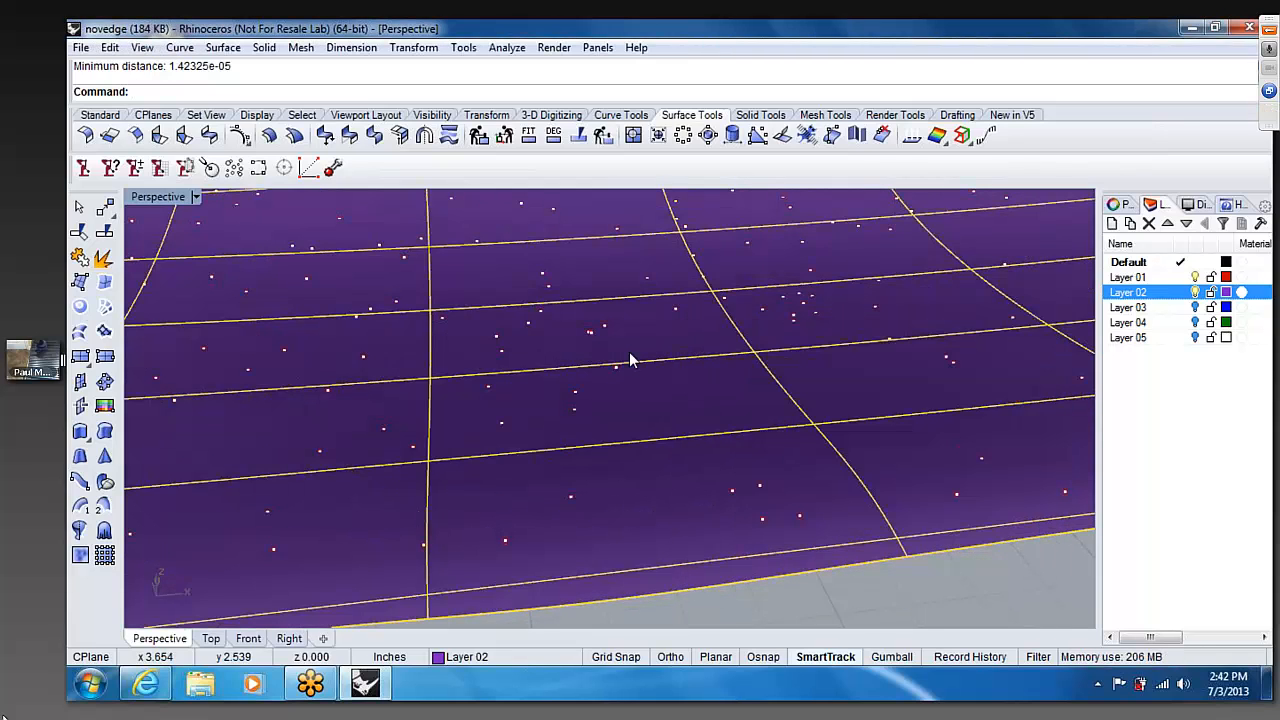
- Browse the Analyze menu and pan across the digitized scene
click(506, 47)
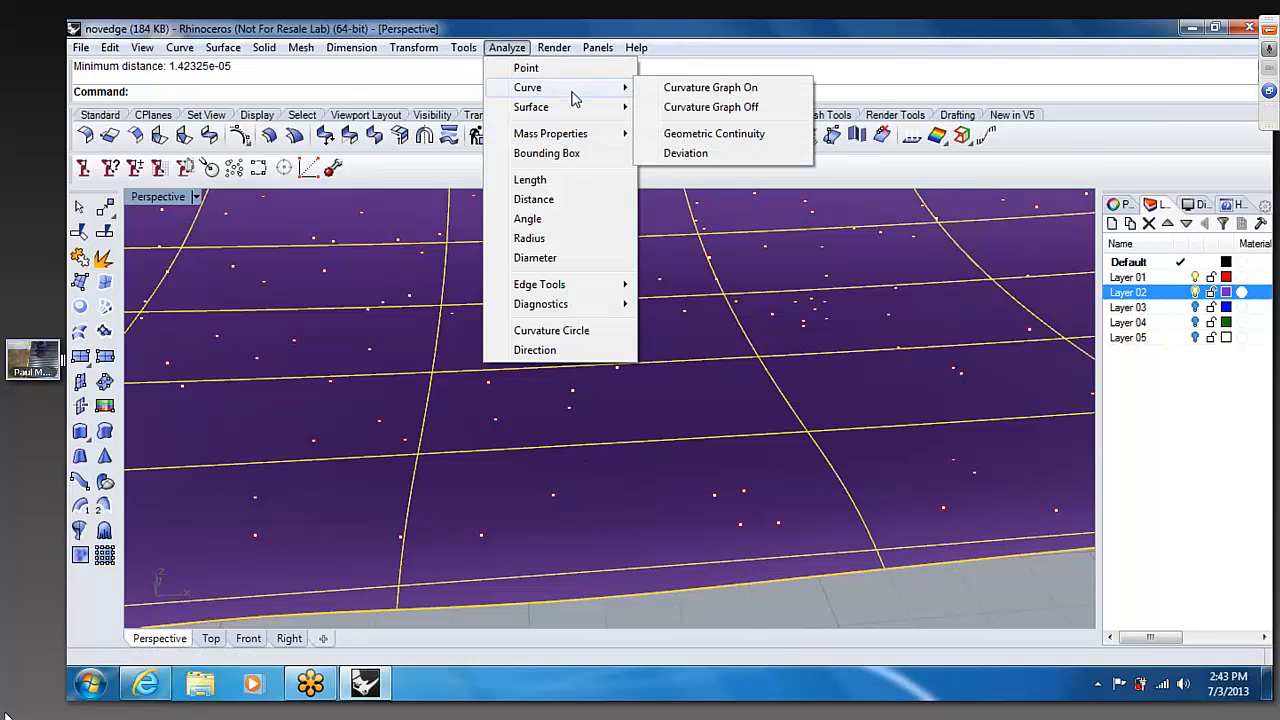
mouse_move(533, 199)
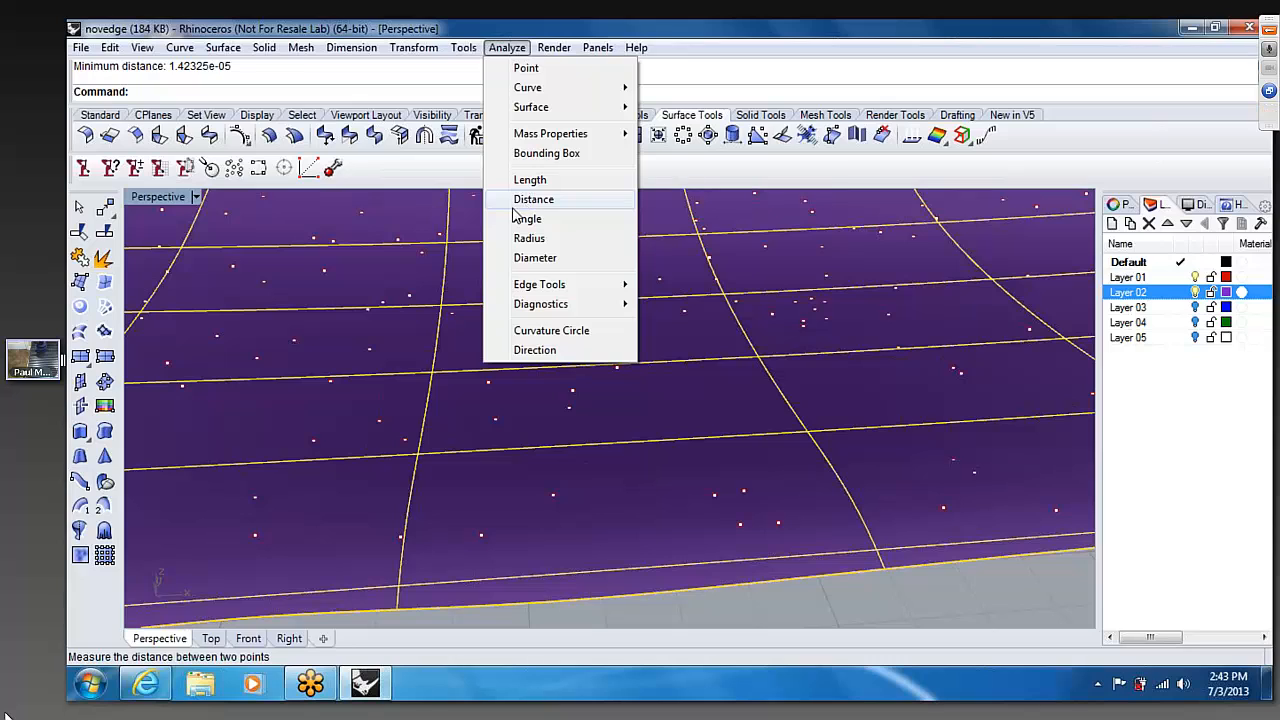
mouse_move(783, 602)
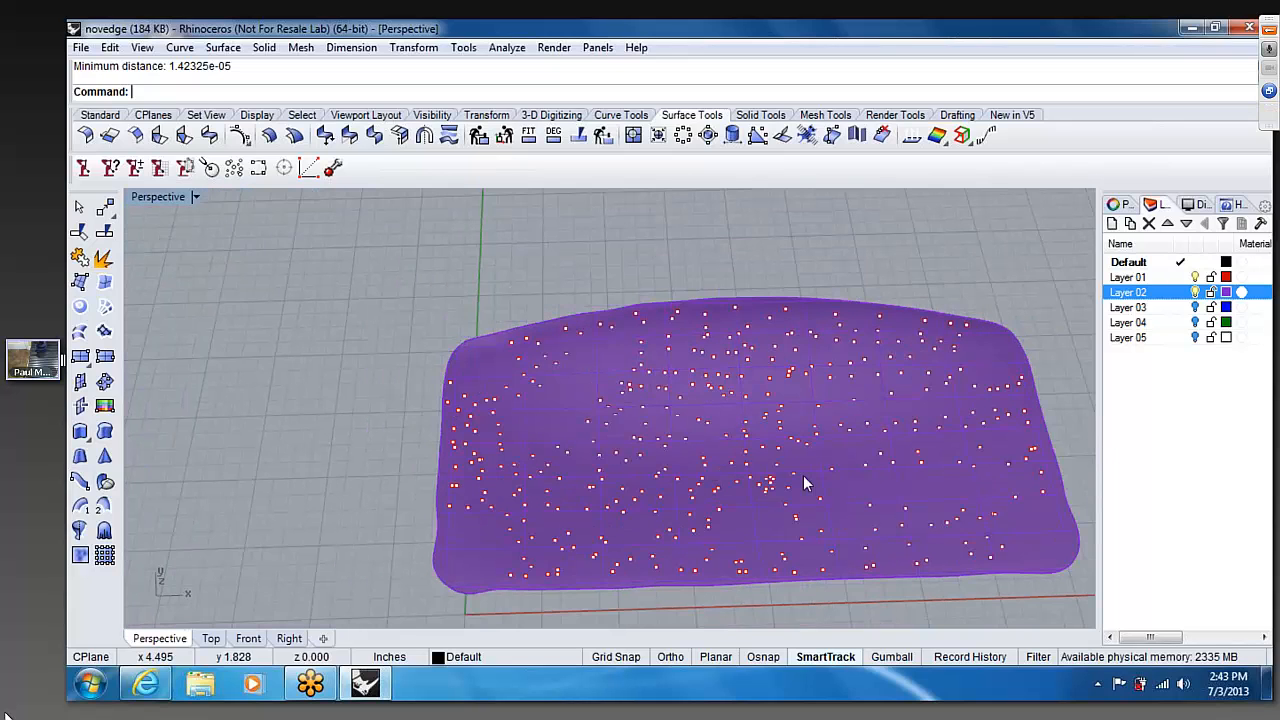
drag(805, 485, 790, 448)
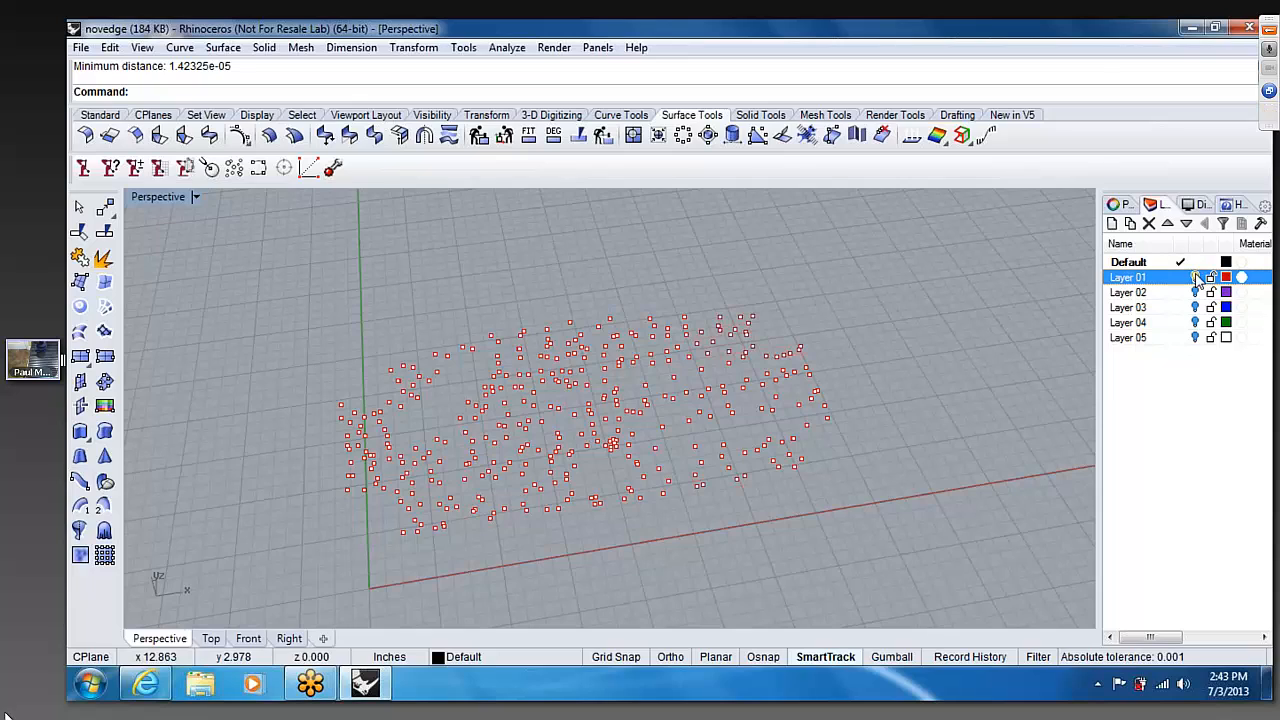
- Turn off Layer 01 to hide the red digitized points
click(1192, 277)
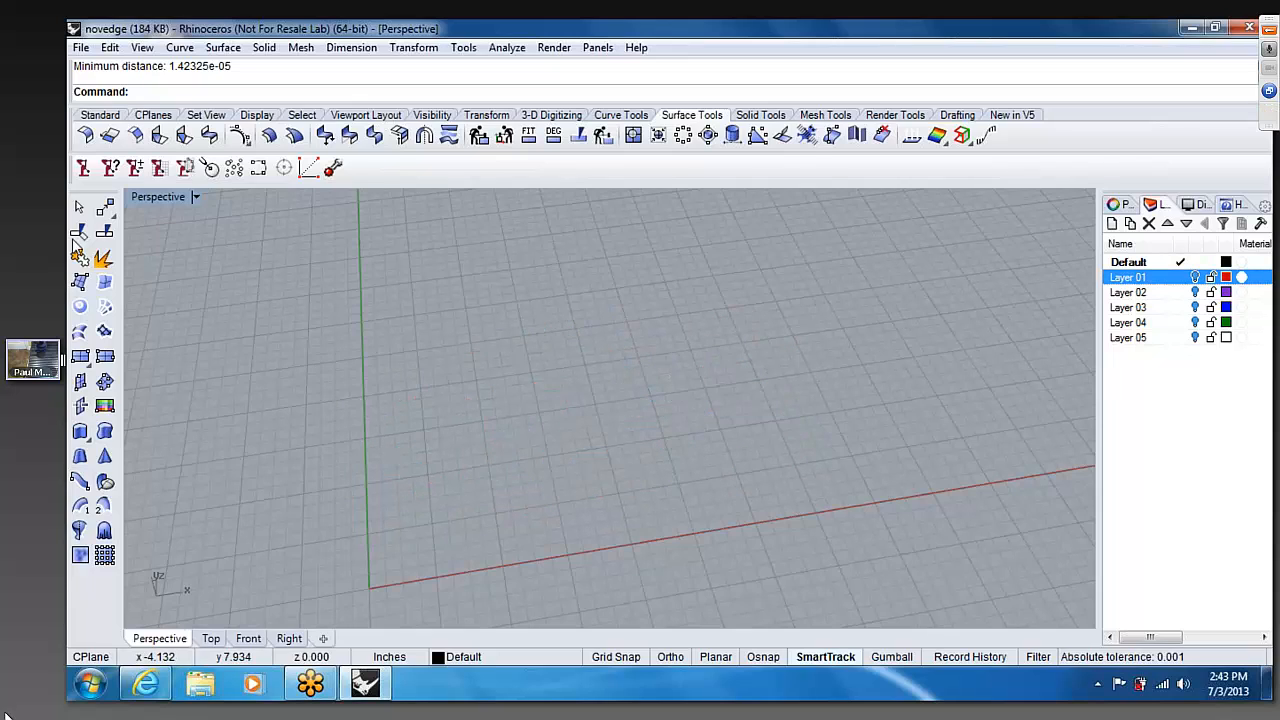
mouse_move(290, 236)
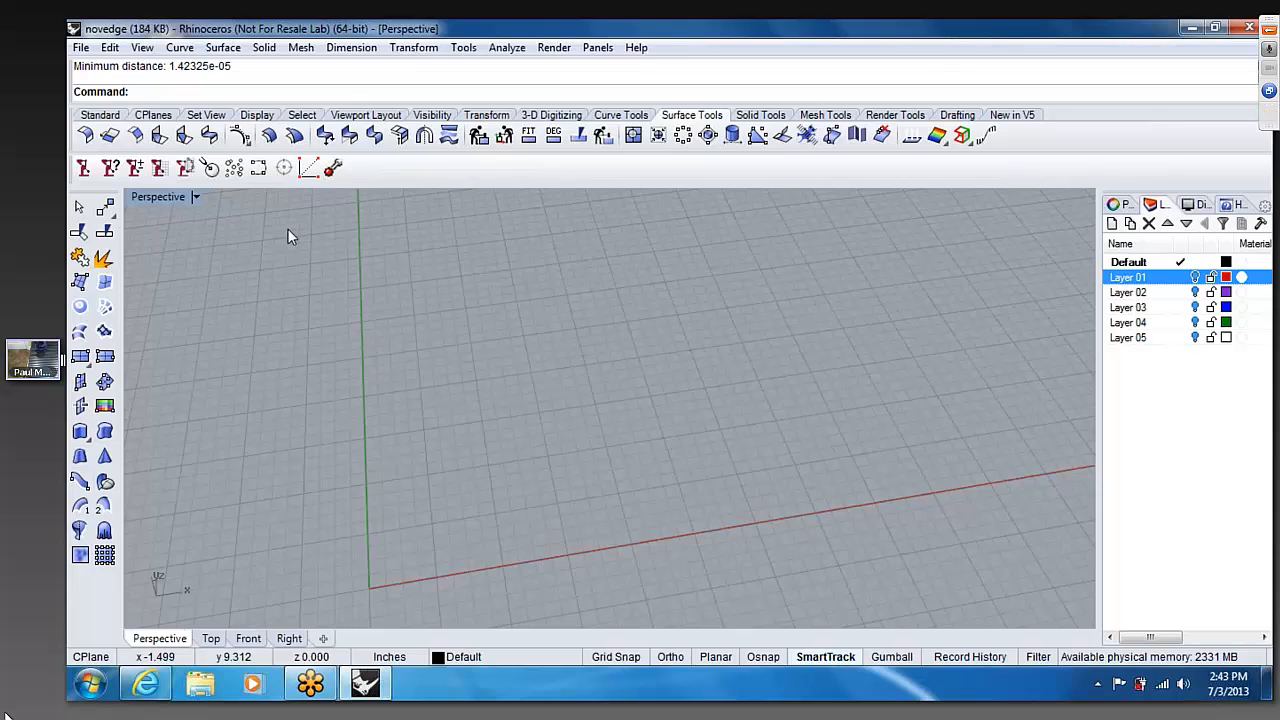
- Create a digitized cylinder, then start a box and digitize its first corner
click(264, 47)
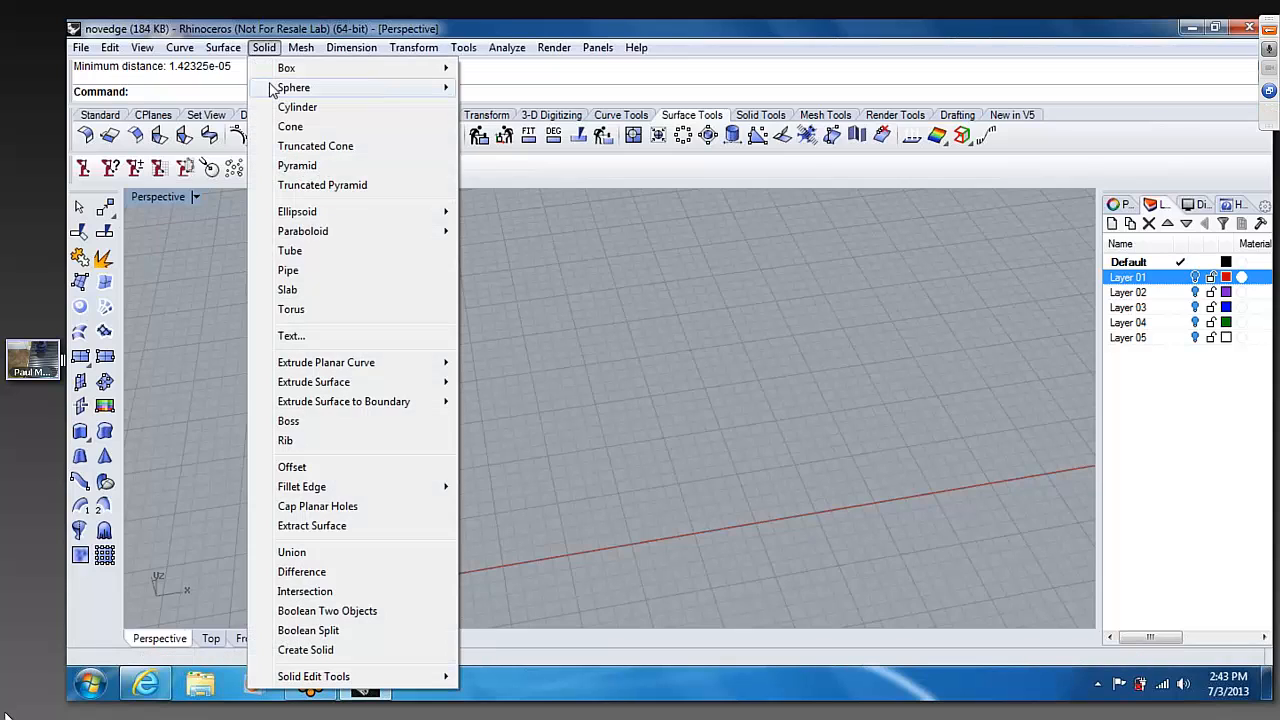
mouse_move(293, 87)
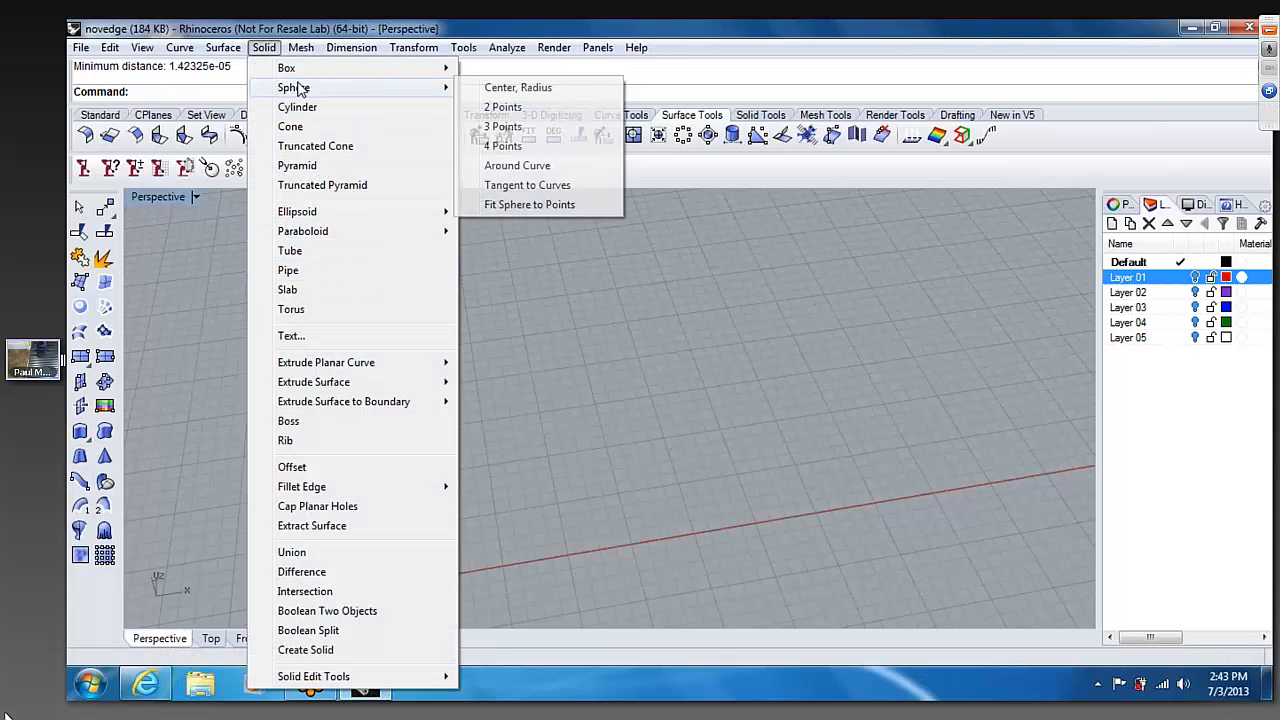
click(296, 107)
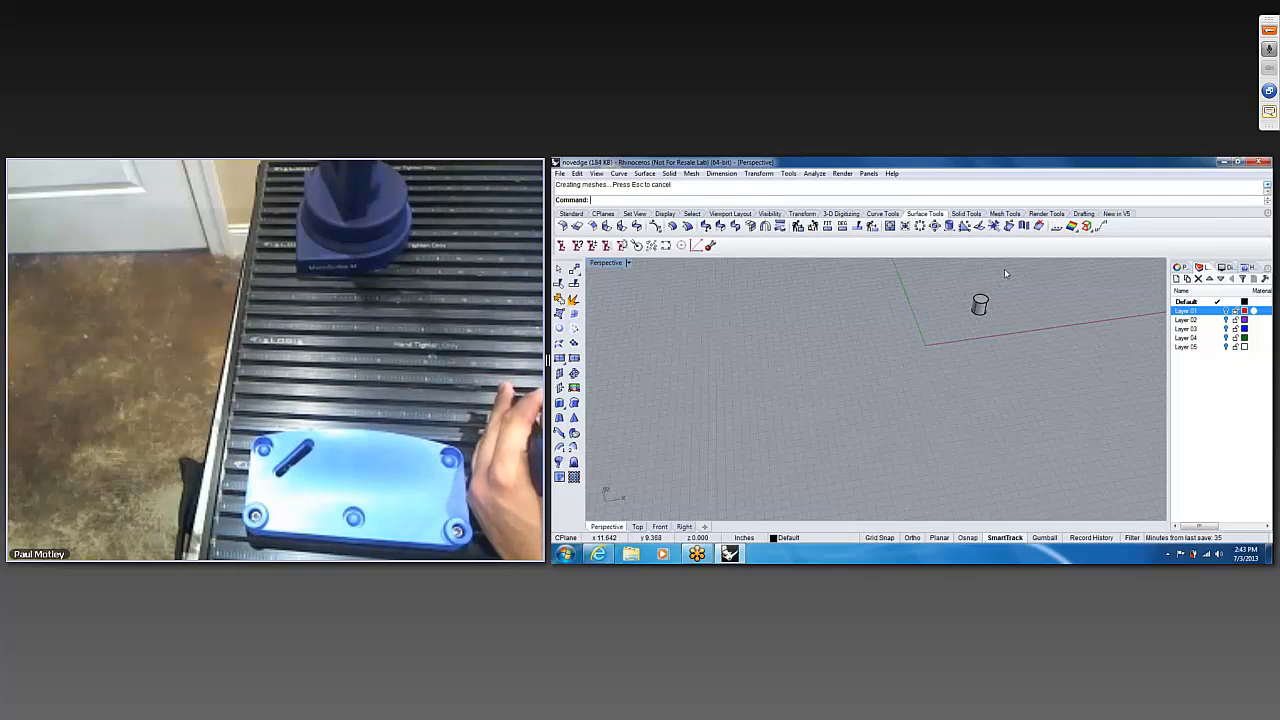
click(668, 173)
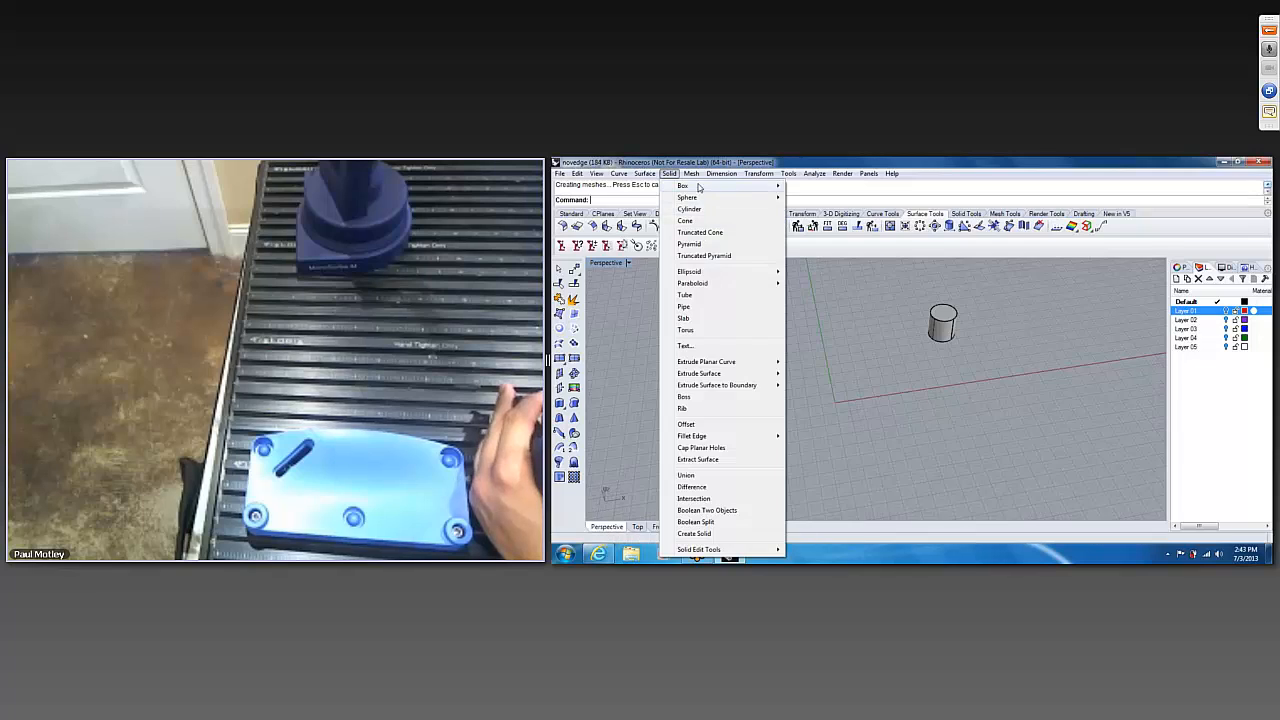
click(682, 186)
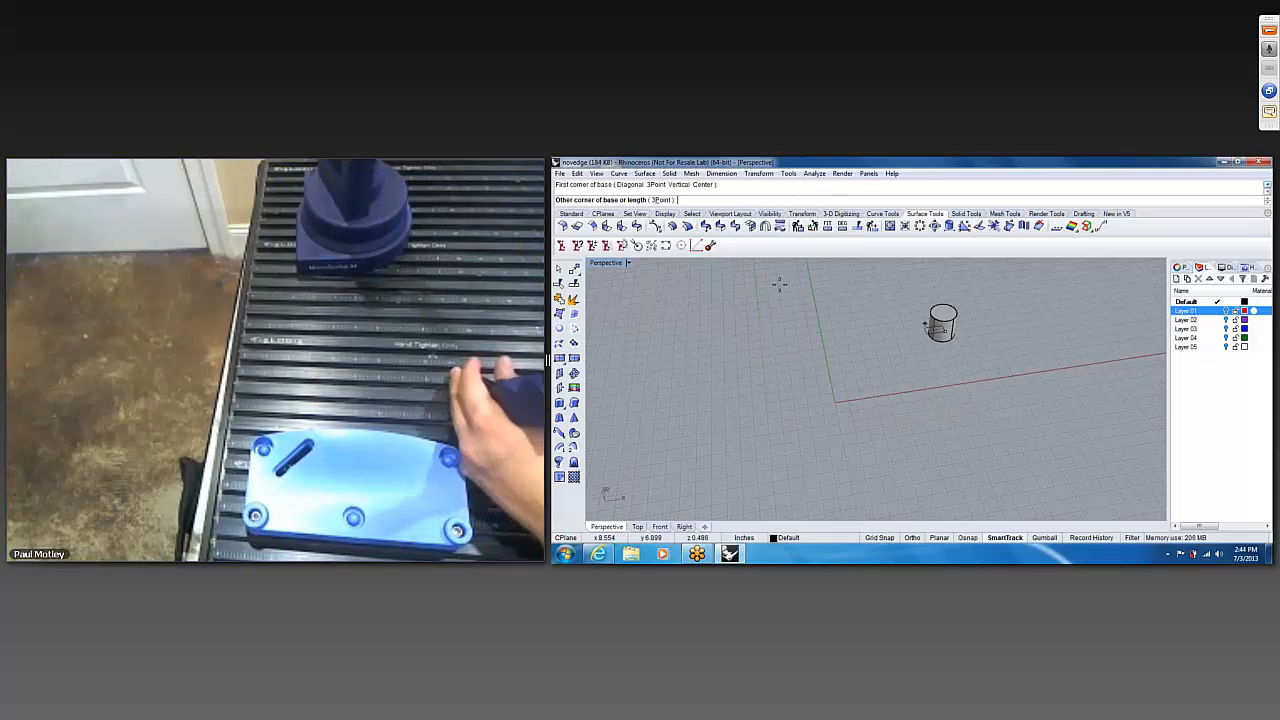
click(942, 325)
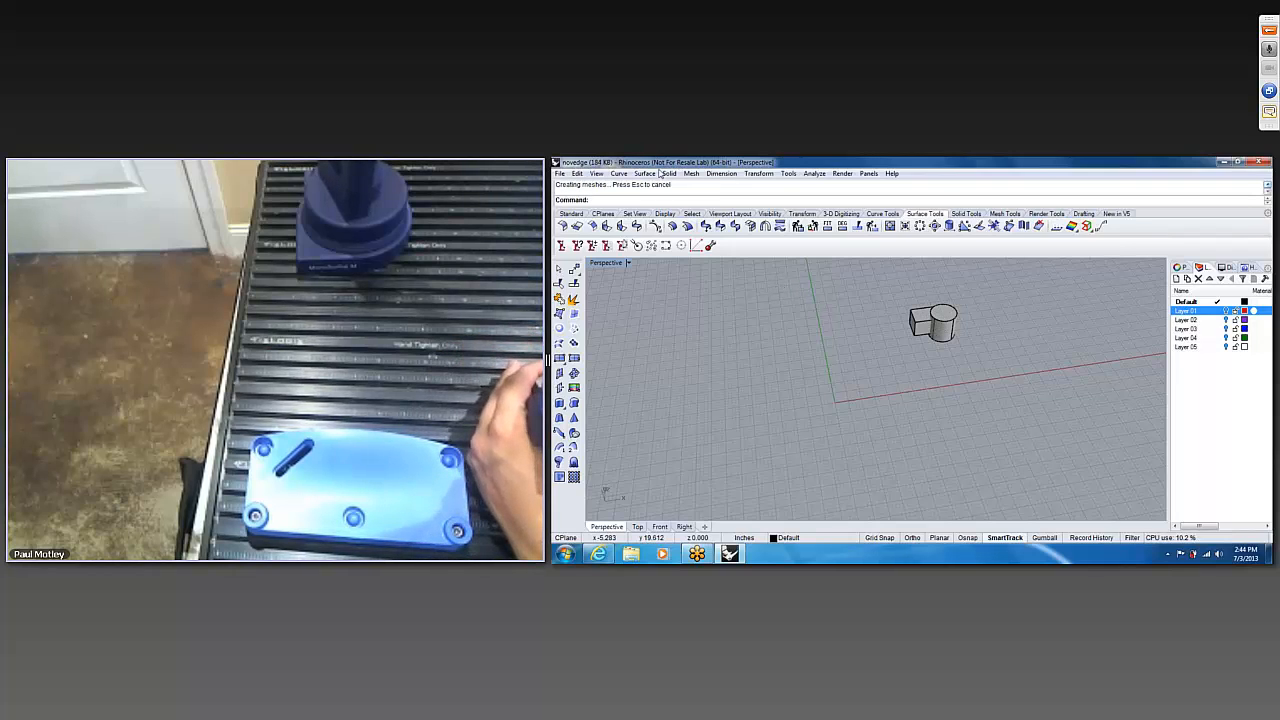
- Start the Single Line command and dismiss its help page
click(618, 173)
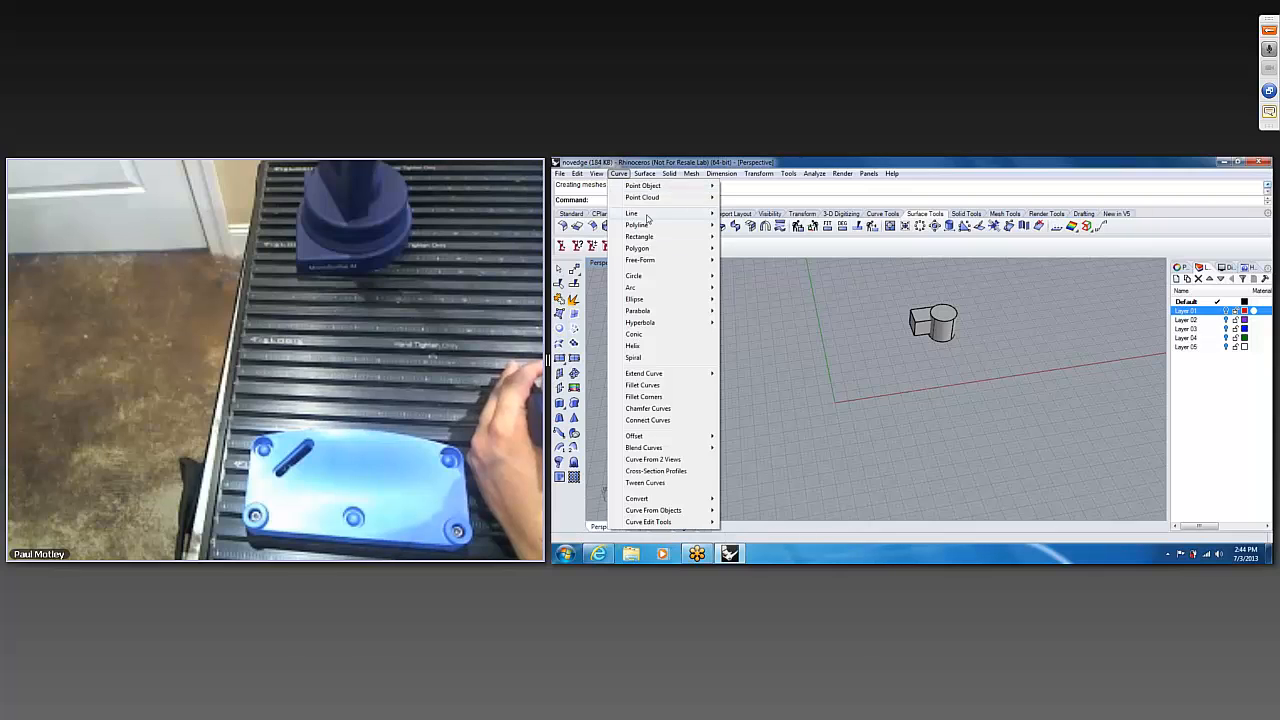
click(630, 213)
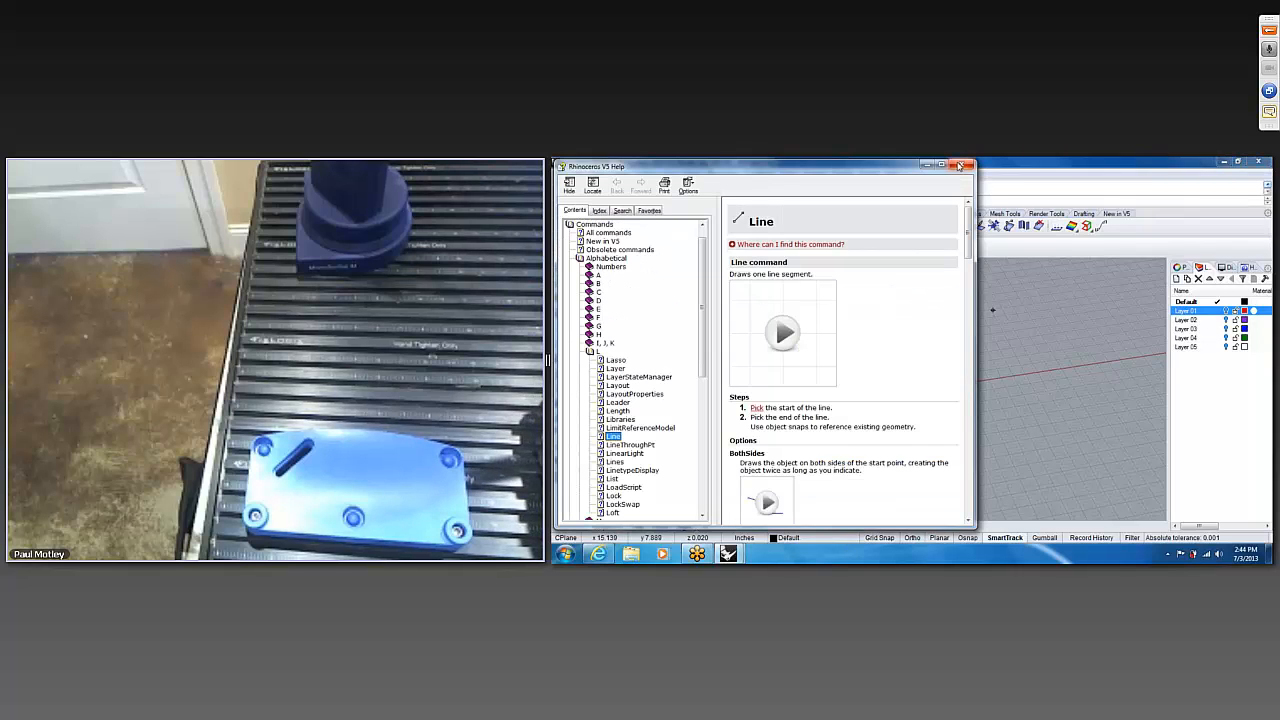
click(959, 164)
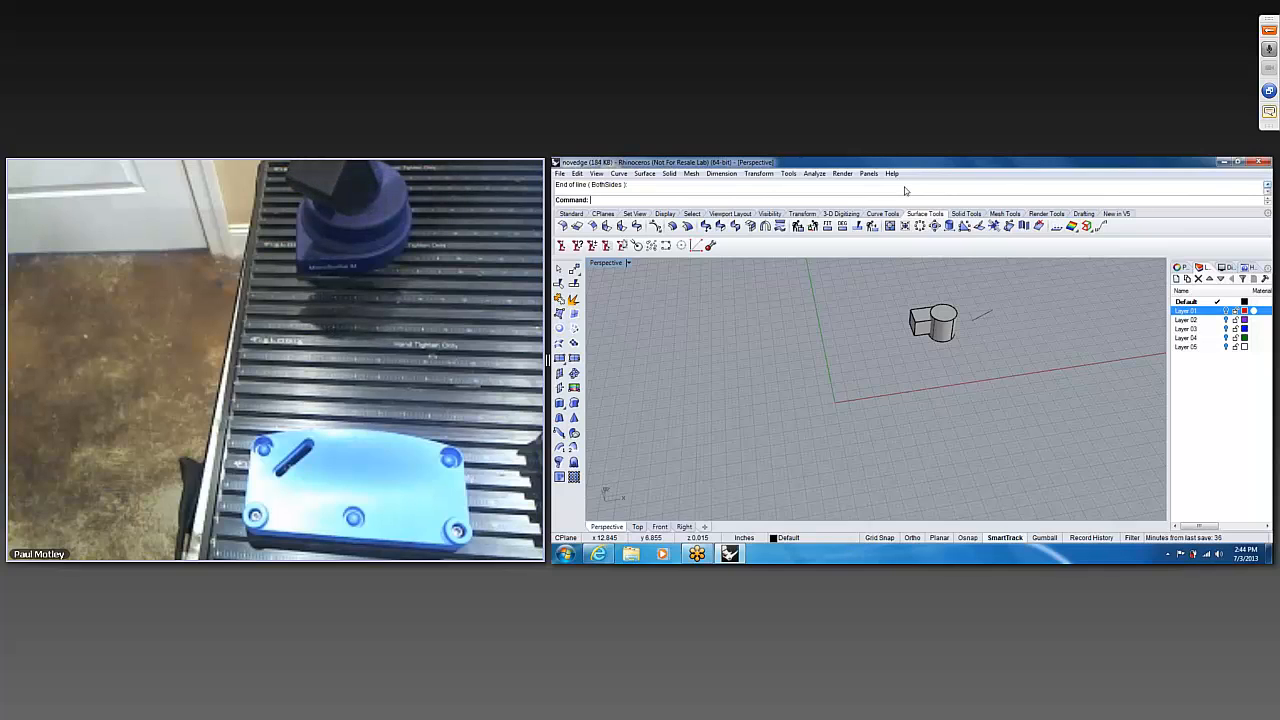
mouse_move(894, 322)
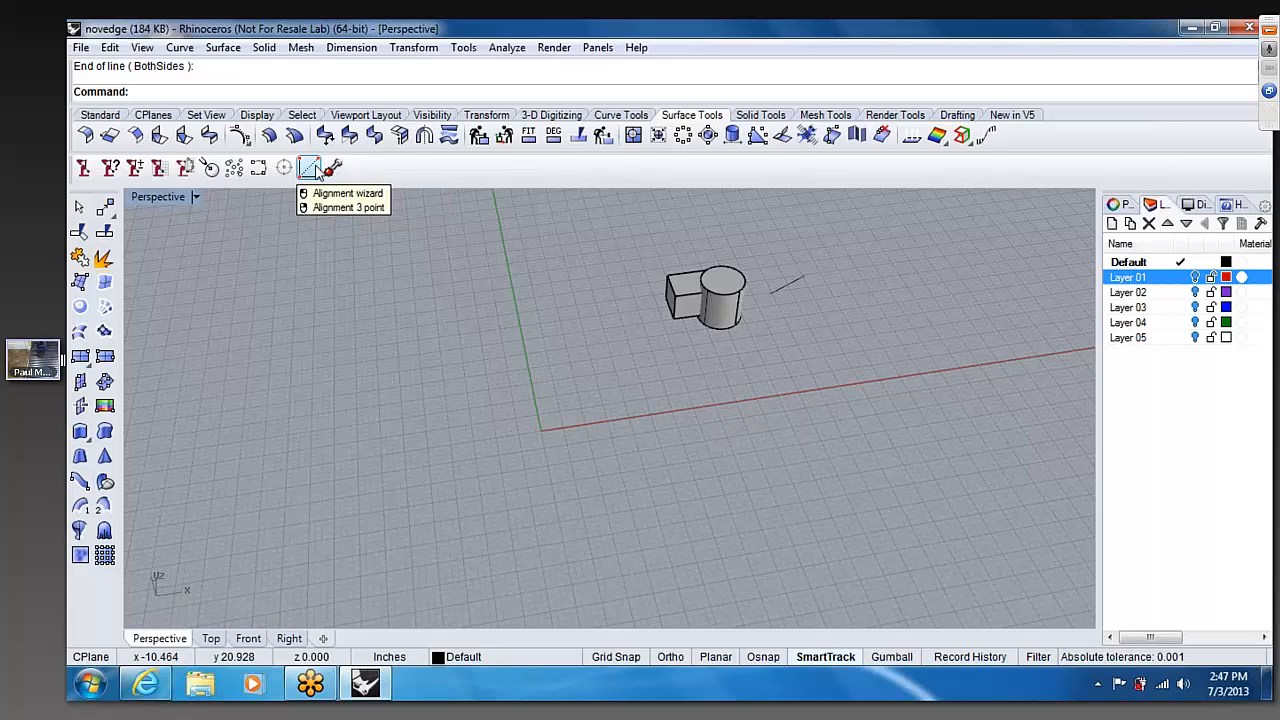
mouse_move(278, 189)
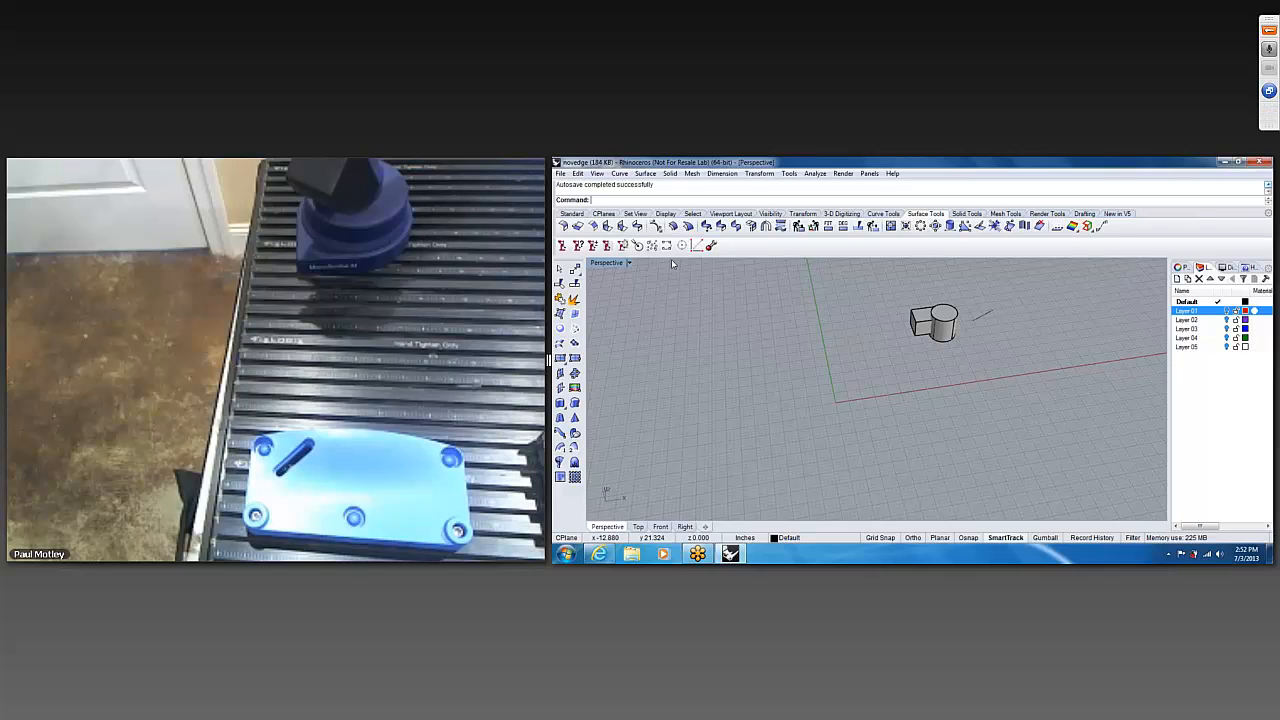
mouse_move(129, 597)
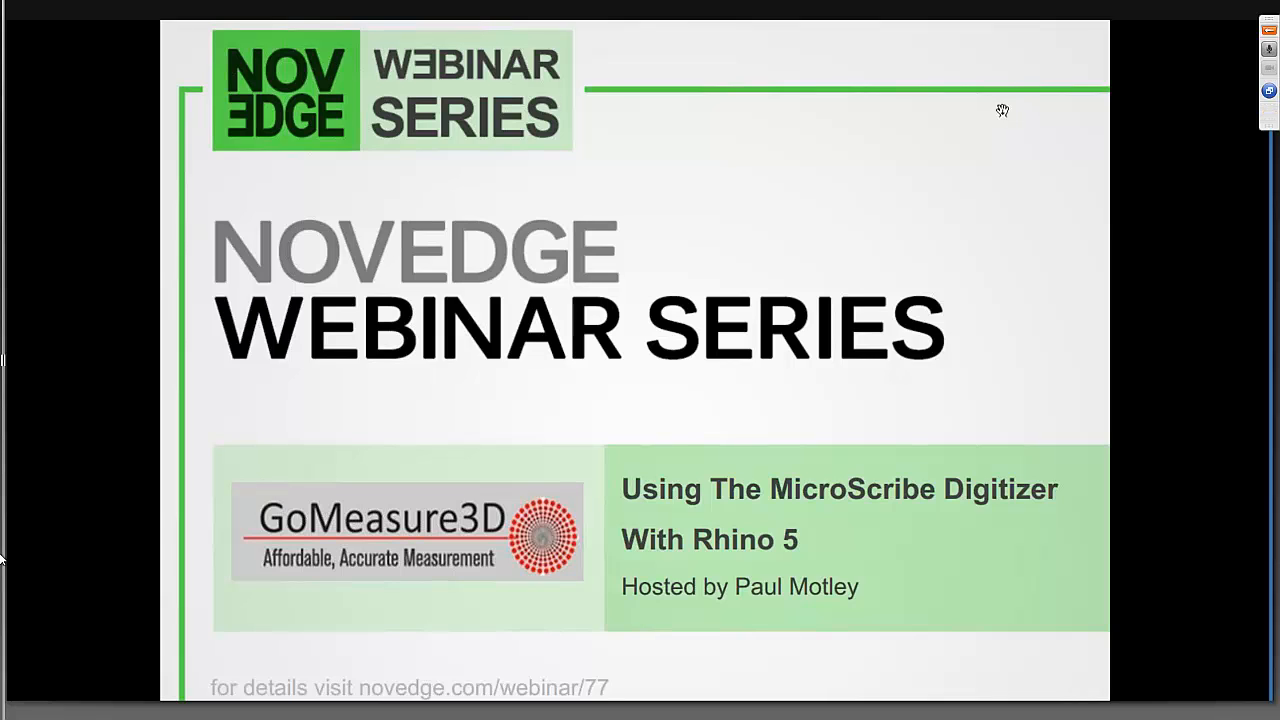
mouse_move(876, 131)
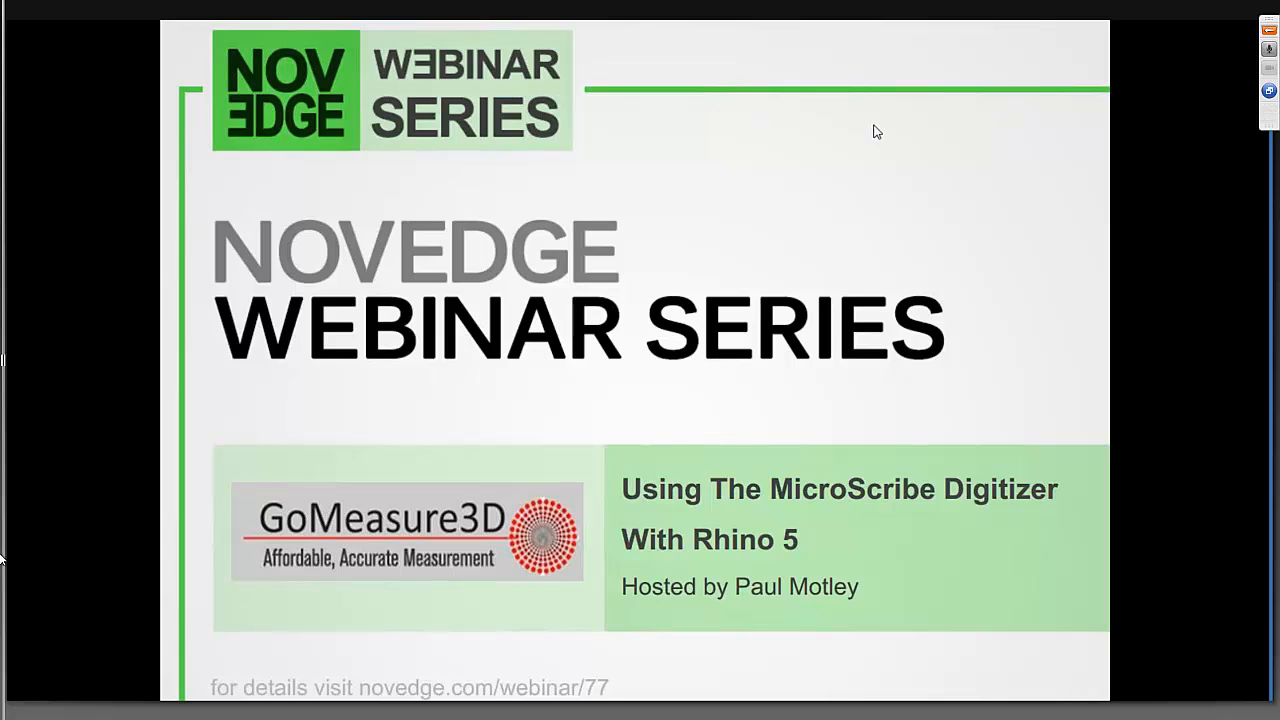
mouse_move(882, 124)
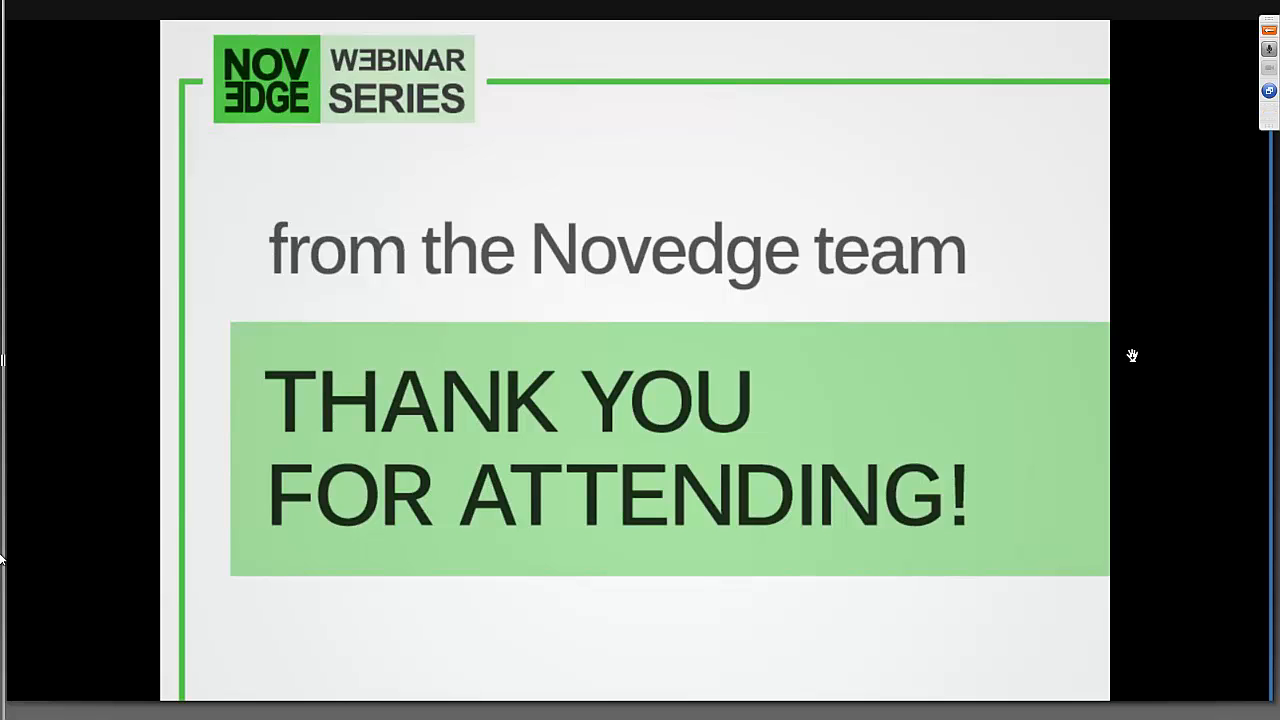
mouse_move(1101, 367)
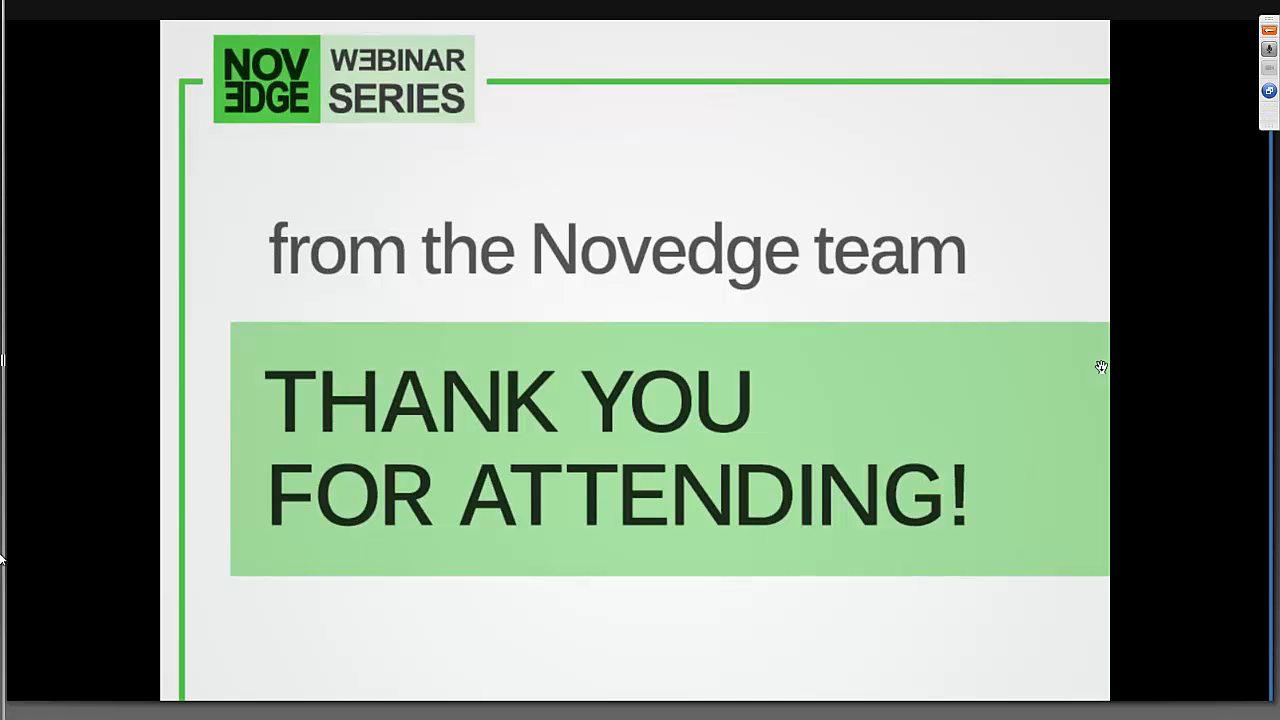
mouse_move(1112, 402)
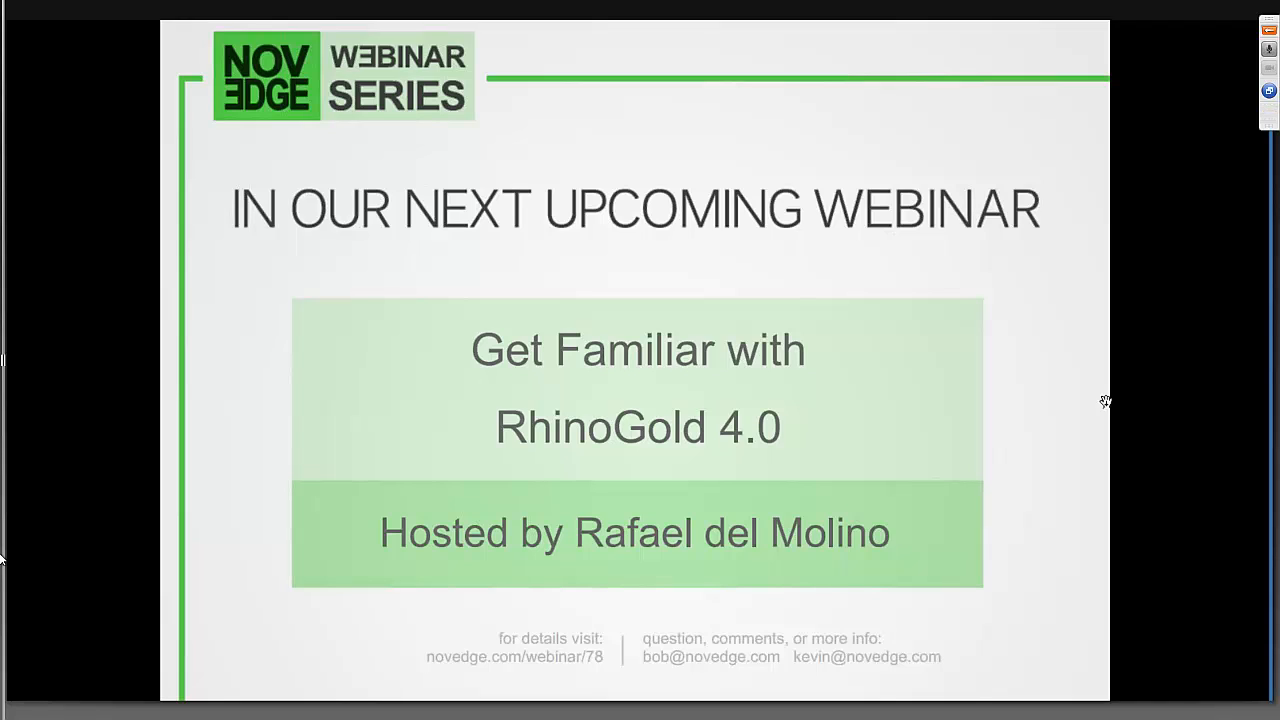
mouse_move(1087, 418)
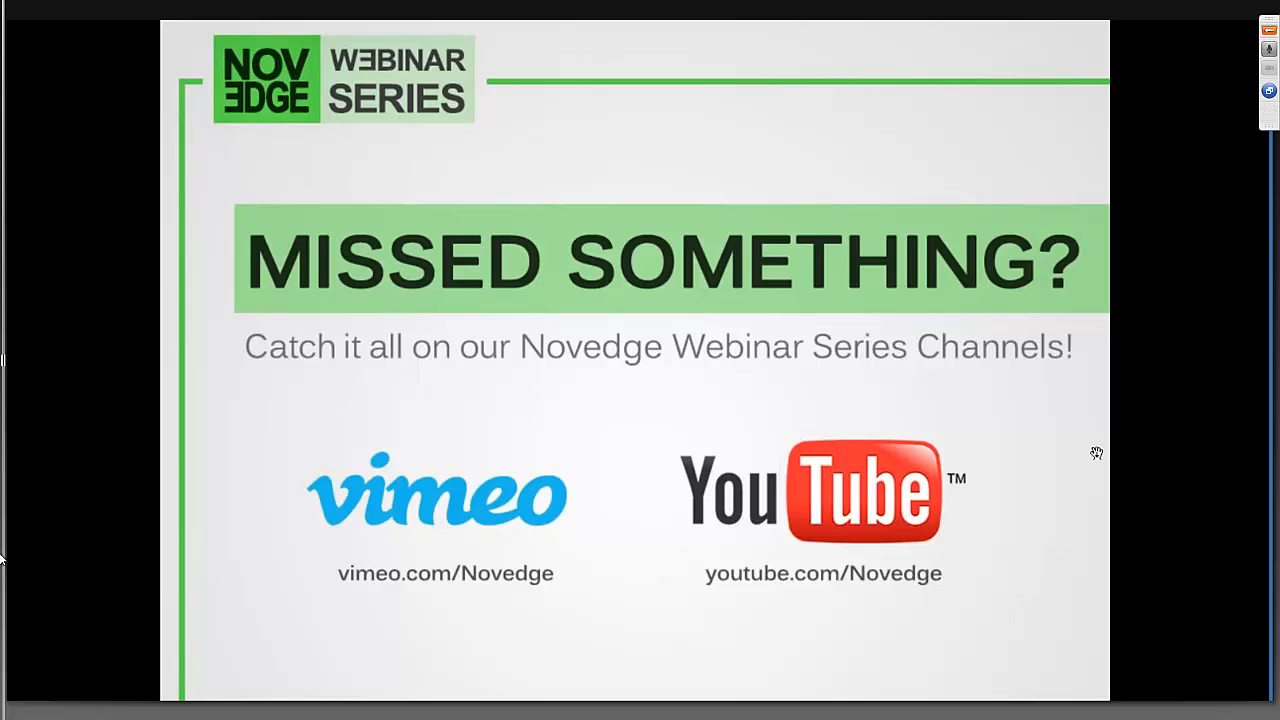
mouse_move(1077, 473)
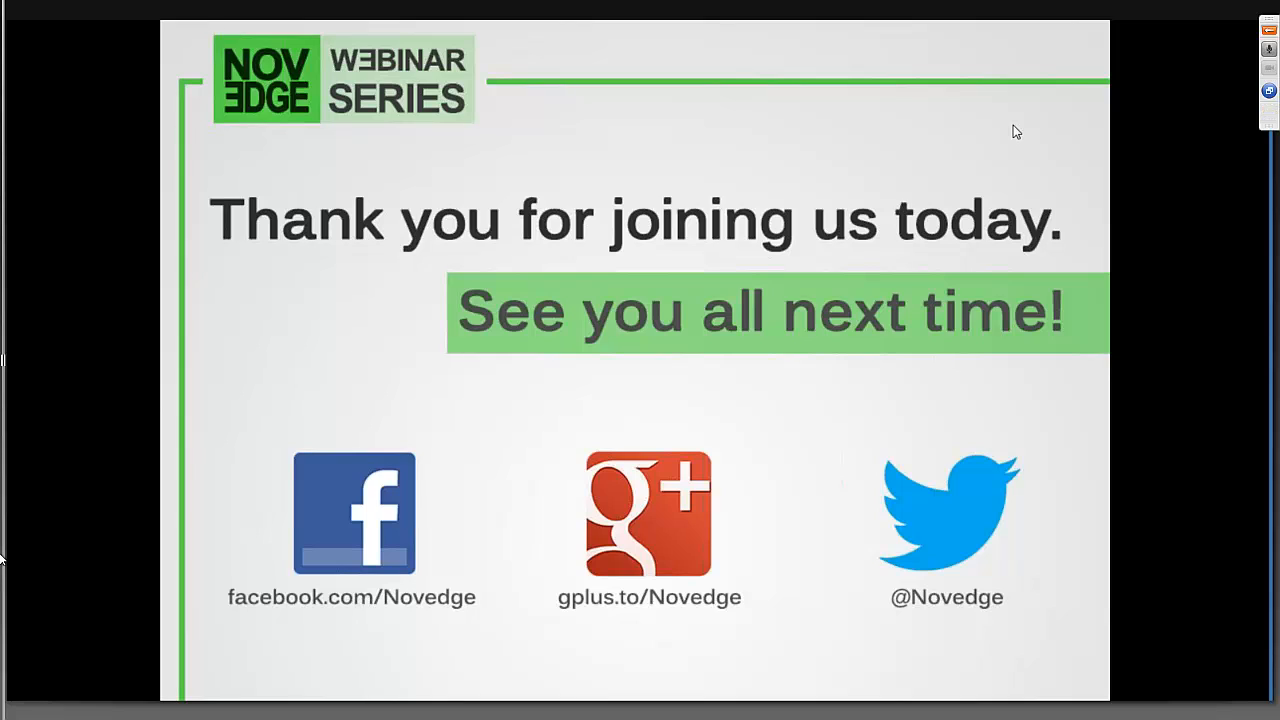
mouse_move(1024, 132)
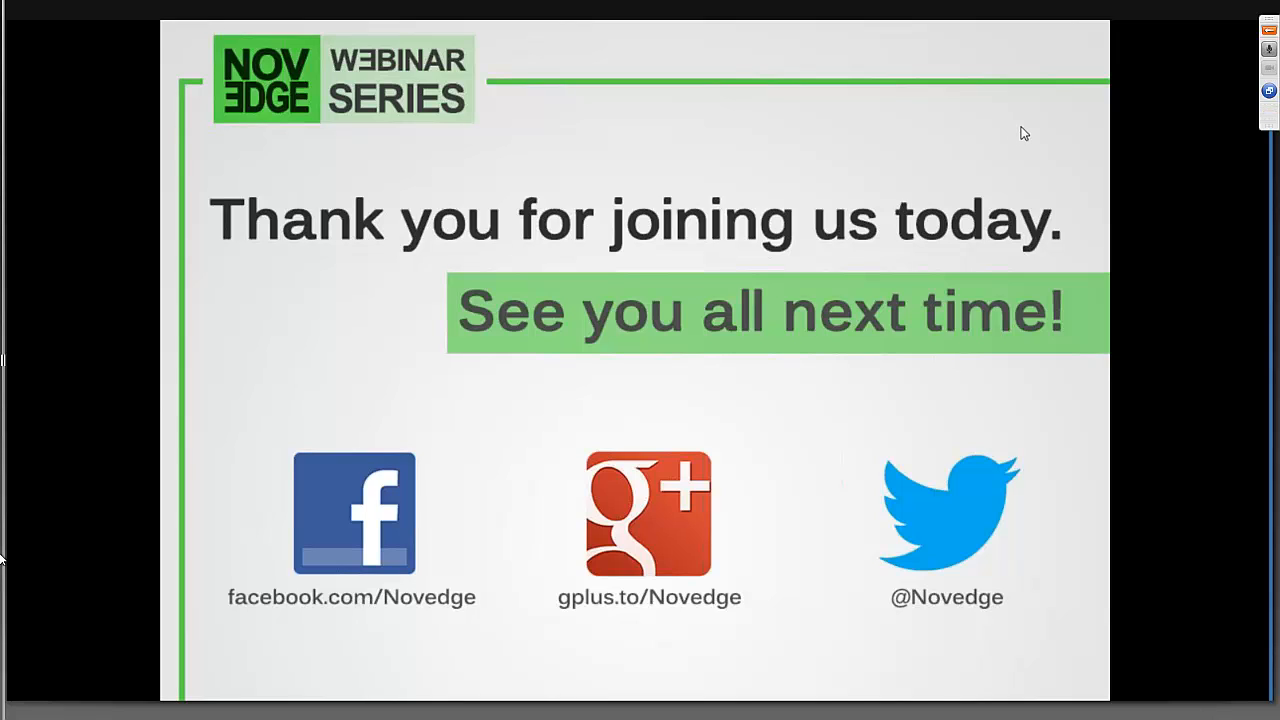